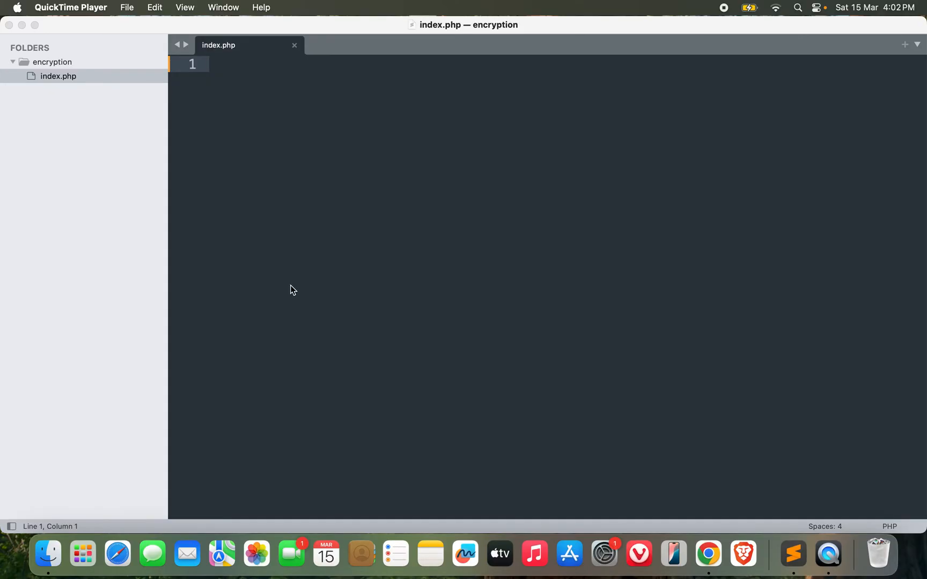
mouse_move(323, 158)
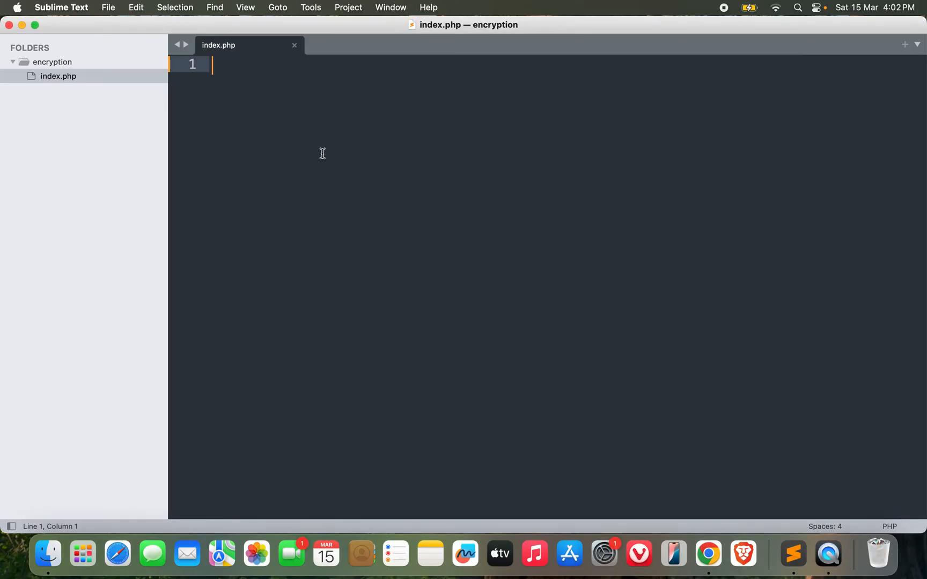
- Type '<?php' and an empty 'class CustomEncryptor{}' at the top of index.php
type("<?php")
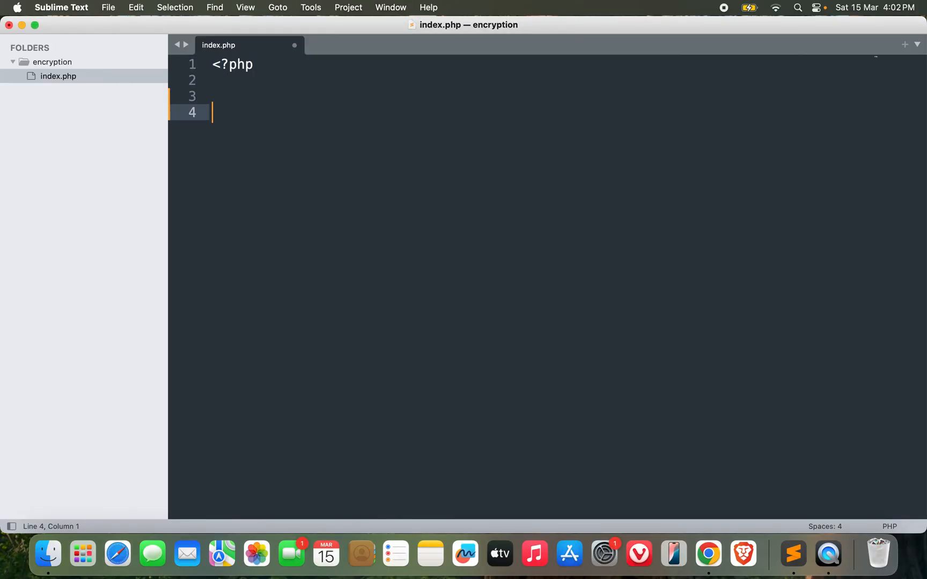
type("class")
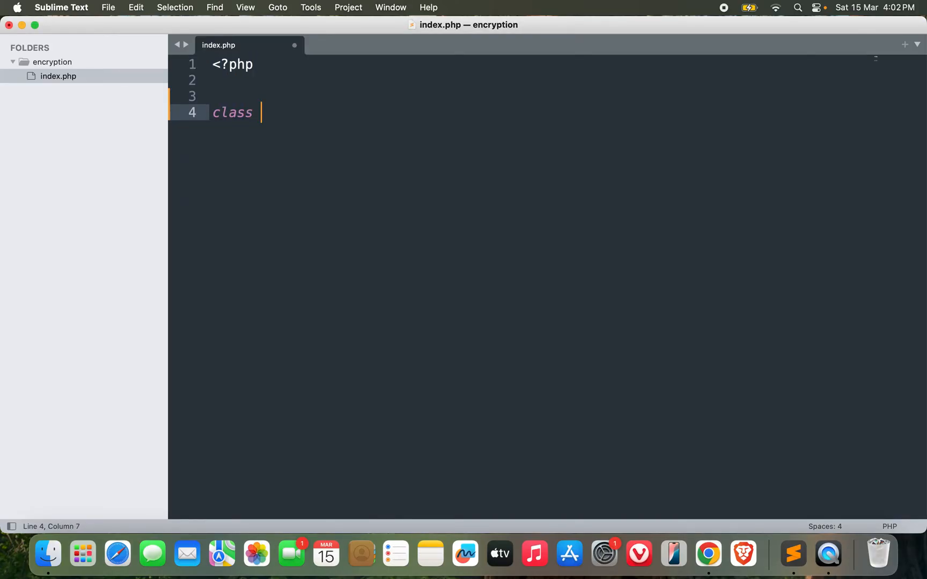
type("Custo")
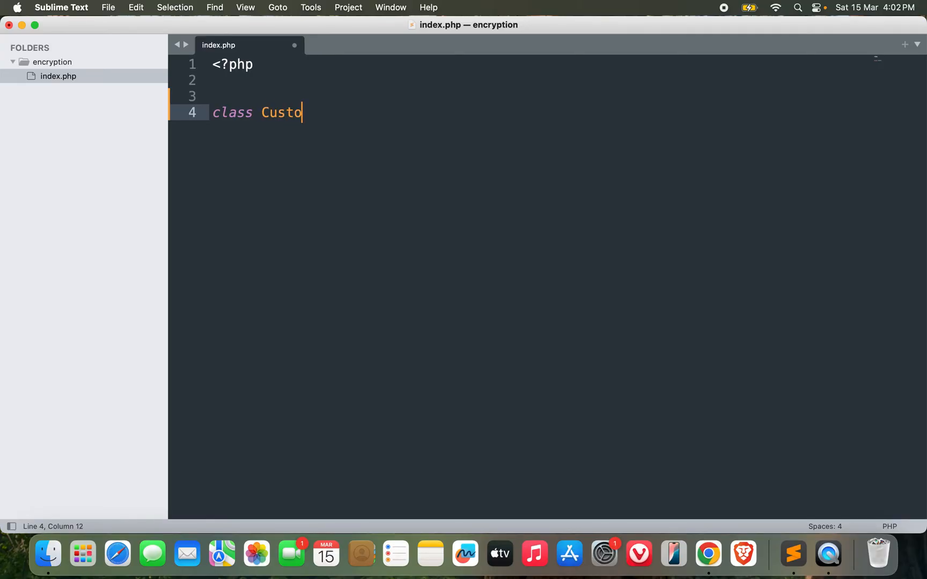
type("mEncrp")
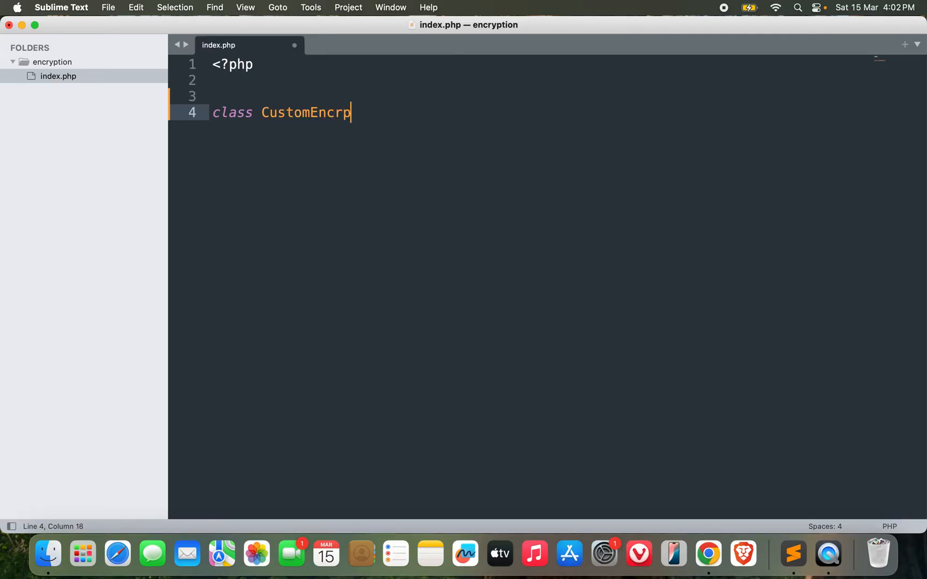
type("yptor")
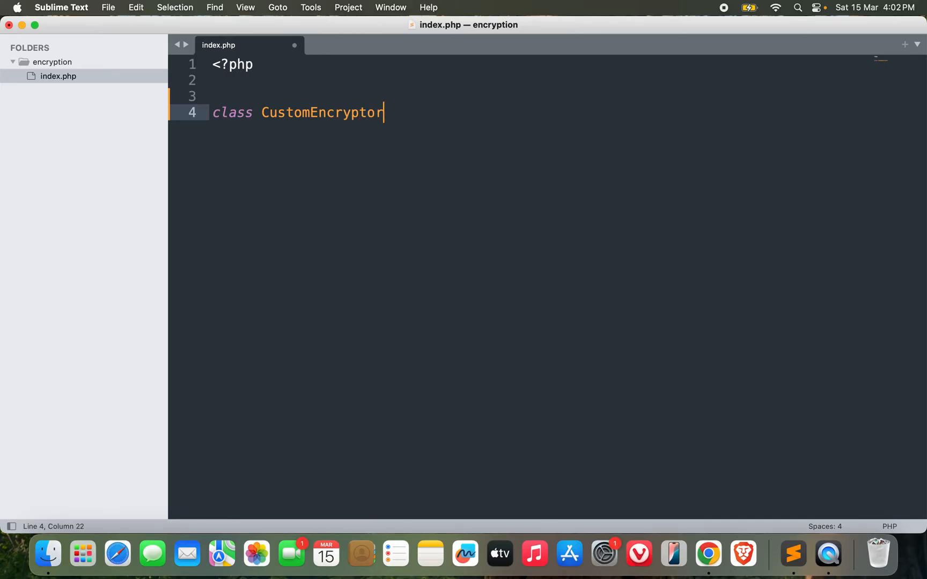
type("{")
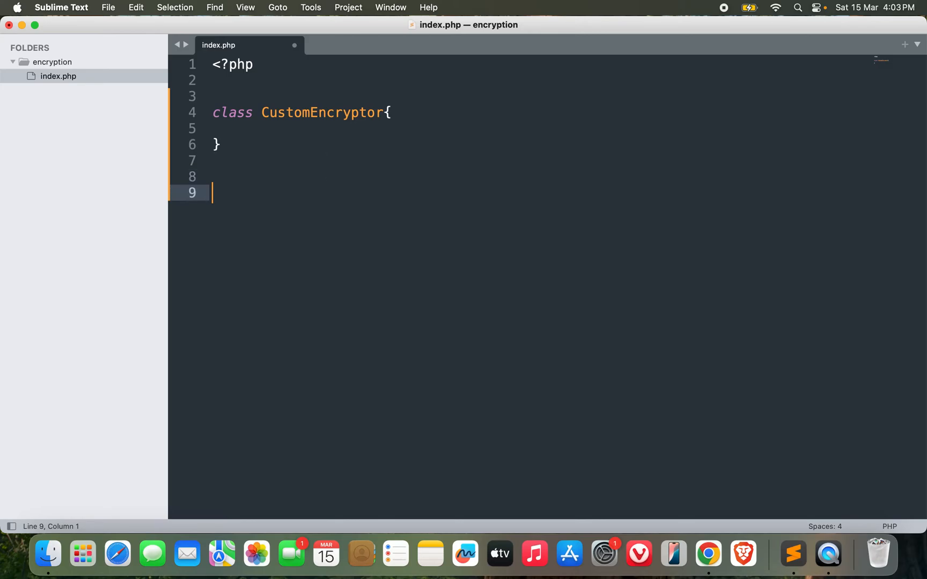
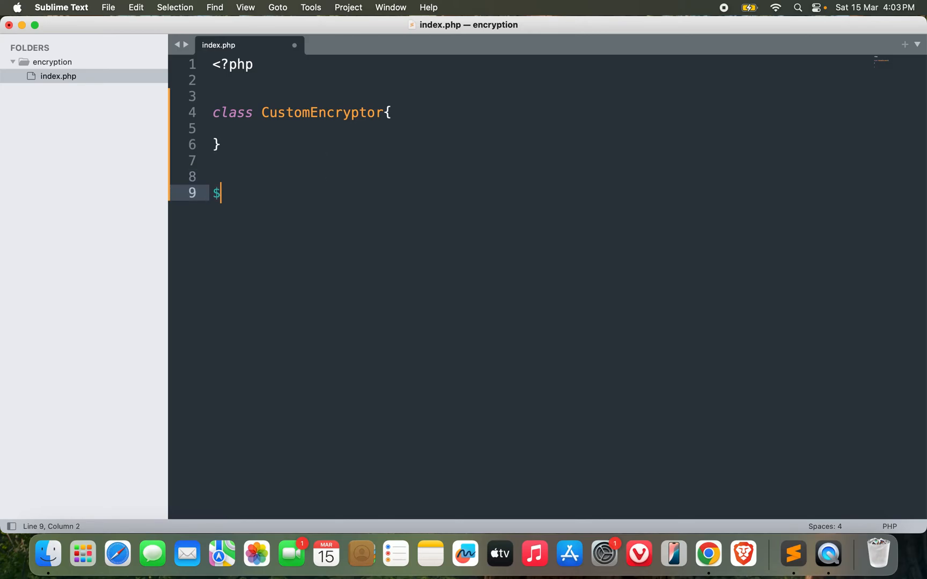
- Add '$encryptor = new CustomEncryptor($privateKey);' below the class, correcting typos along the way
key("backspace")
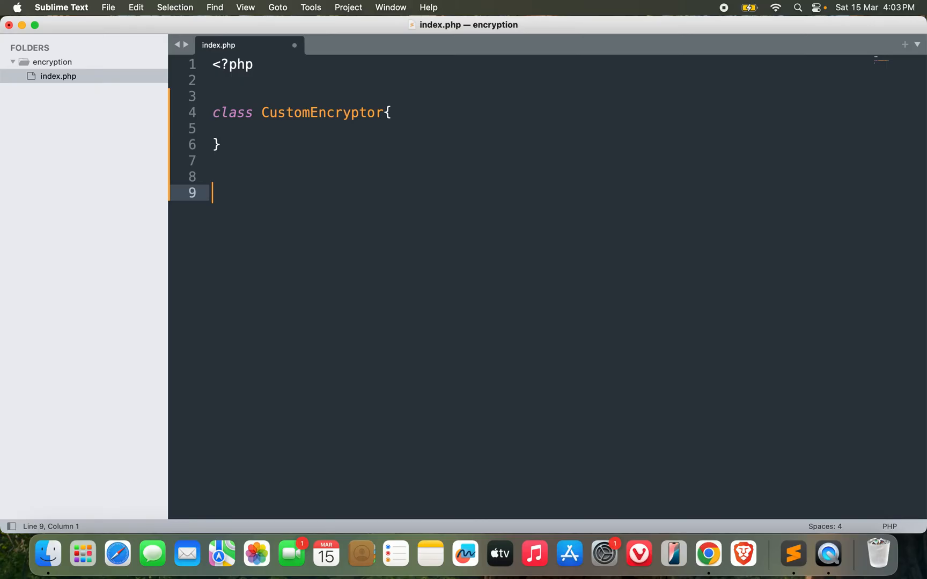
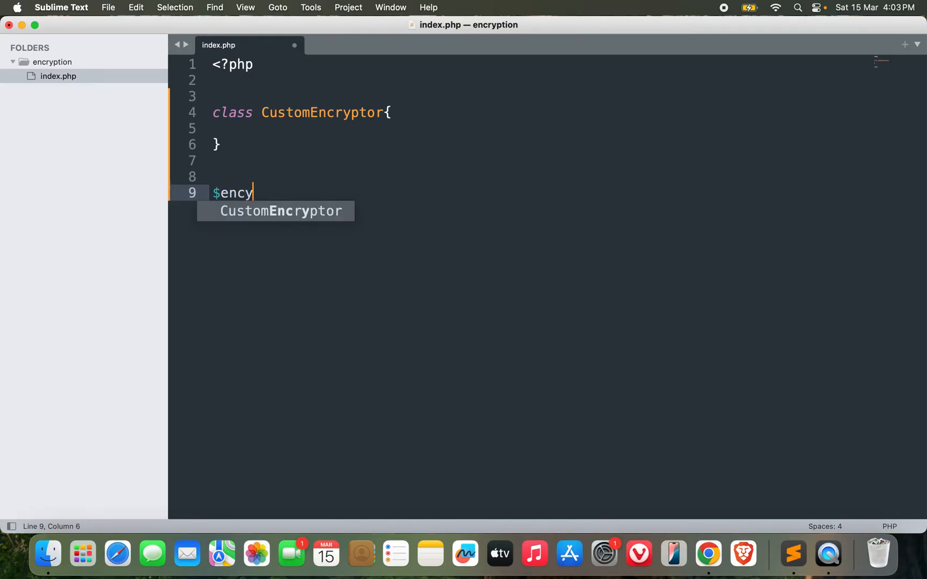
key("backspace")
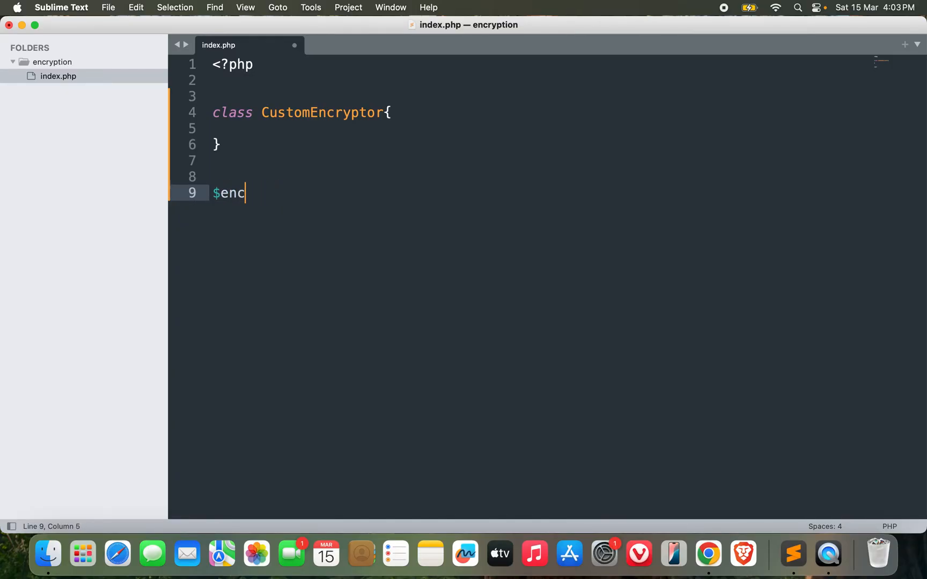
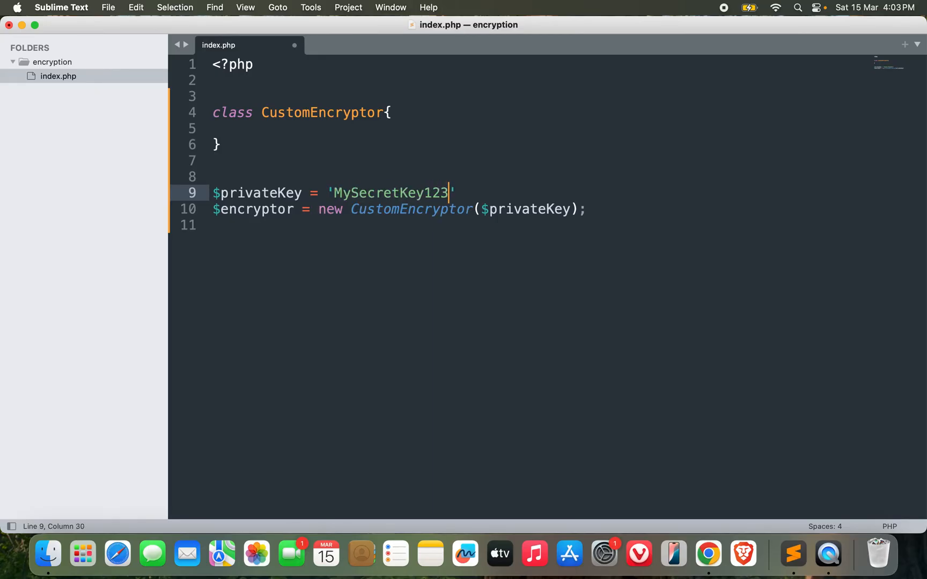
double_click(388, 192)
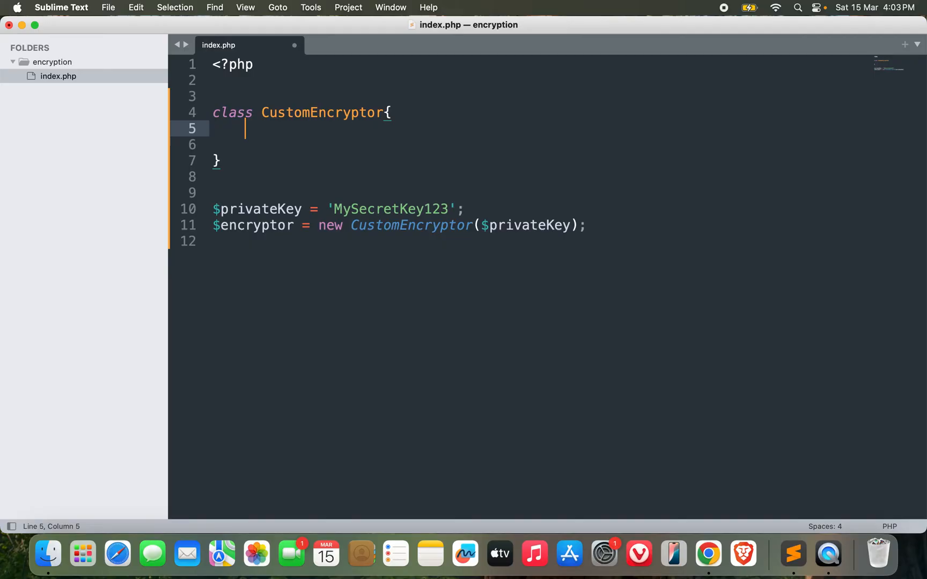
- Add 'private $key;' and a __construct($key) that sets $this->key = $key, then save
type("privae")
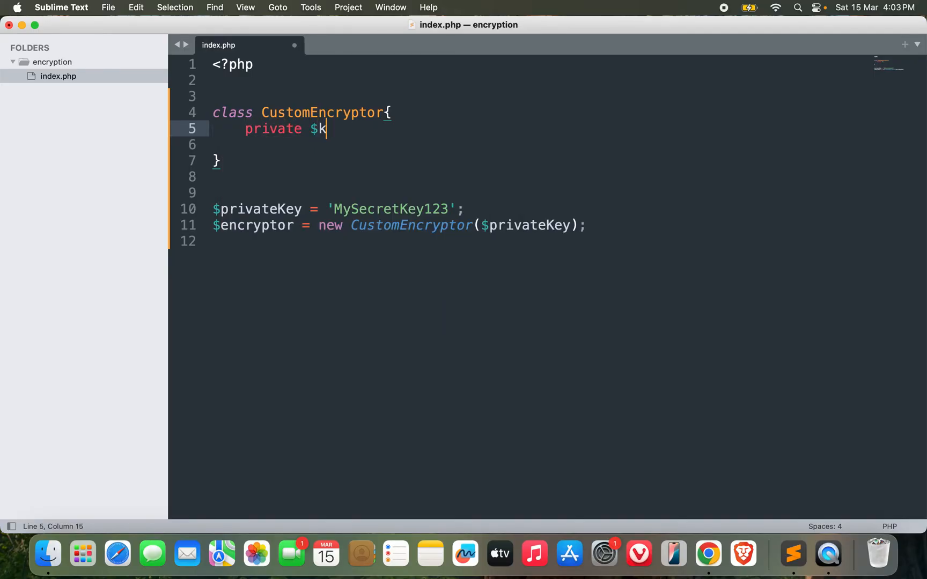
type("ey;")
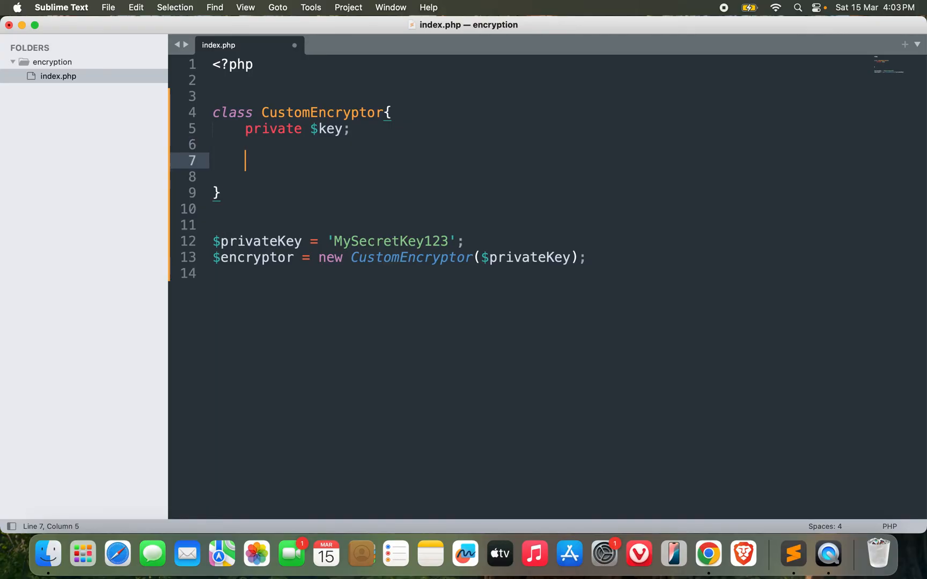
type("public")
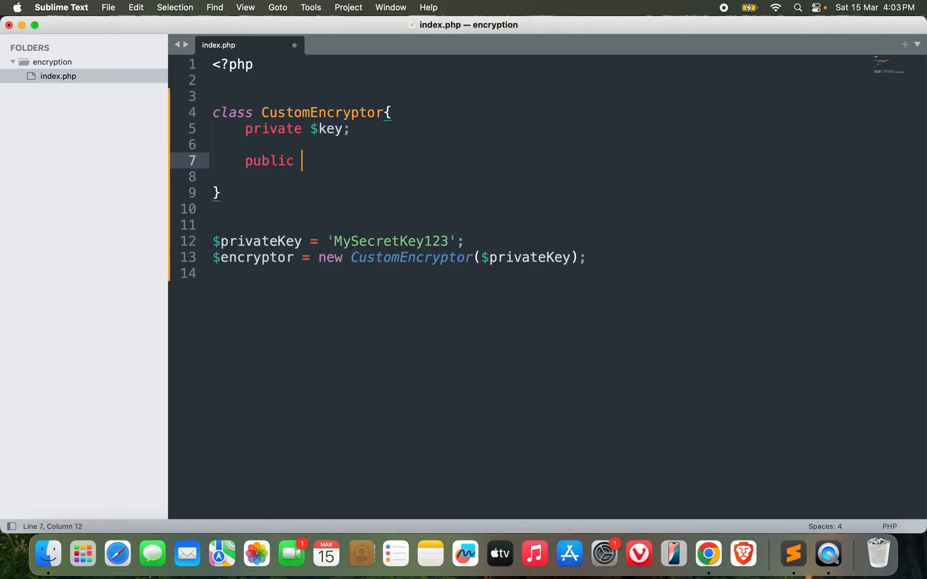
type("function __construct($")
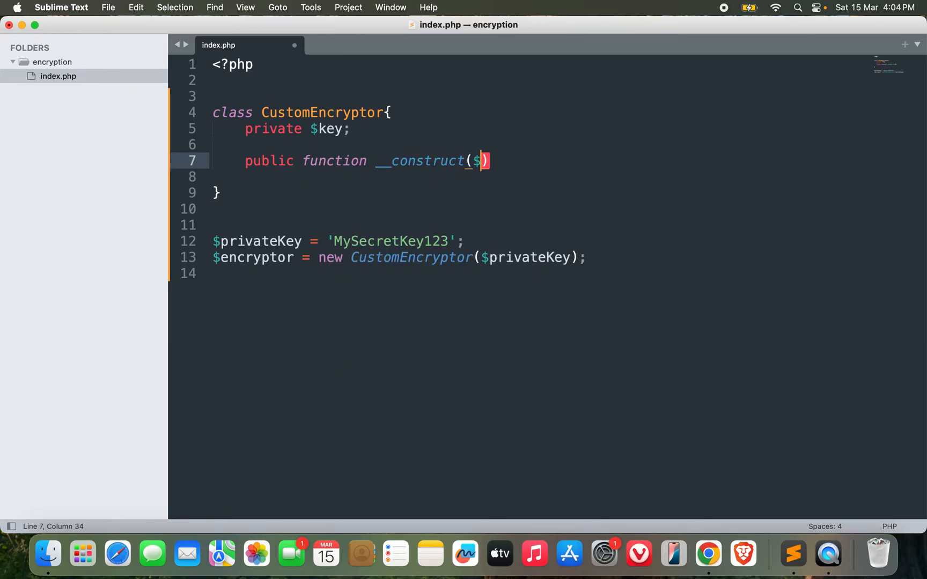
type("plain")
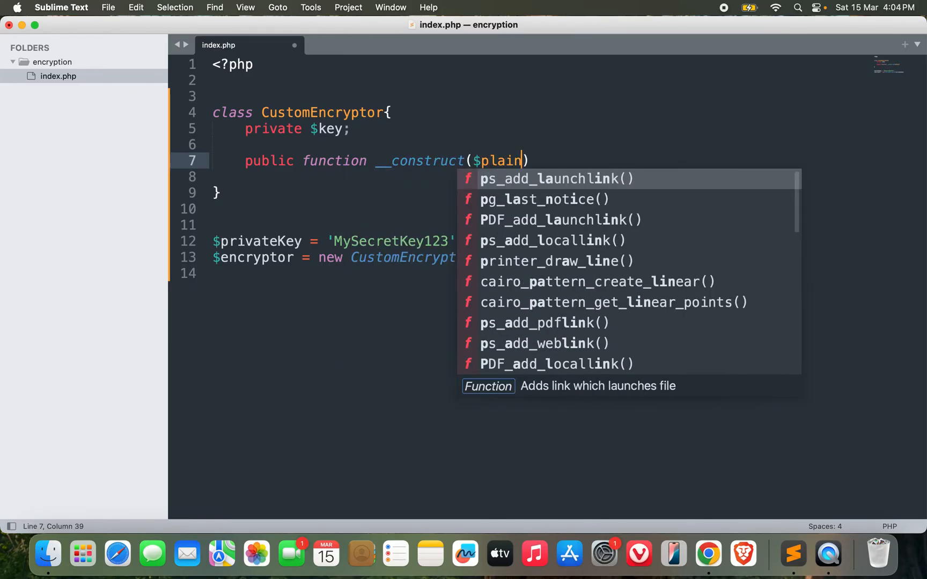
type("Tex")
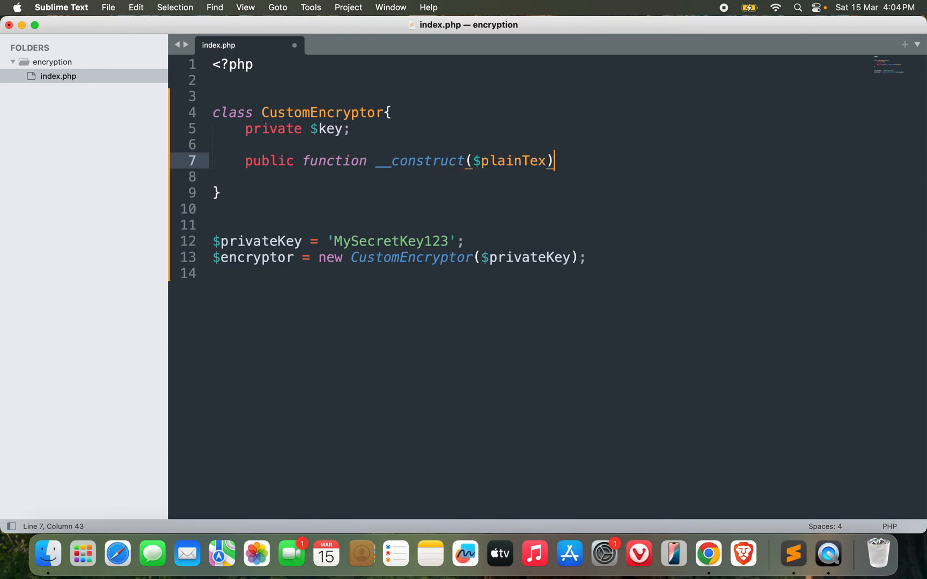
type("[")
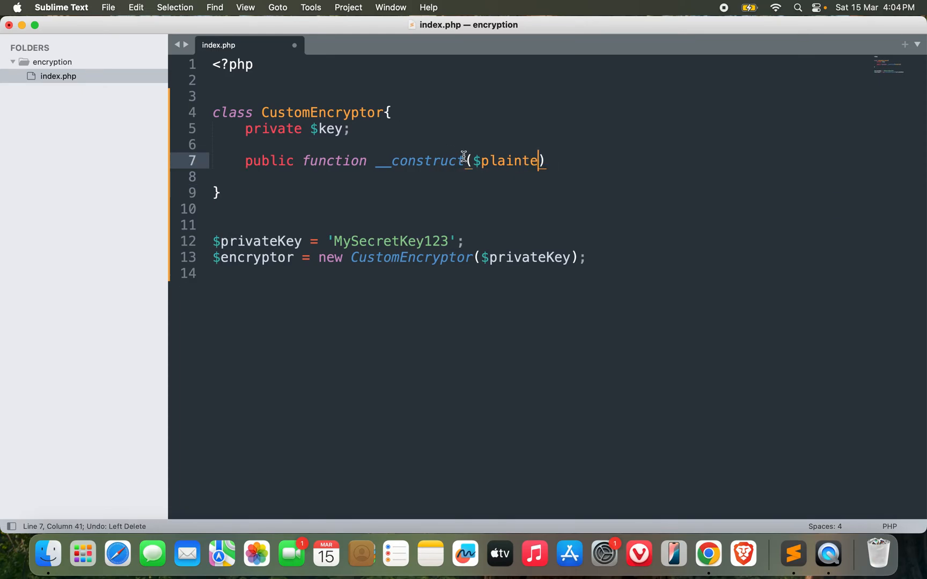
type("key")
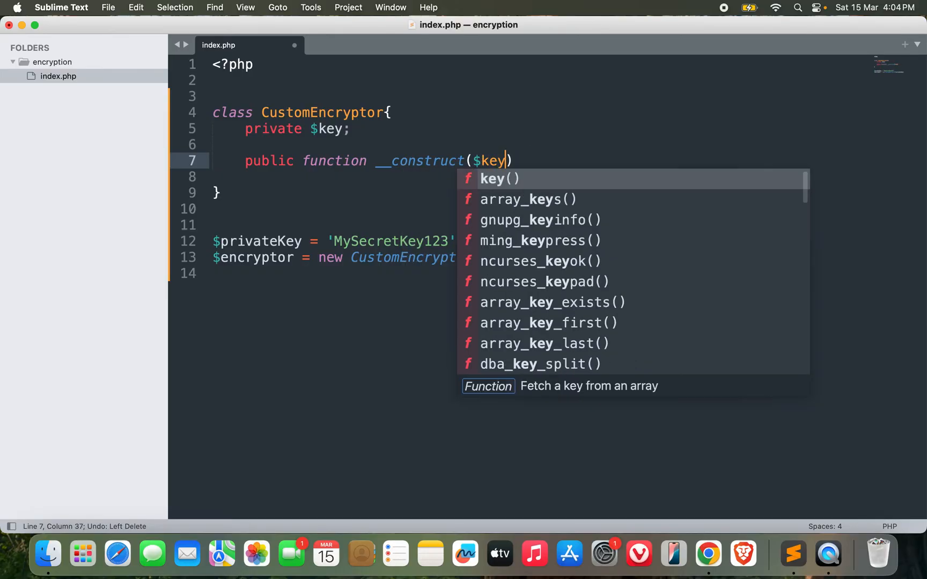
type("{")
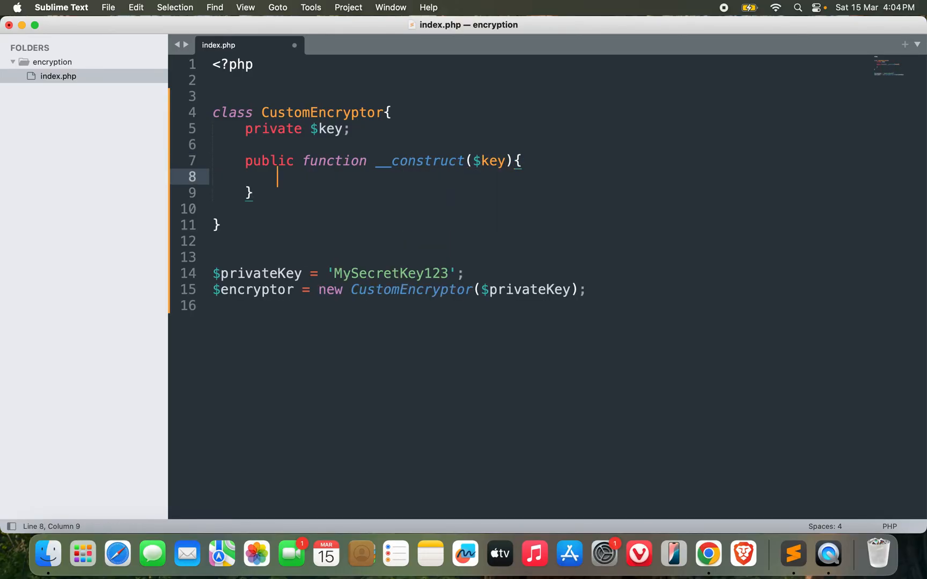
type("$this->key")
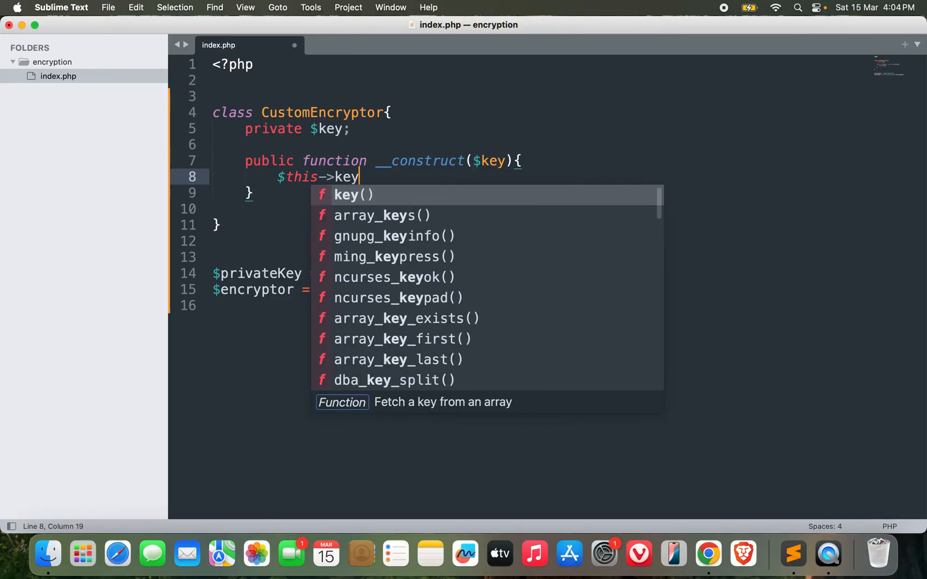
type("= $key;")
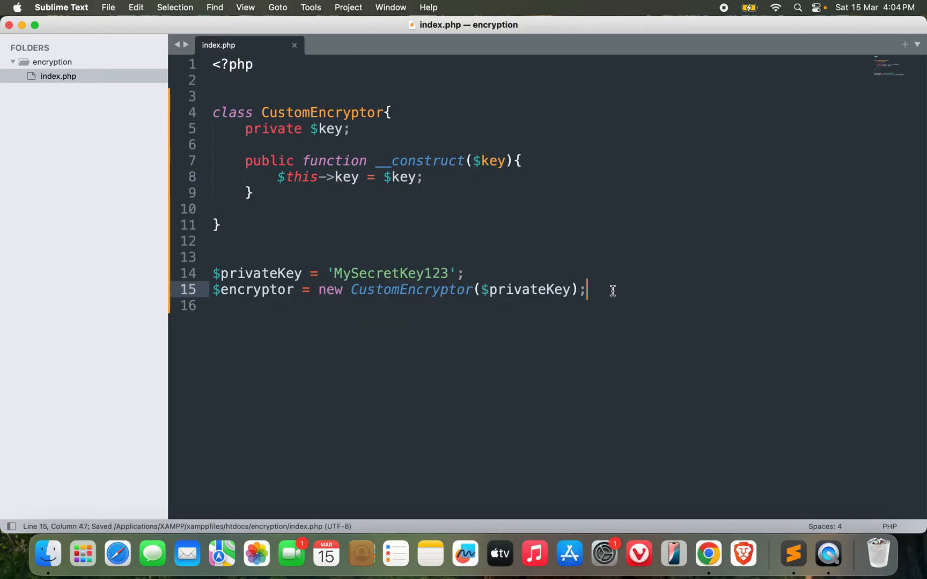
- Set $originalText to "Hello, This is a secret message"
type("$ori")
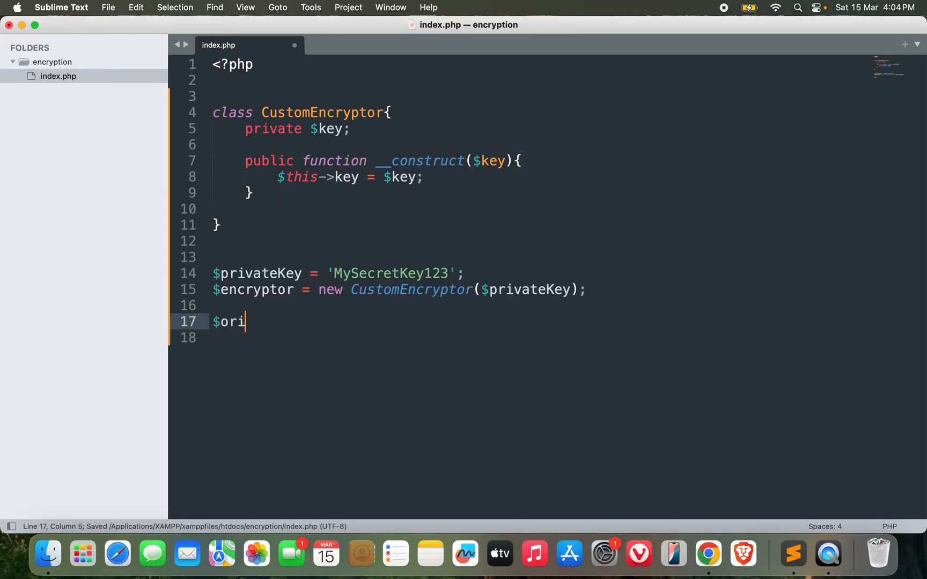
type("ginal")
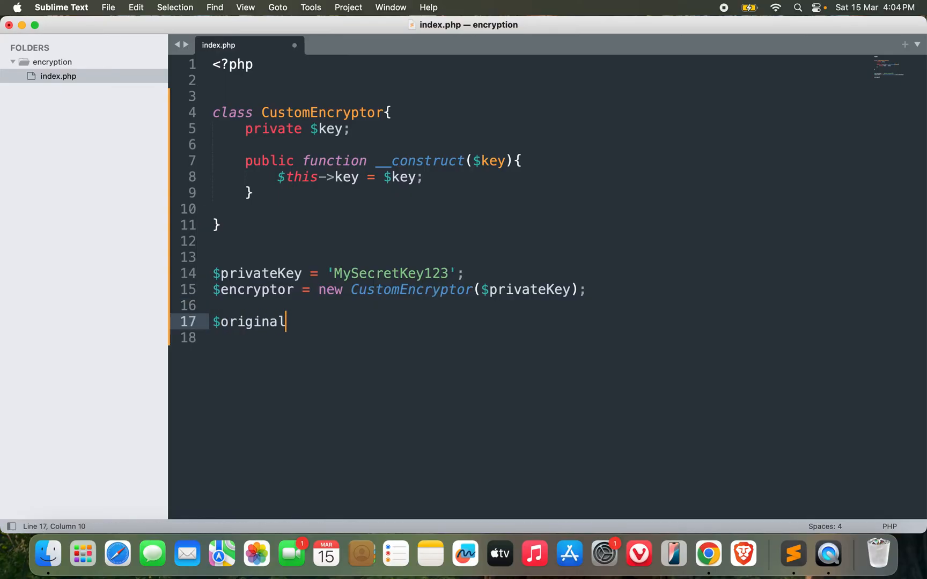
type("Tex")
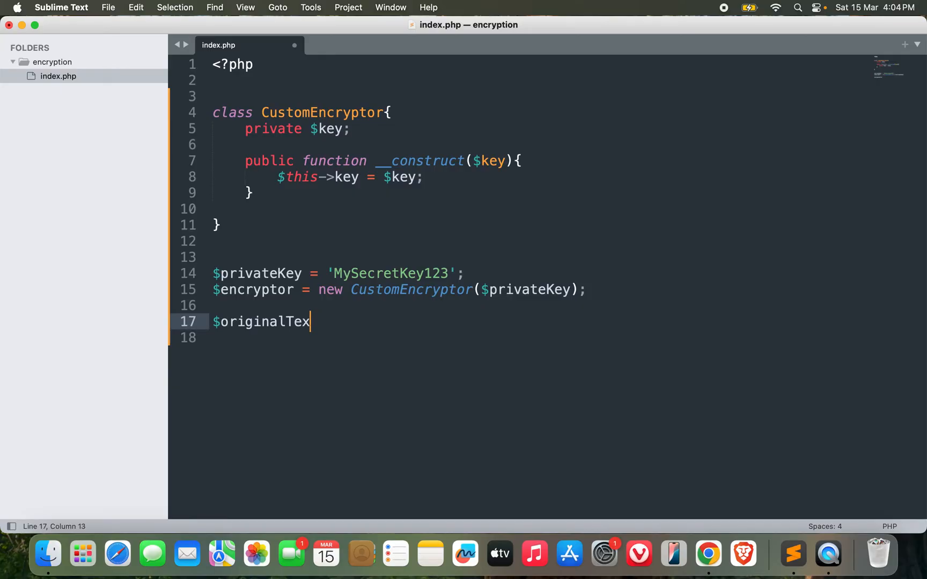
type("t = \"")
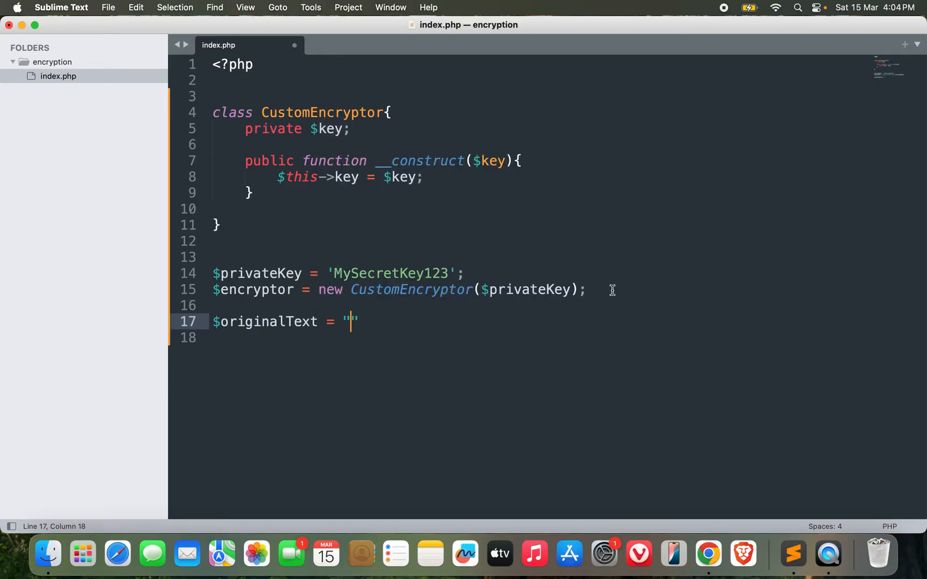
type("Hello,")
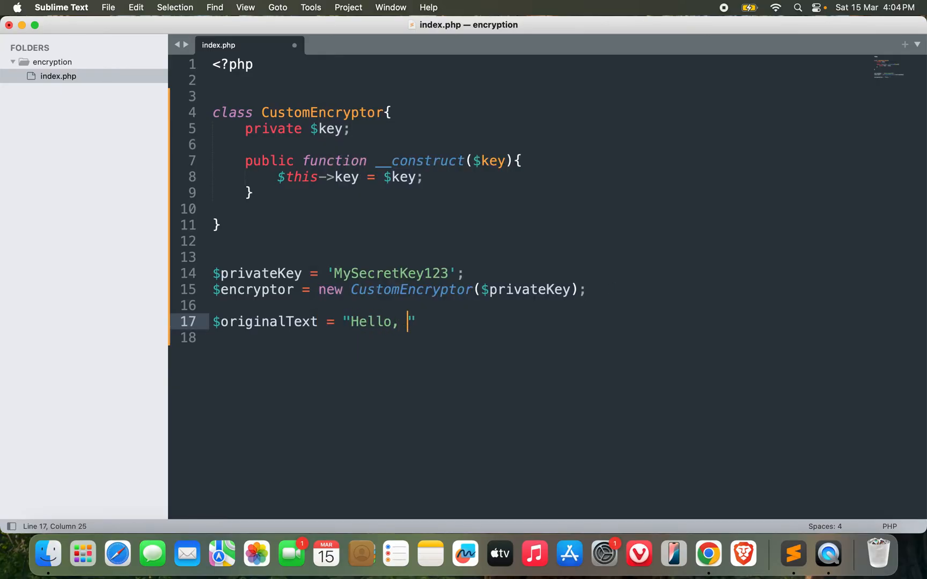
type("This is a")
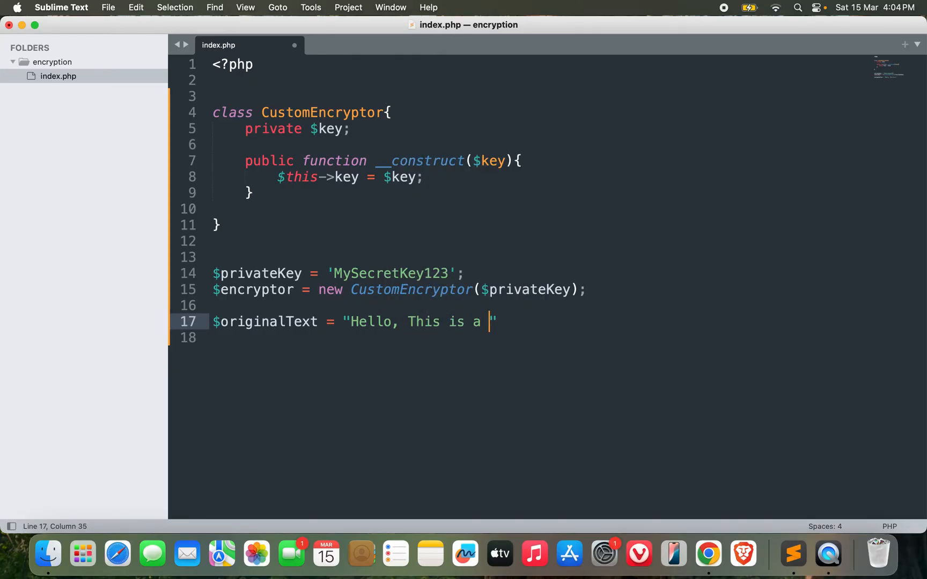
type("secret mmessage")
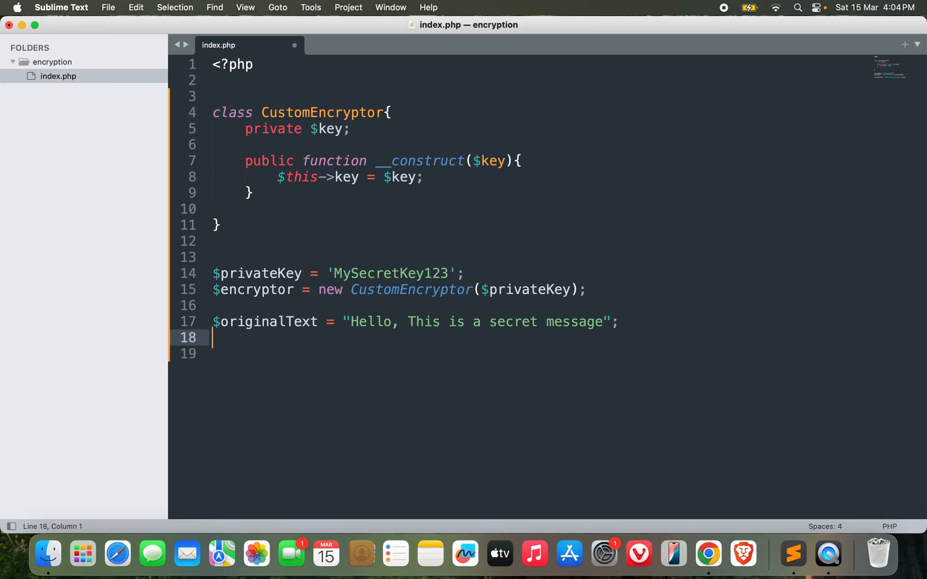
- Assign $encryptor->encrypt($originalText) to $encryptedText and fix the typo
type("$c")
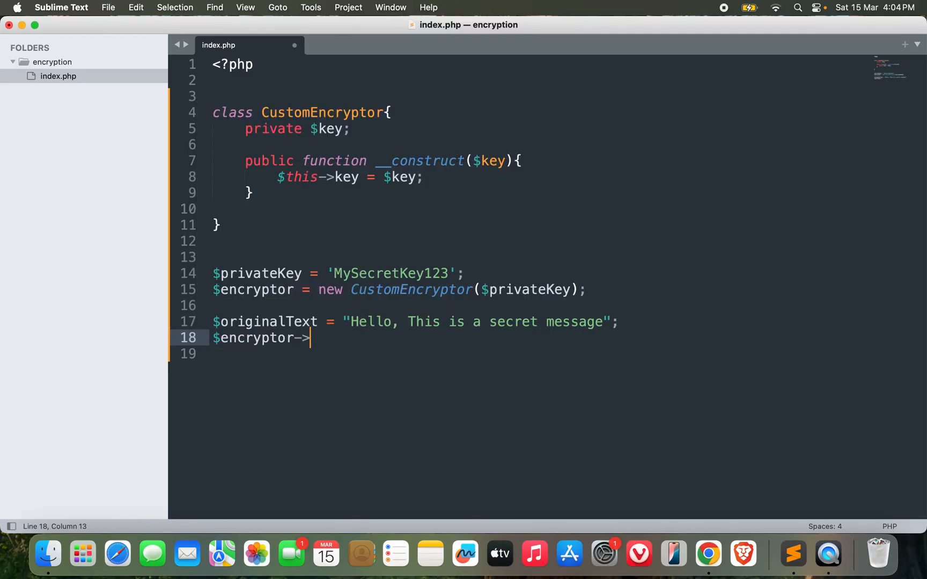
type("e")
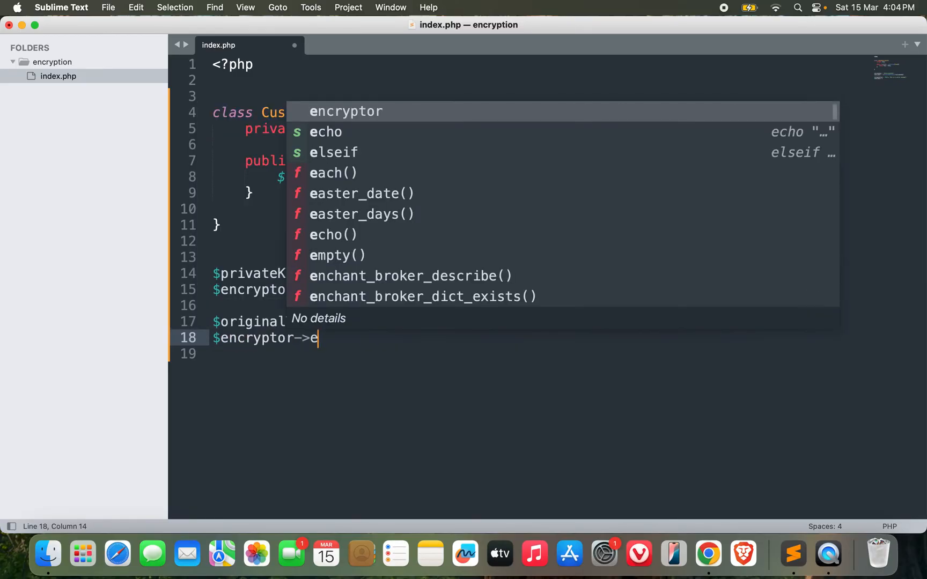
type("ncrypt($);")
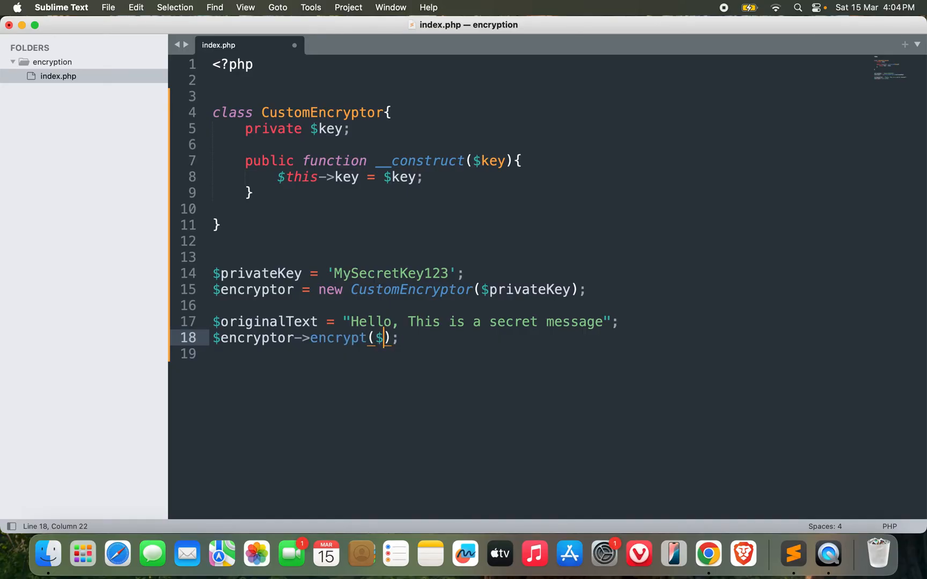
type("originalText")
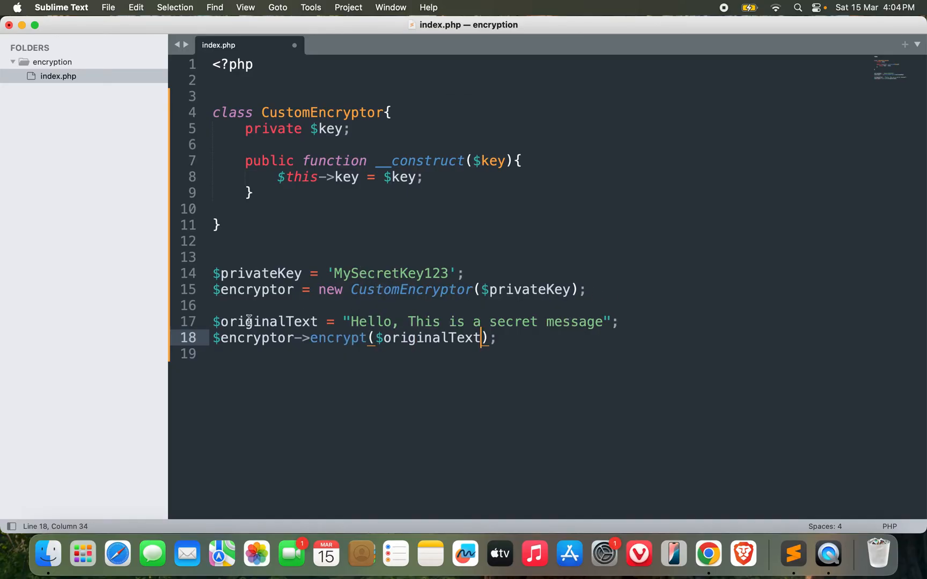
type("$")
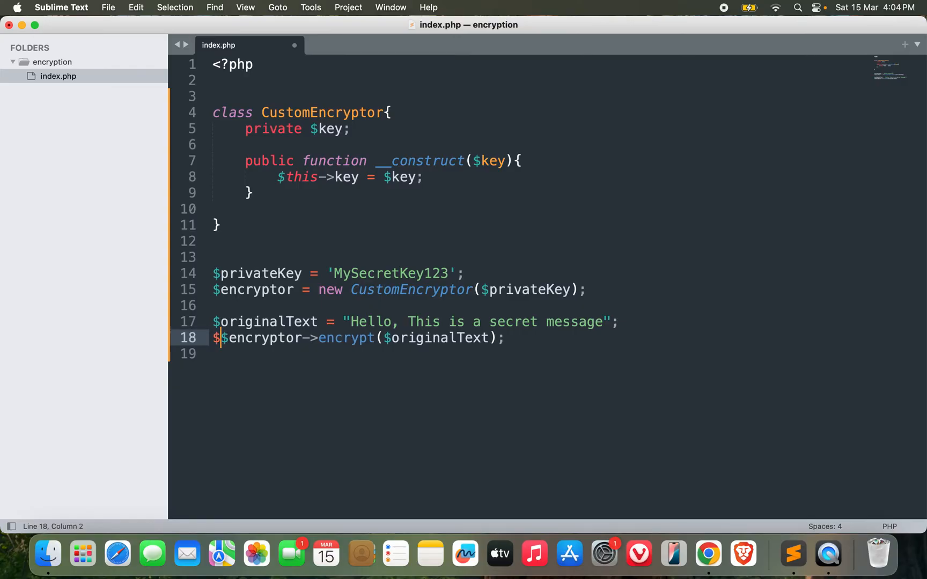
type("encryptedTexgt =")
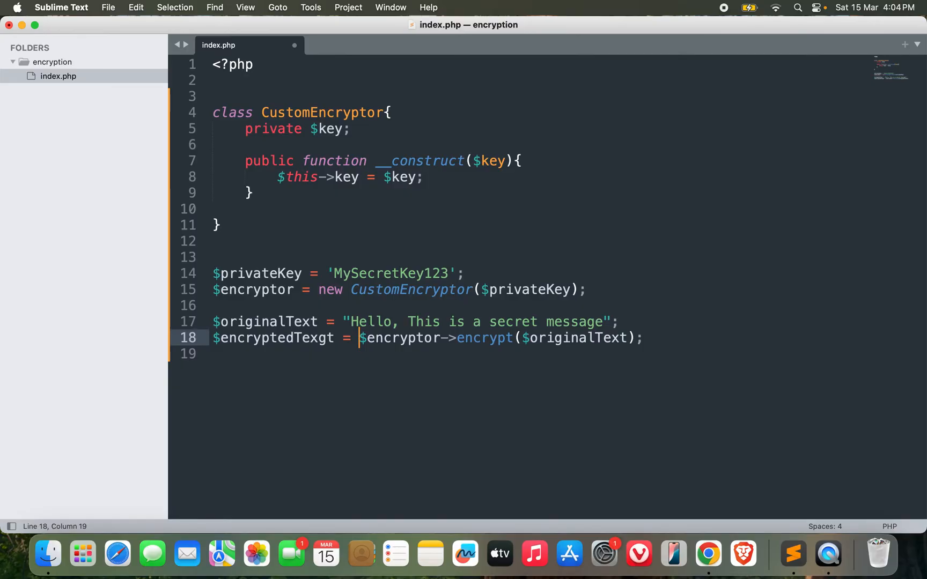
key("backspace")
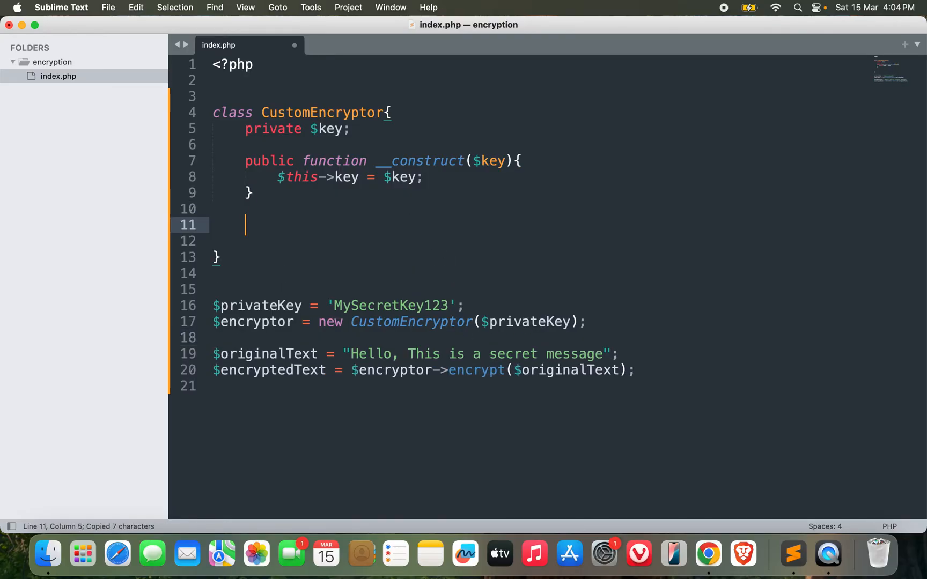
- Add encrypt($plaintext) computing $ciphertext via $this->xorEncrypt($plaintext, $this->key)
type("public f")
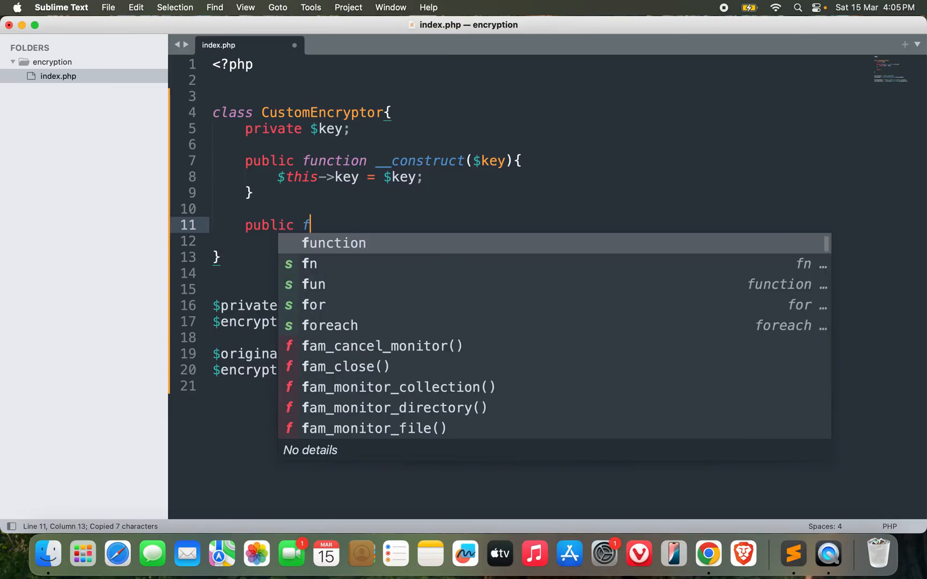
type("unction encrypt(){}")
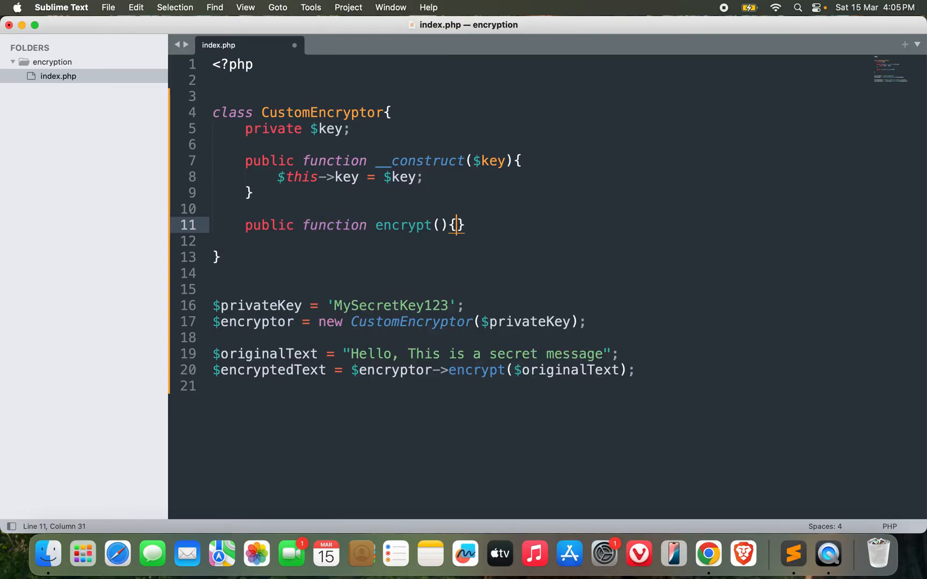
type("$pla")
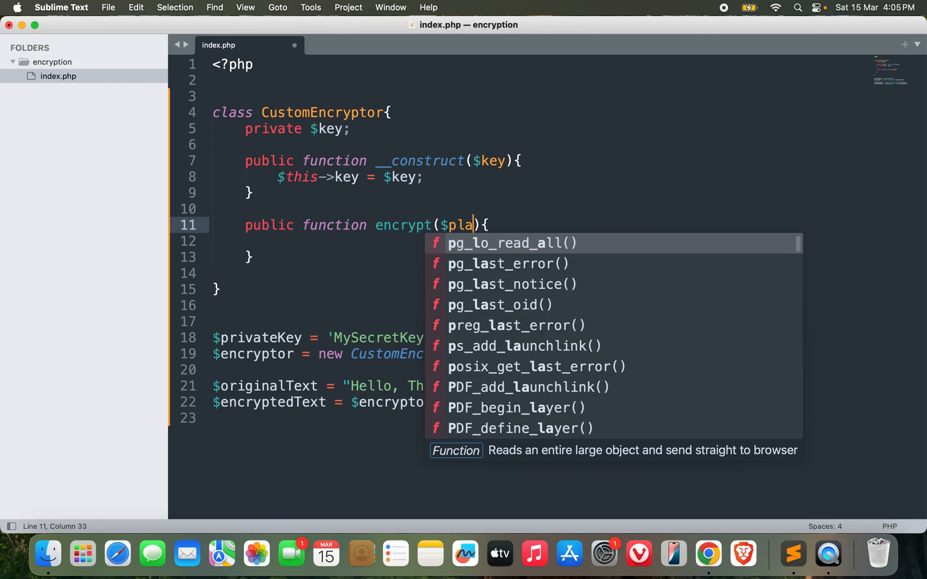
type("intext")
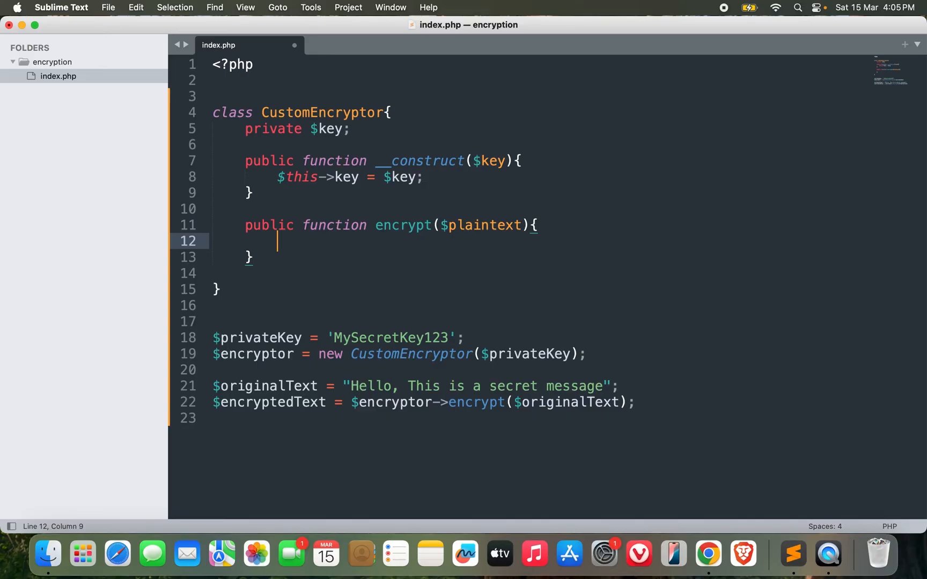
type("$")
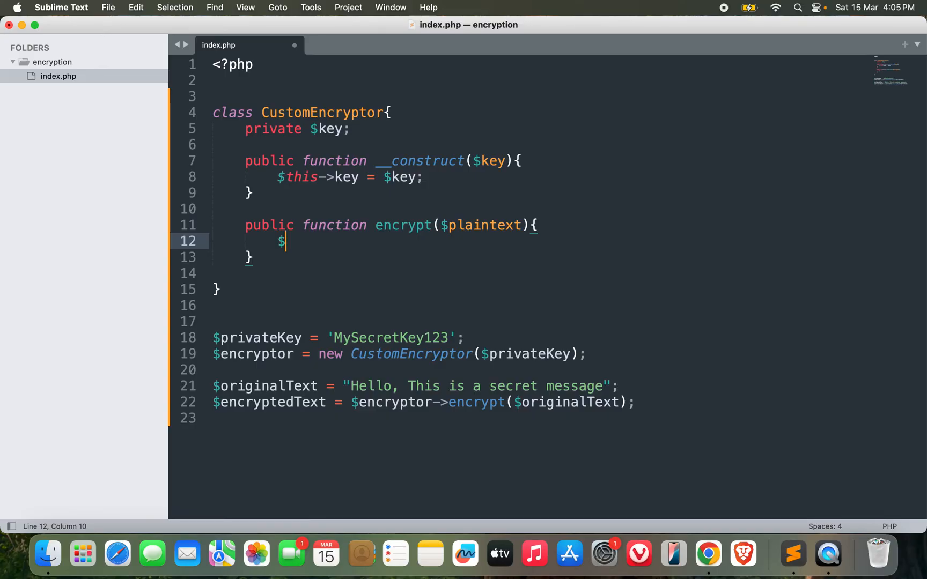
type("this->orr")
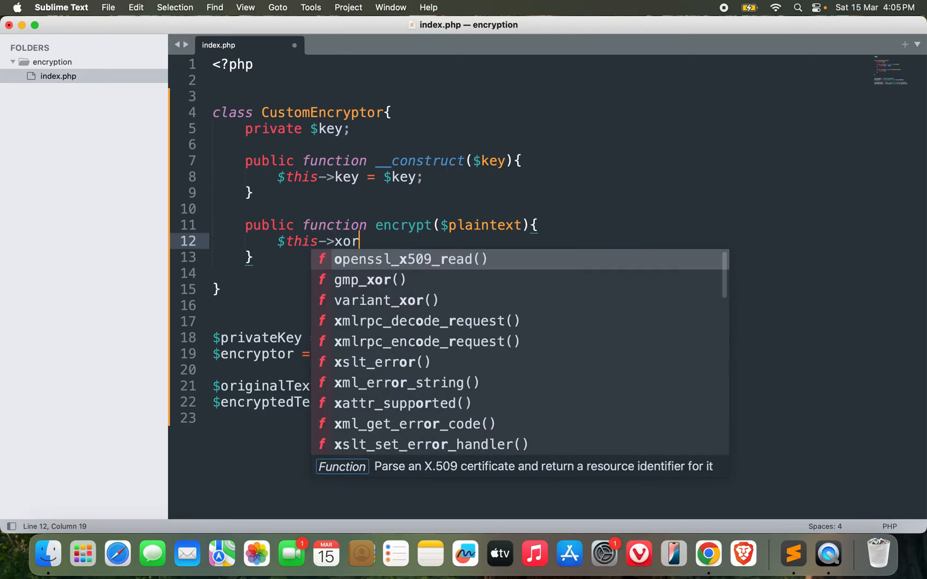
type("Encry")
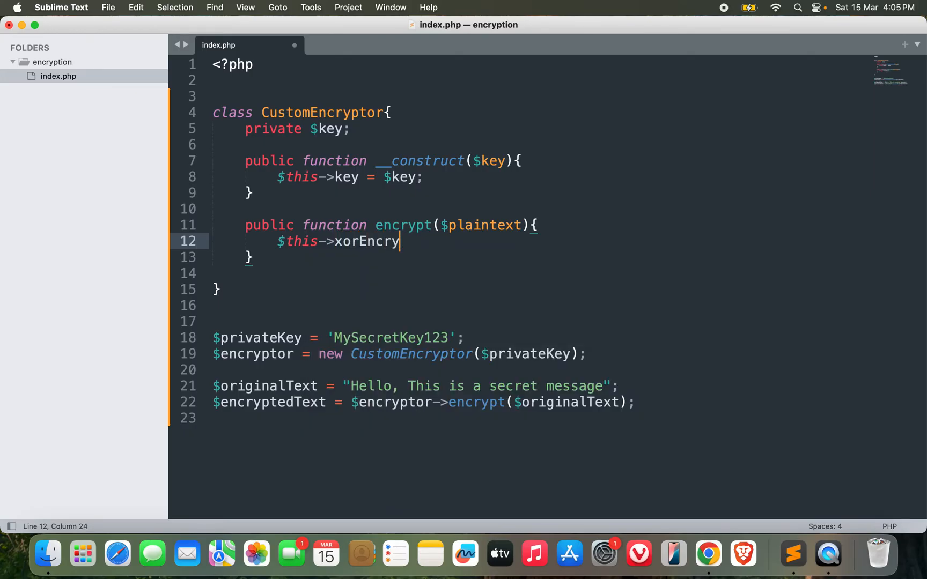
type("pt()")
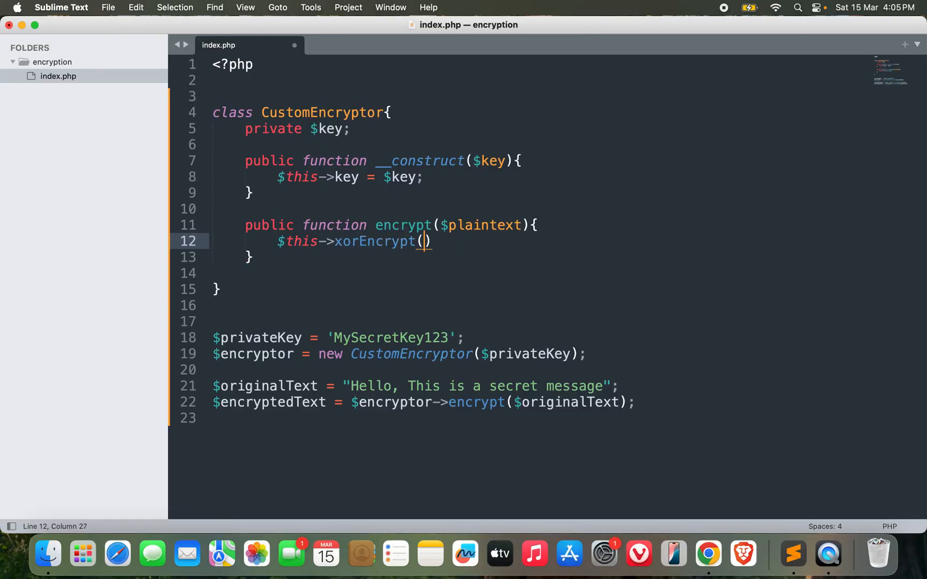
type("$plaintext,")
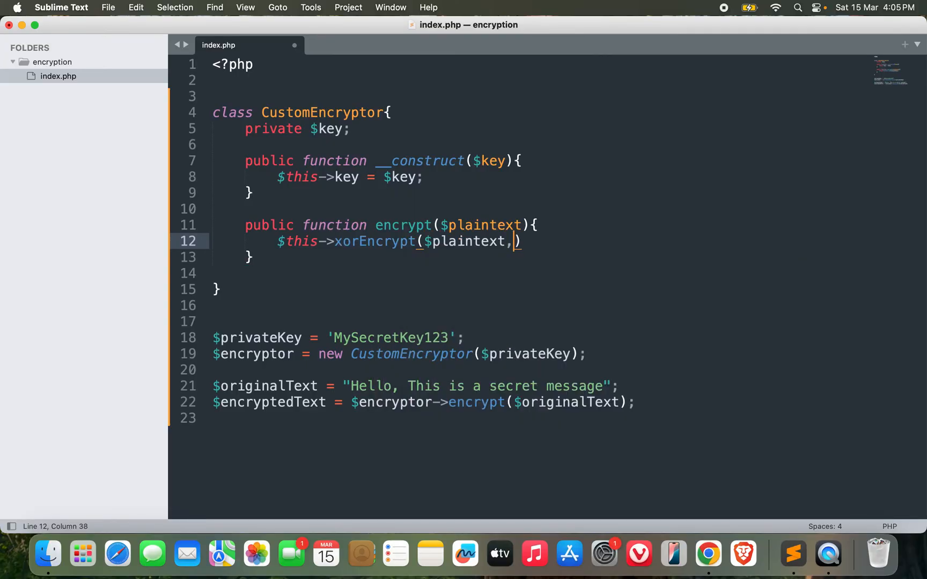
type("$this->key)")
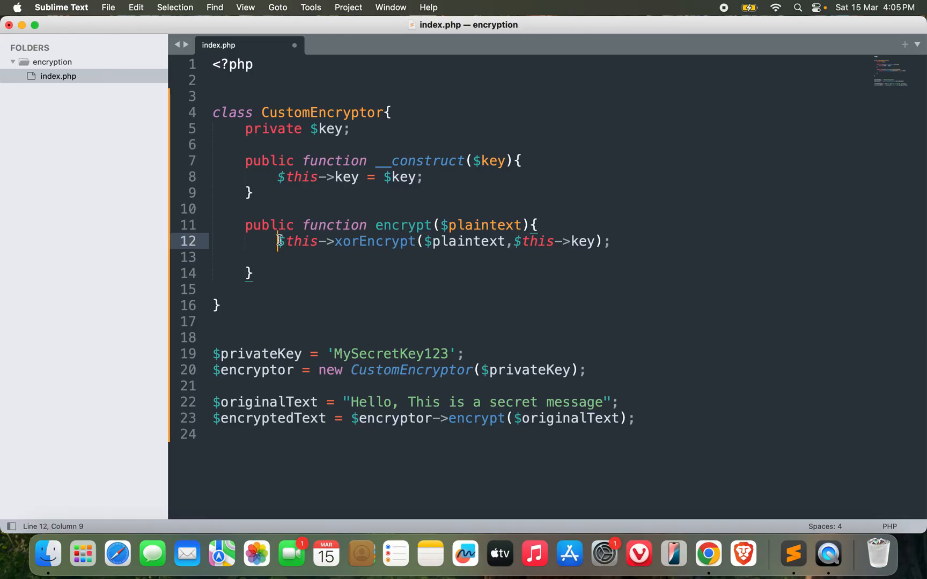
type("$")
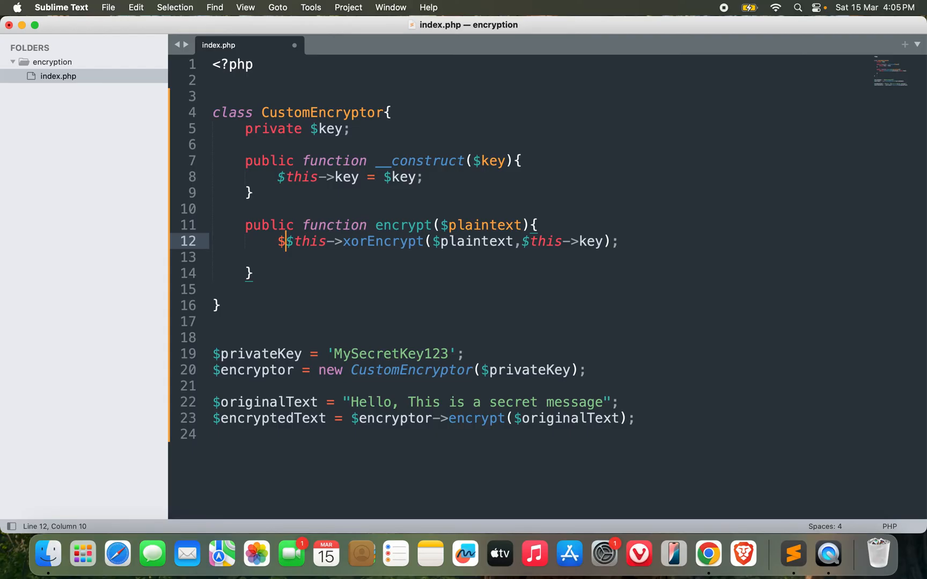
type("ciphertext =")
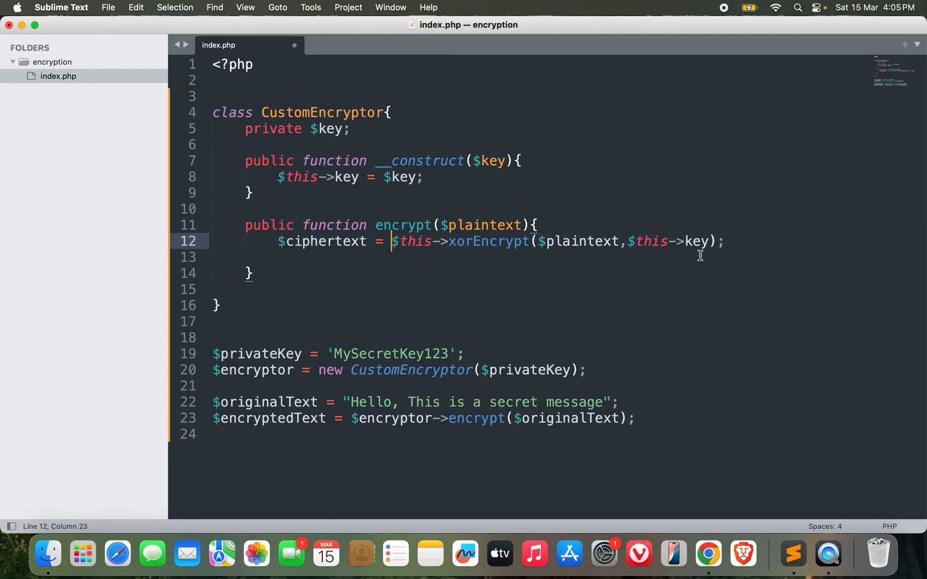
- Return base64_encode($ciphertext) from encrypt and cut out the xorEncrypt name for reuse
type("retru")
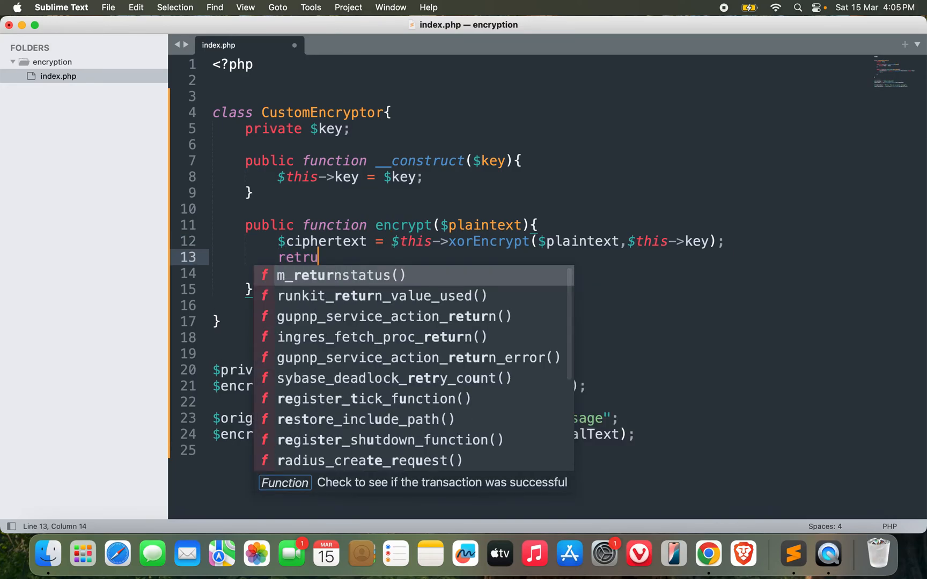
type("rn")
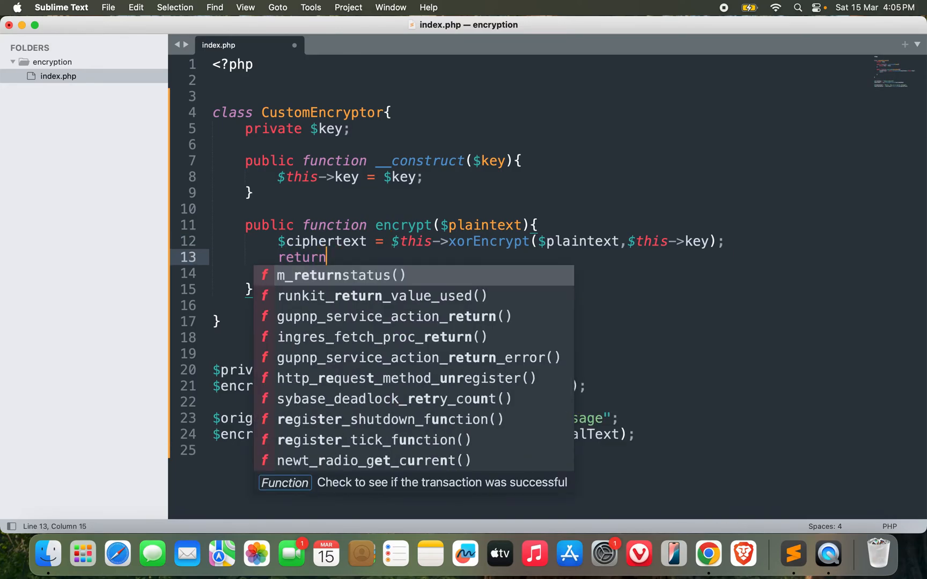
type("base64_encode(data)")
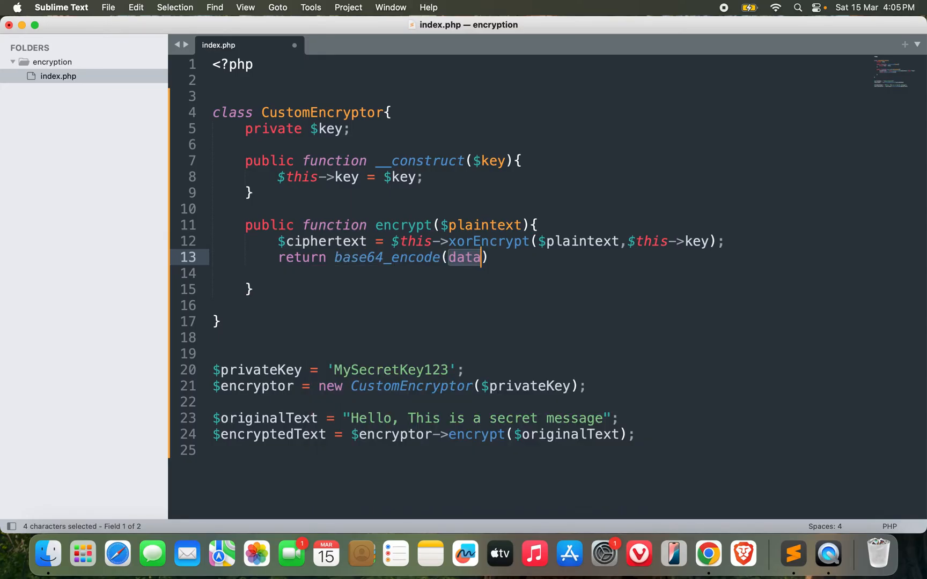
type("$ciphertext_")
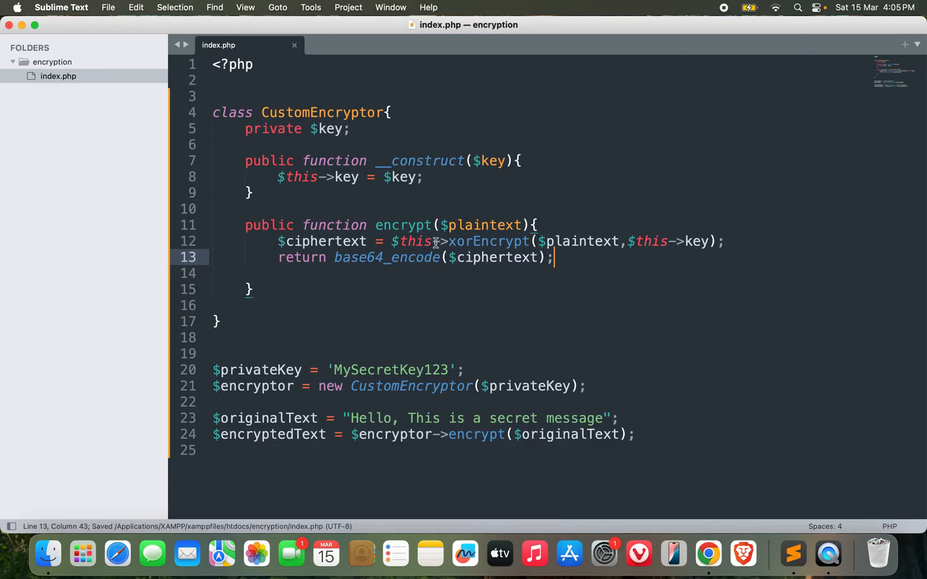
key("cmd+x")
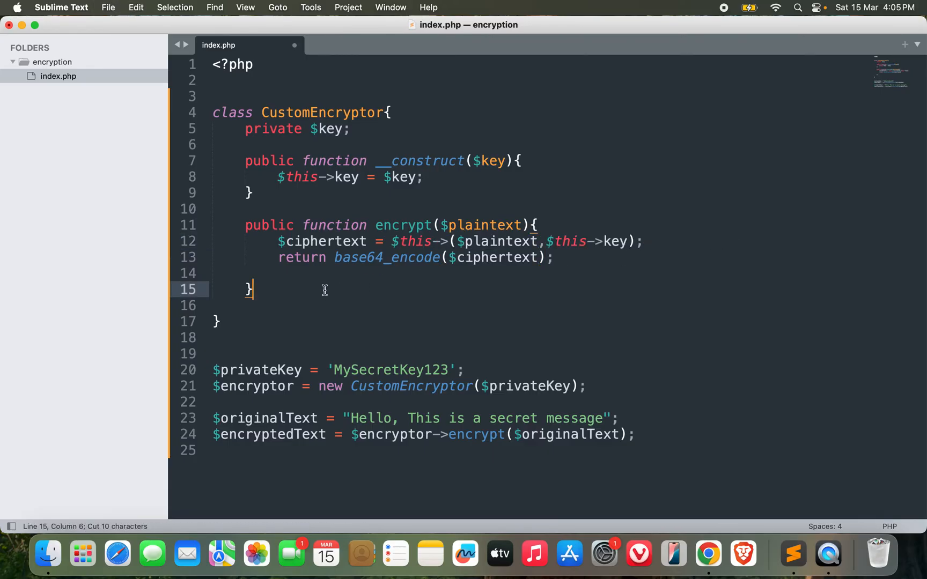
- Create a public xorEncrypt($data, $key) method starting with $output = ''
type("public function xorEncrypt")
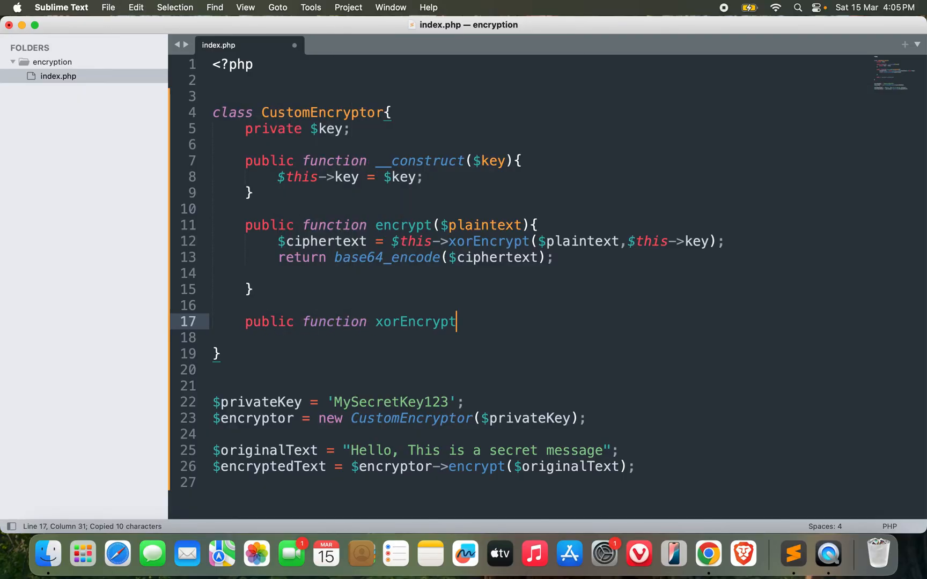
type("(){")
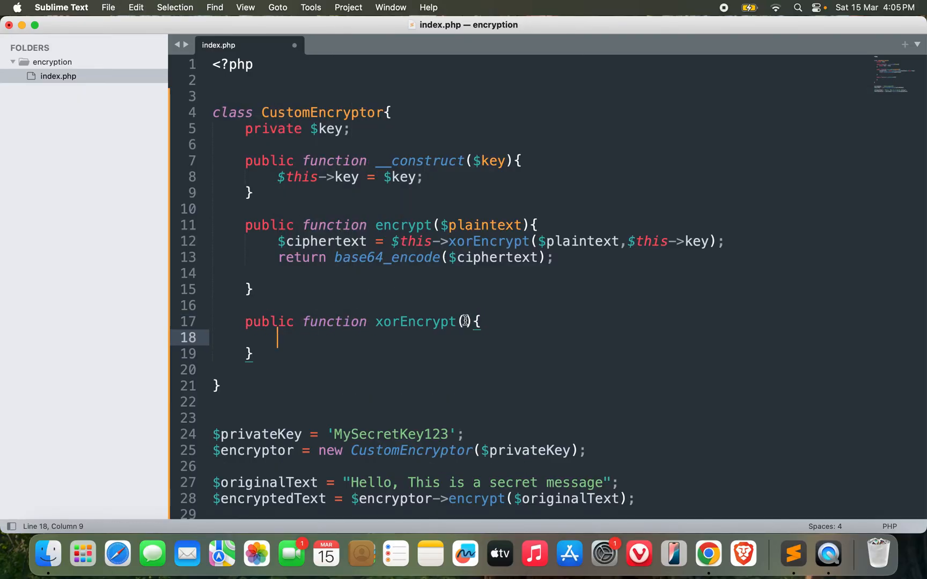
type("$data,$key")
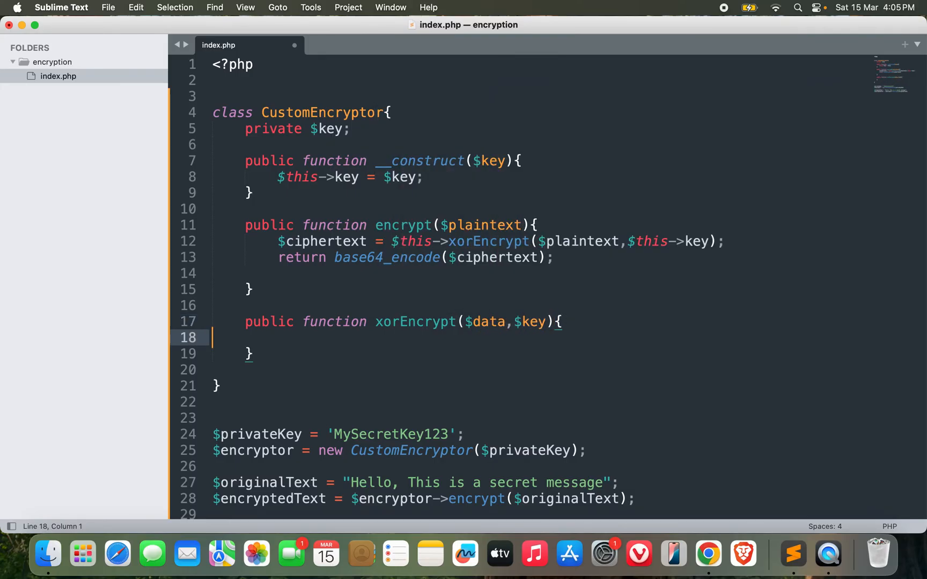
type("$ou")
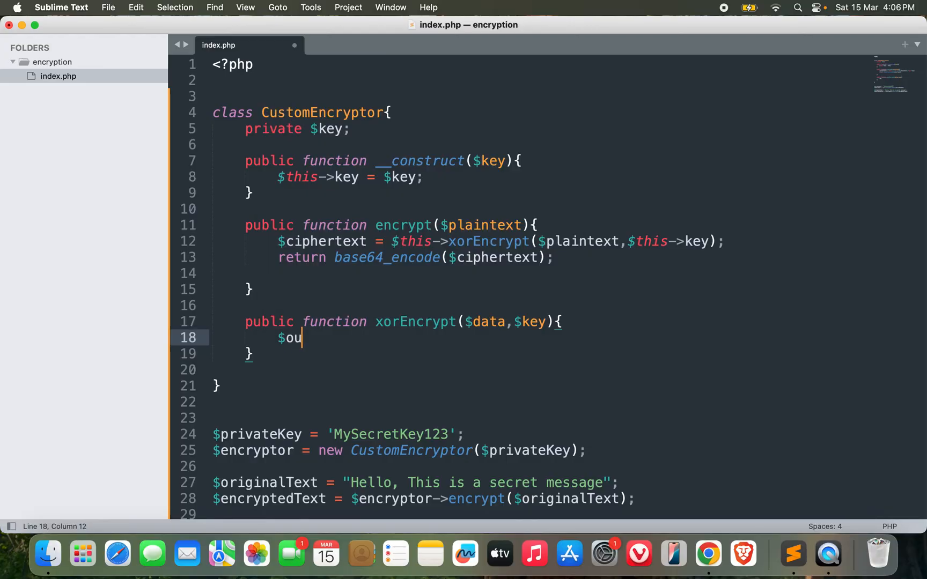
type("tput = '';")
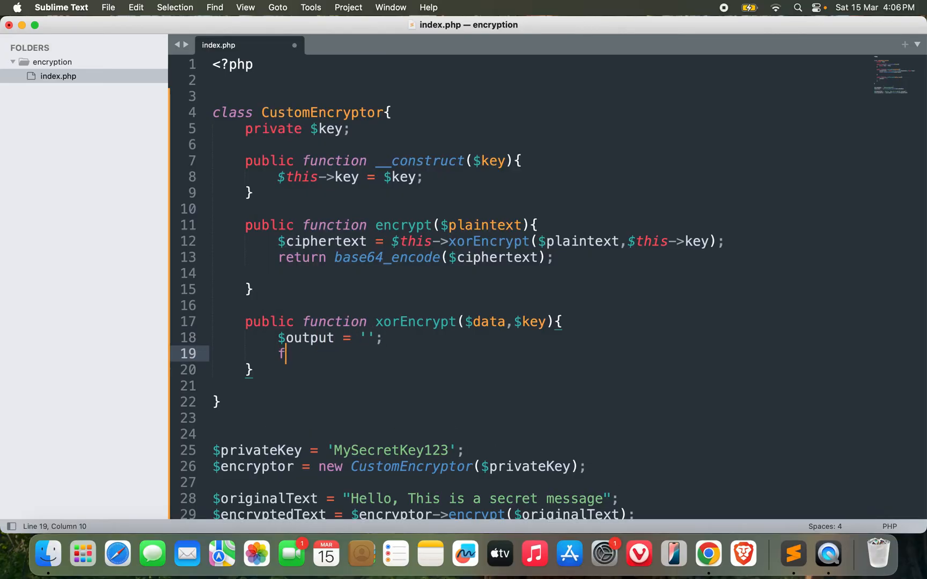
- Add a for loop header with $i=0, $keylen = strlen($key) and $i < strlen($data)
type("or($i=0;")
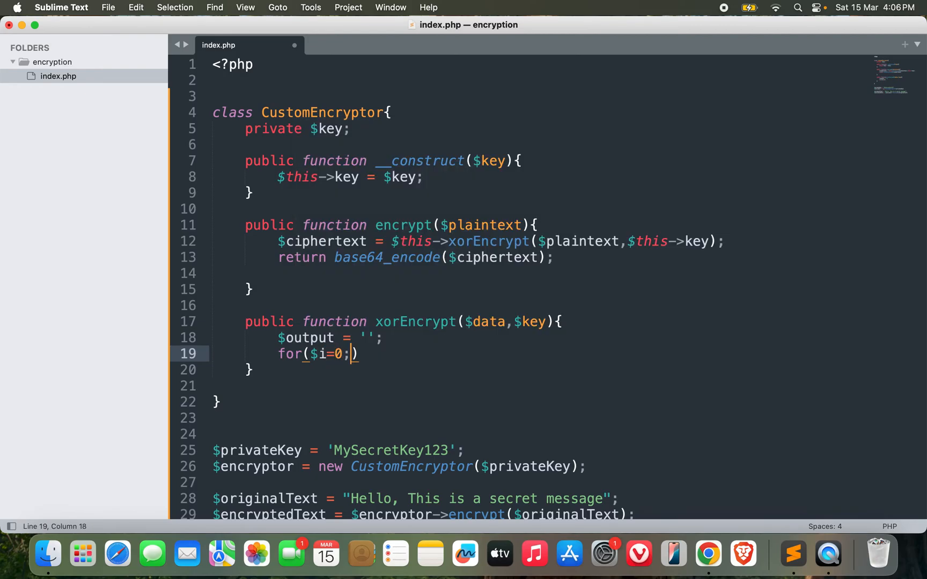
type("$")
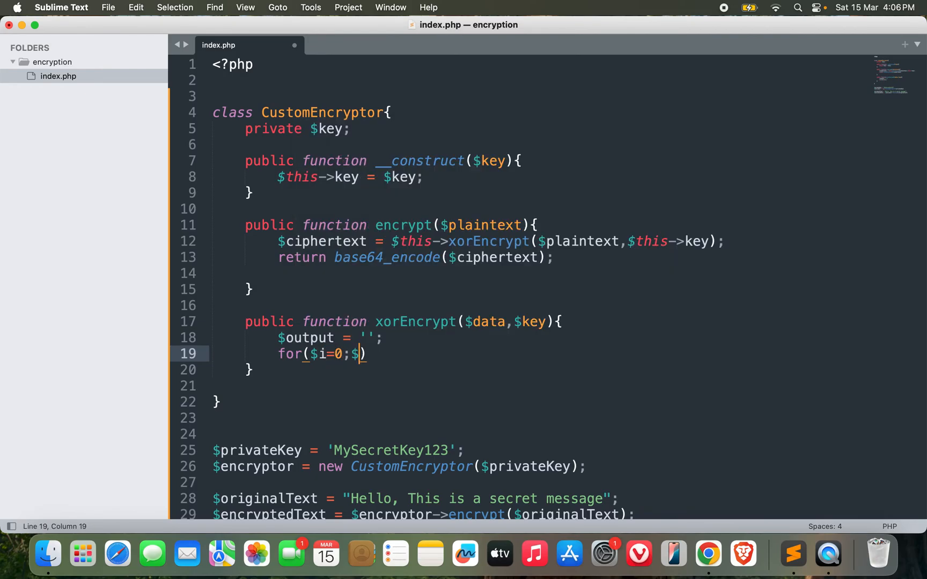
type("kk")
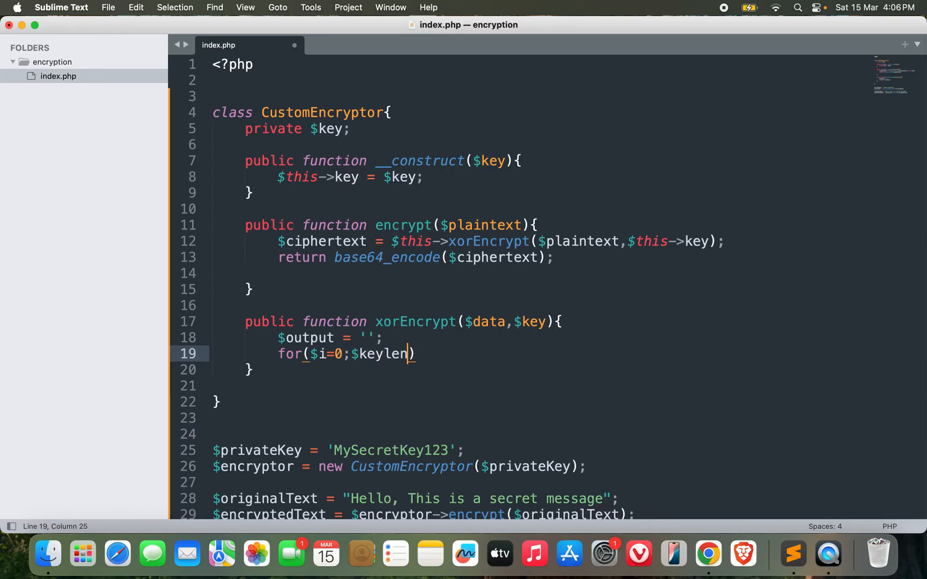
type("= strlen($")
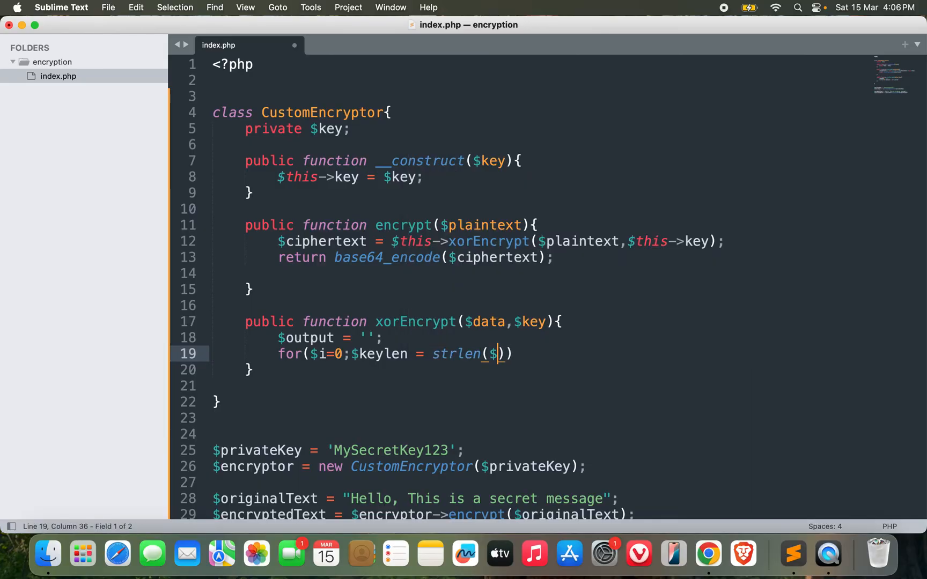
type("key);")
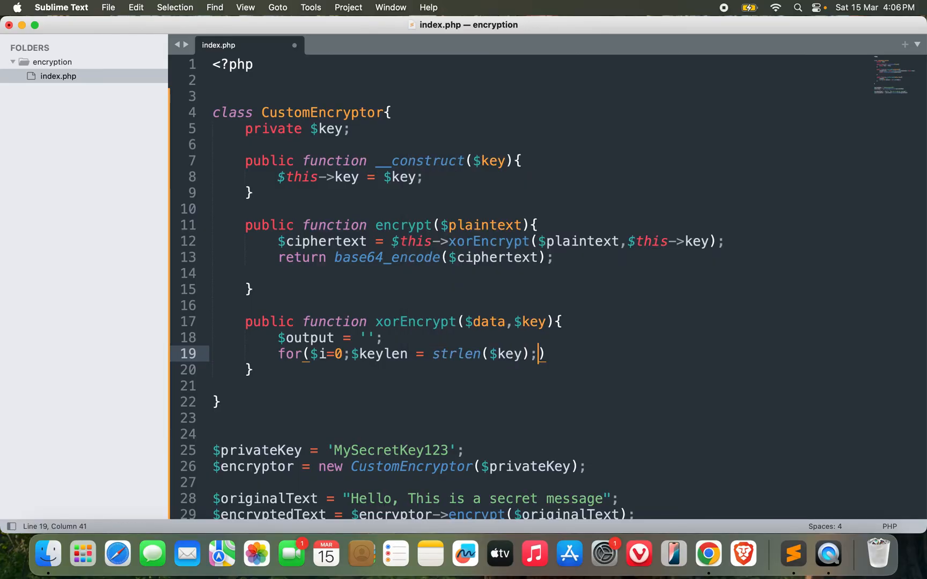
type("i<str")
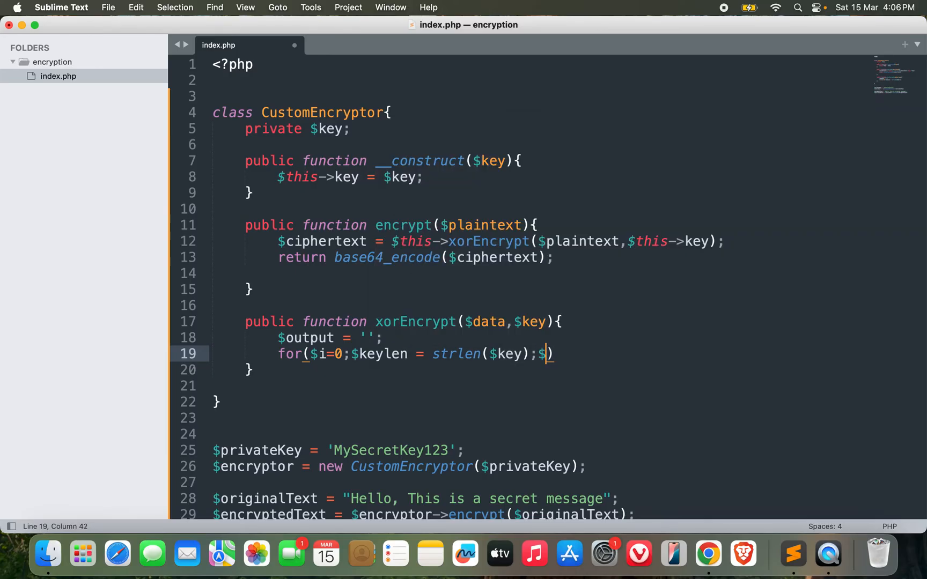
type("i<strlen($")
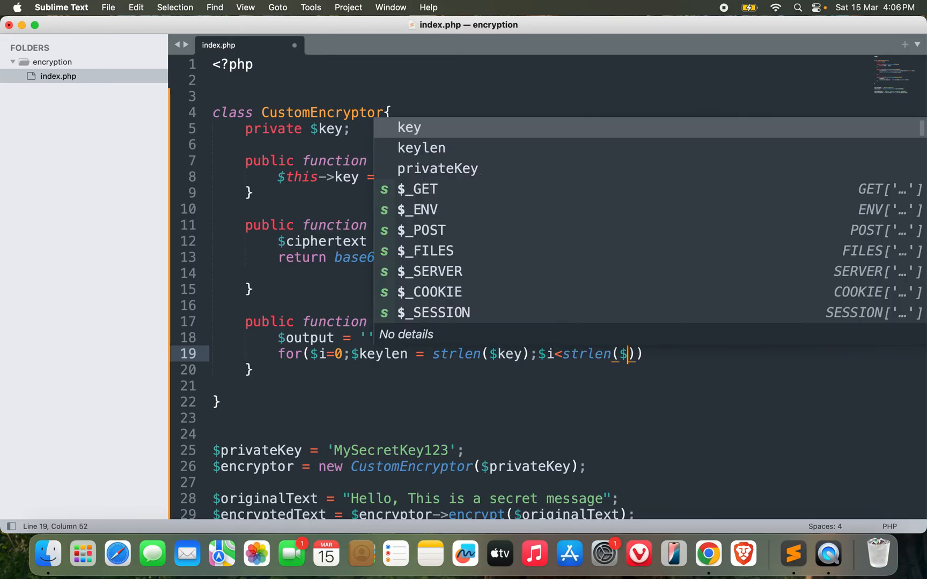
type("data);i++")
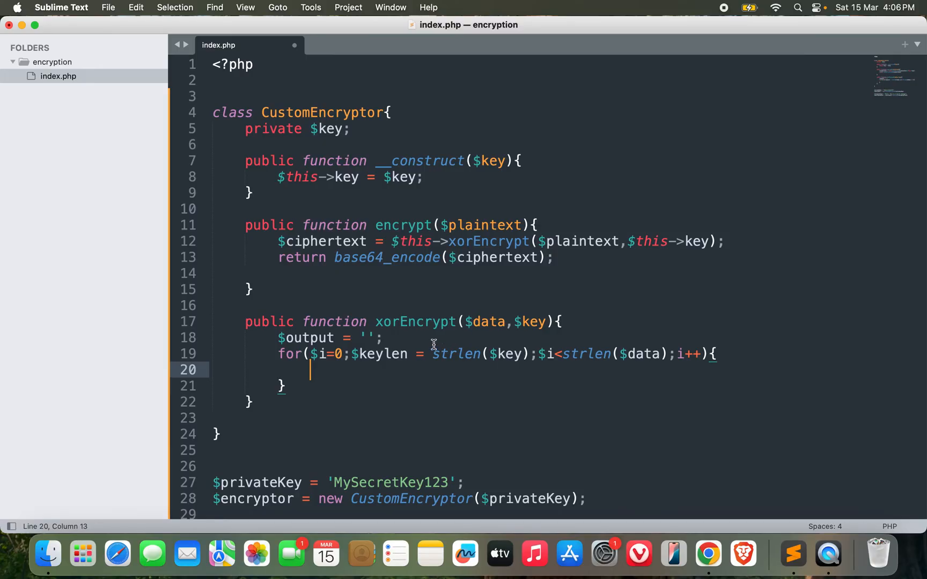
left_click_drag(434, 354, 285, 386)
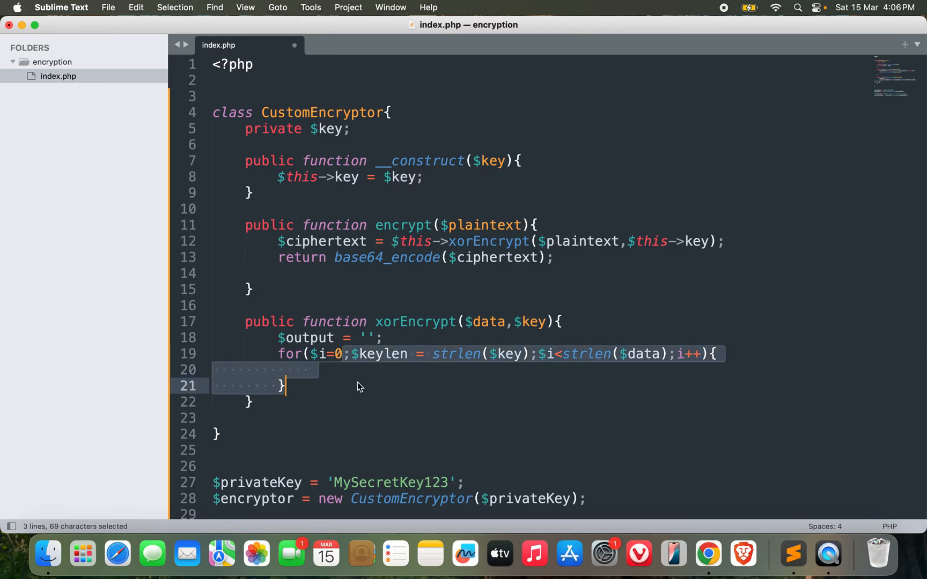
left_click(407, 353)
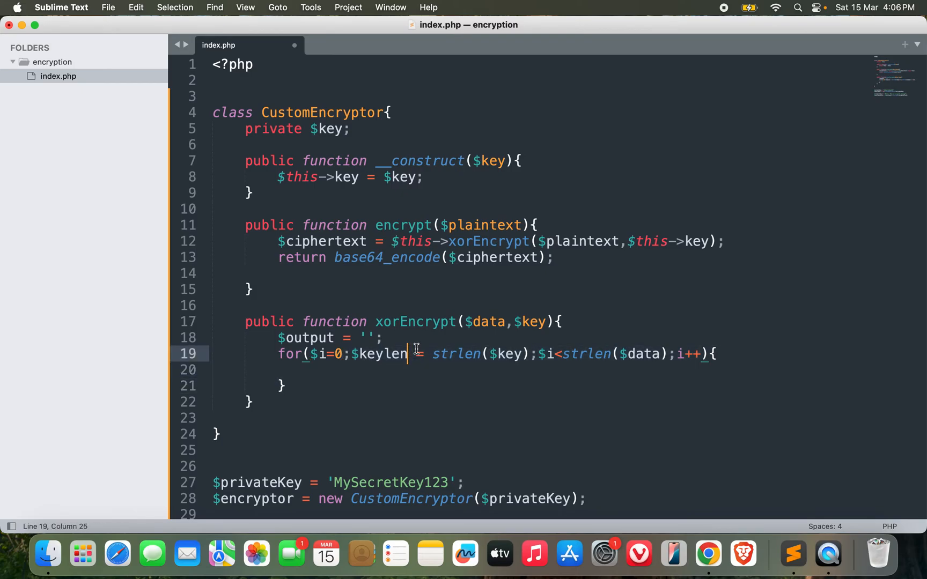
double_click(505, 353)
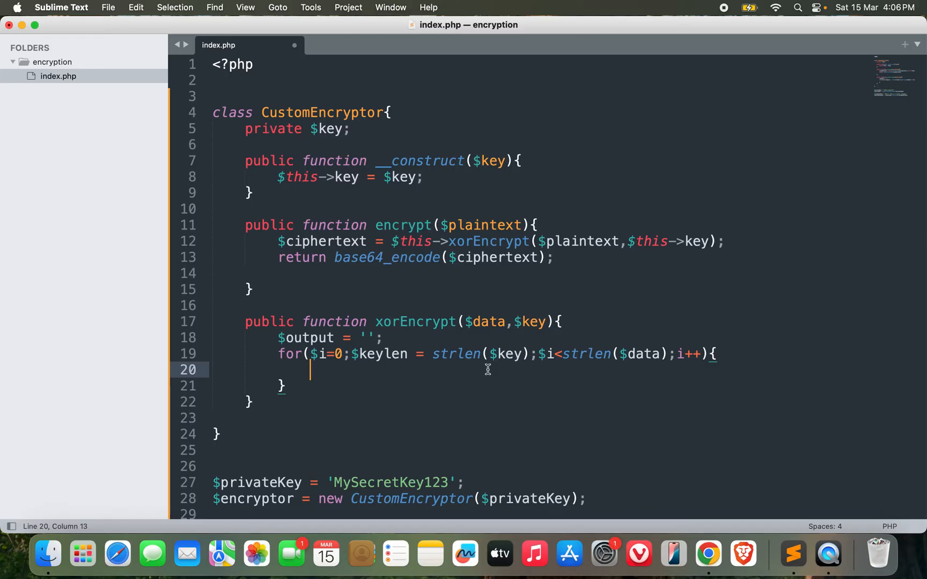
mouse_move(484, 373)
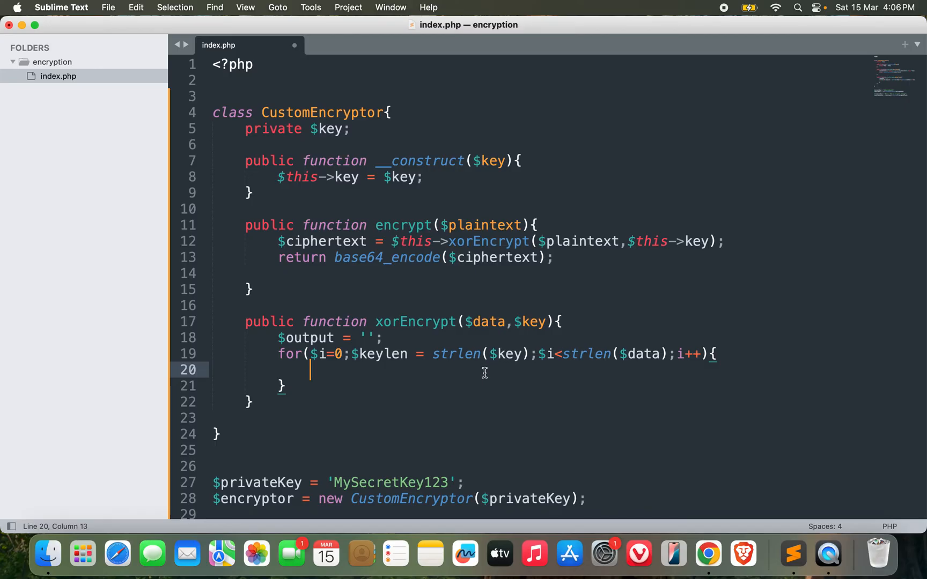
mouse_move(438, 59)
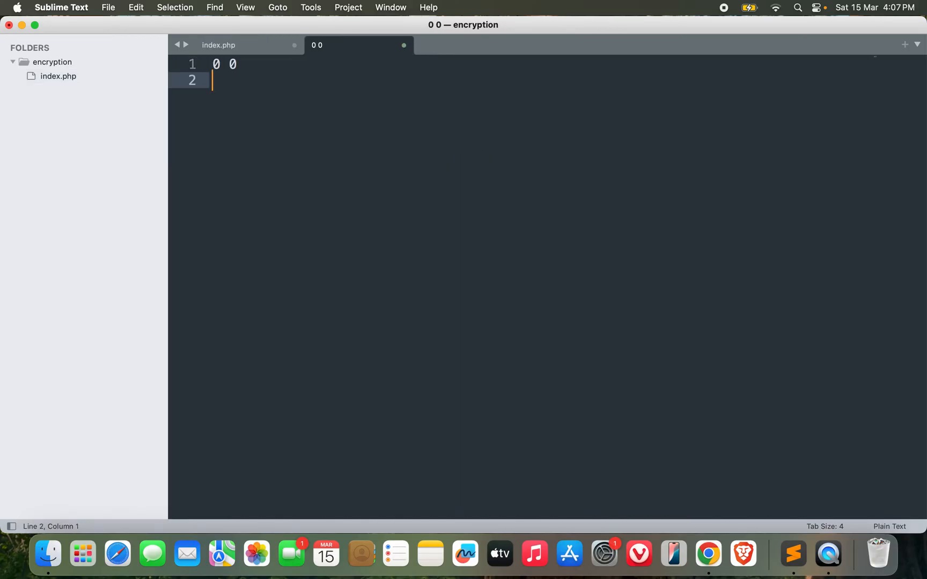
- Note the x y XOR table (0 0 0, 0 1 1, 1 0 1, 1 1 0) in a new tab, then return to index.php
type("x y")
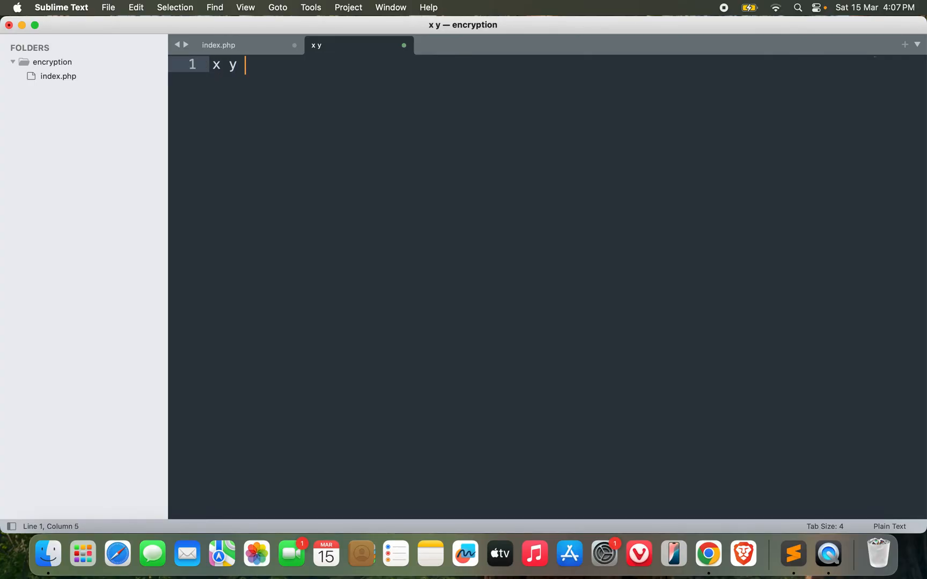
type("XOR")
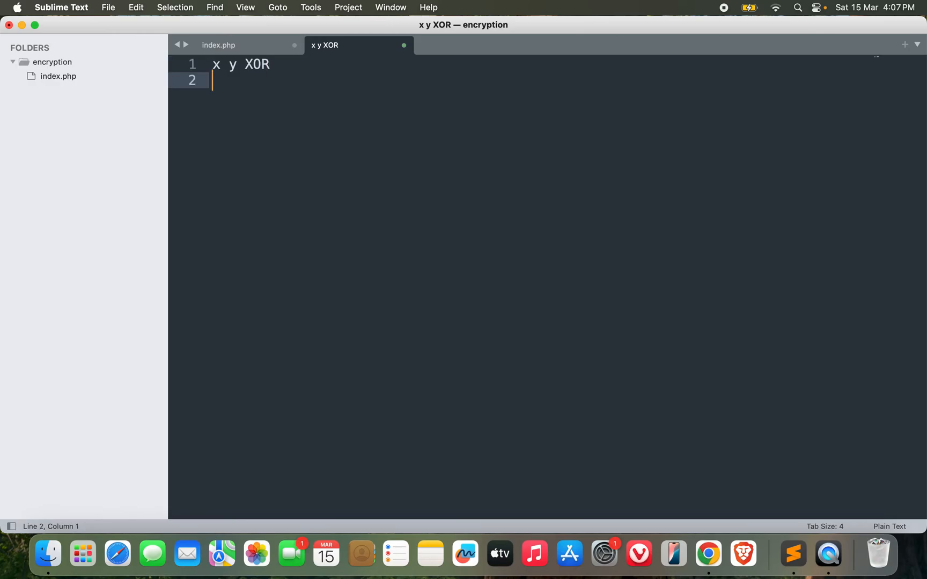
type("0 0")
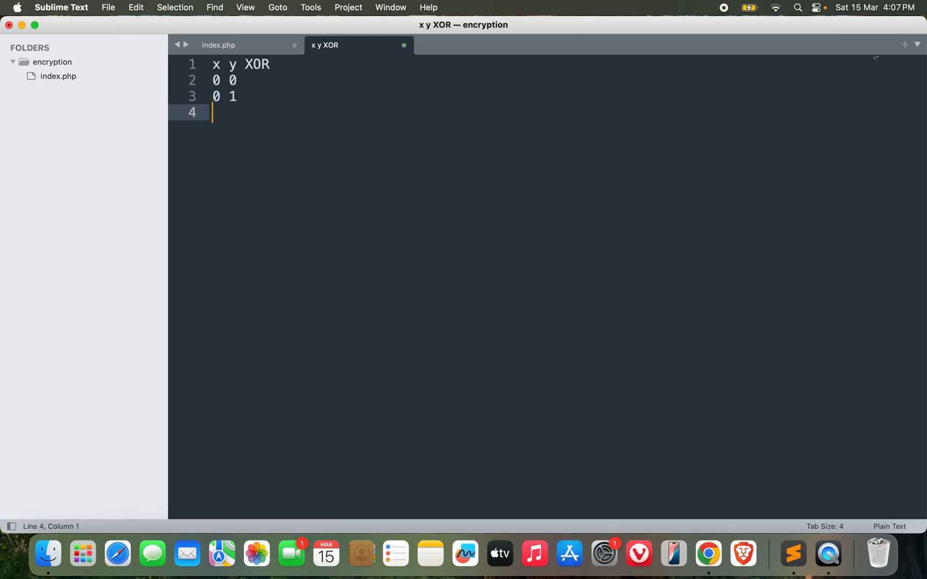
type("1 0")
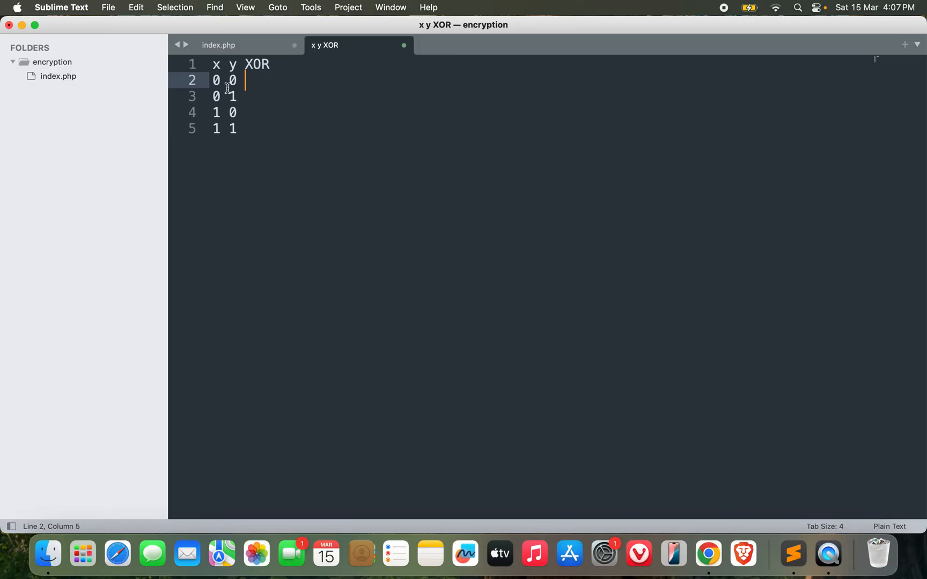
mouse_move(224, 87)
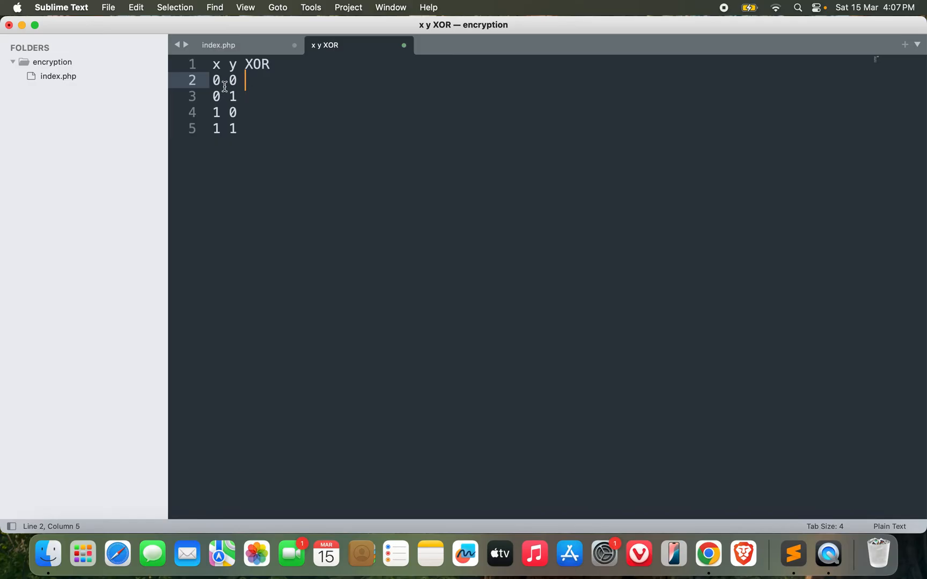
left_click(259, 96)
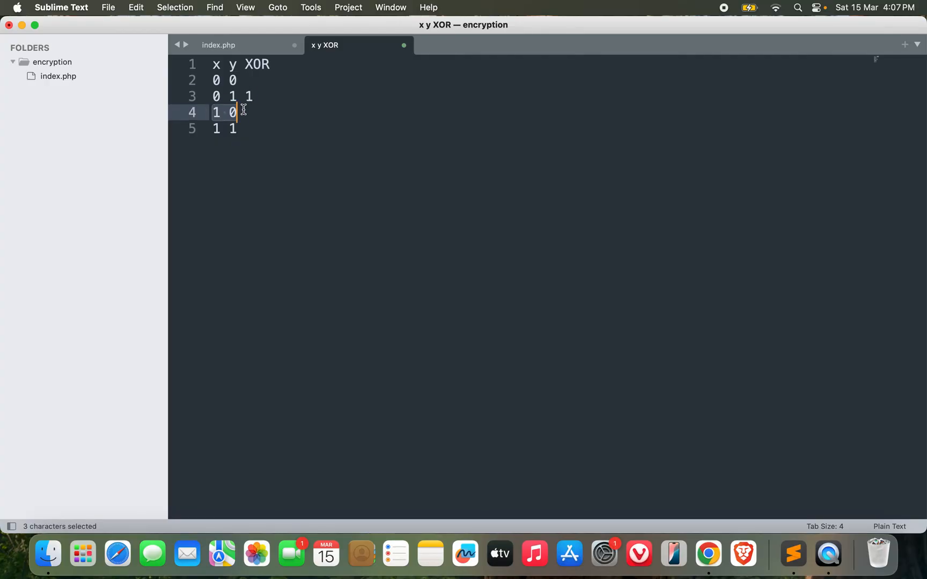
type("1")
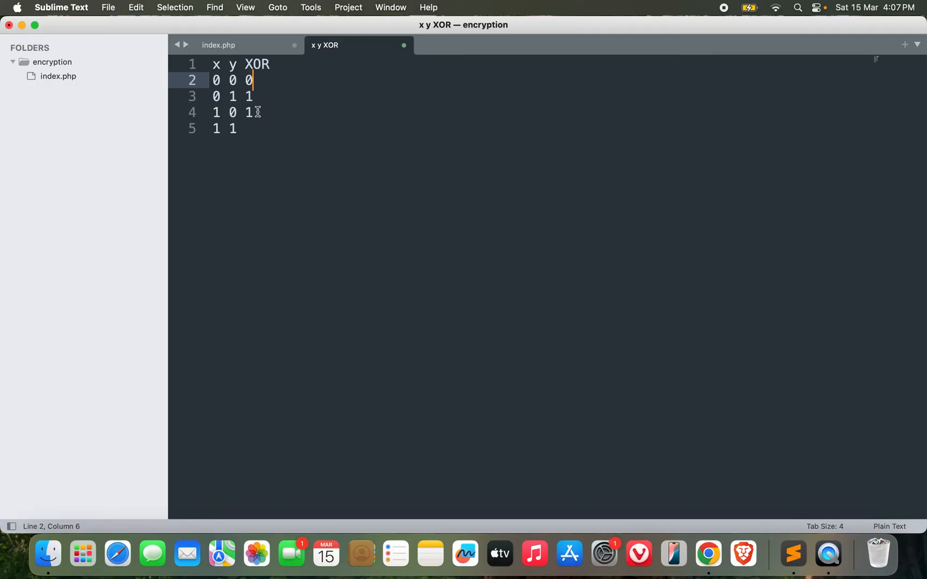
type("0")
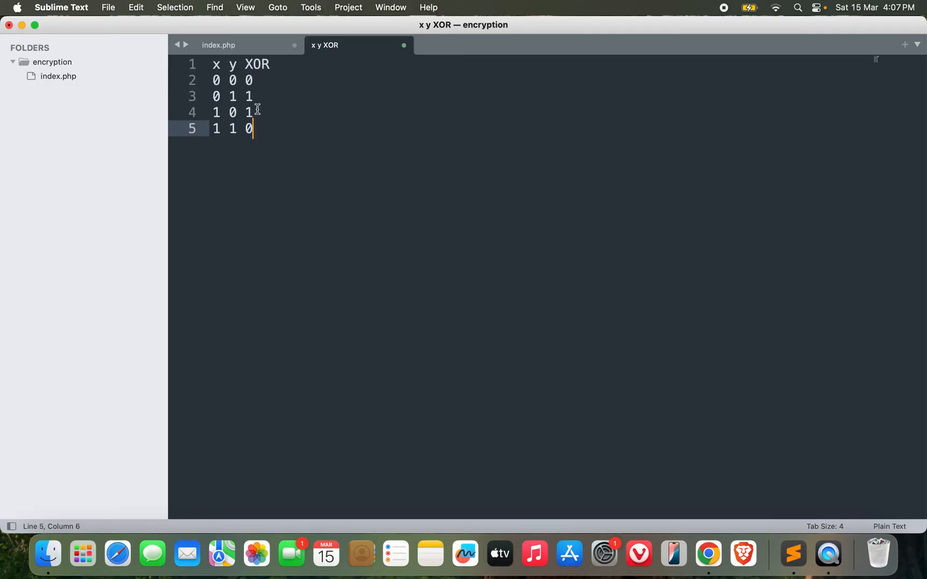
left_click(219, 45)
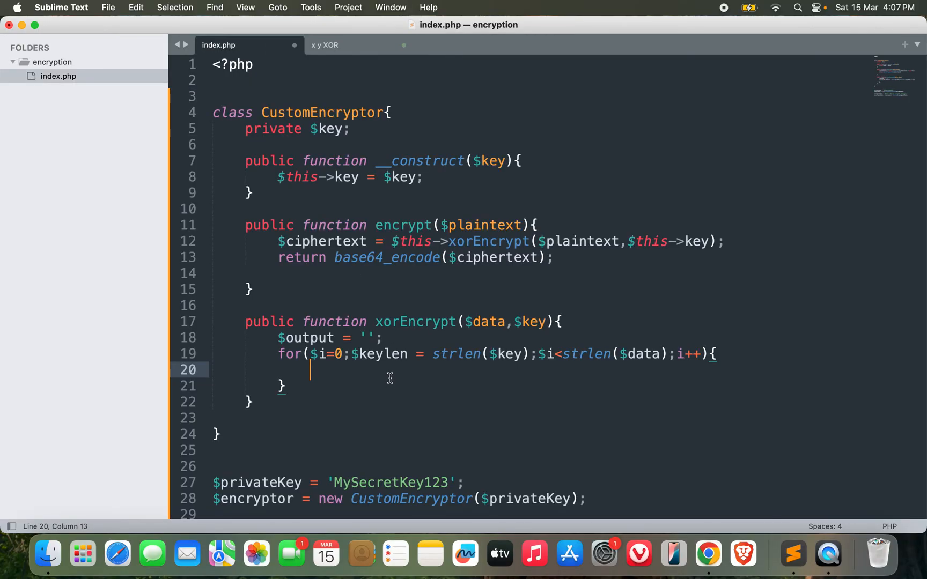
- Fill the loop with $output .= $data[$i] ^ $key[$i % $keylen]; and return $output
type("$output =")
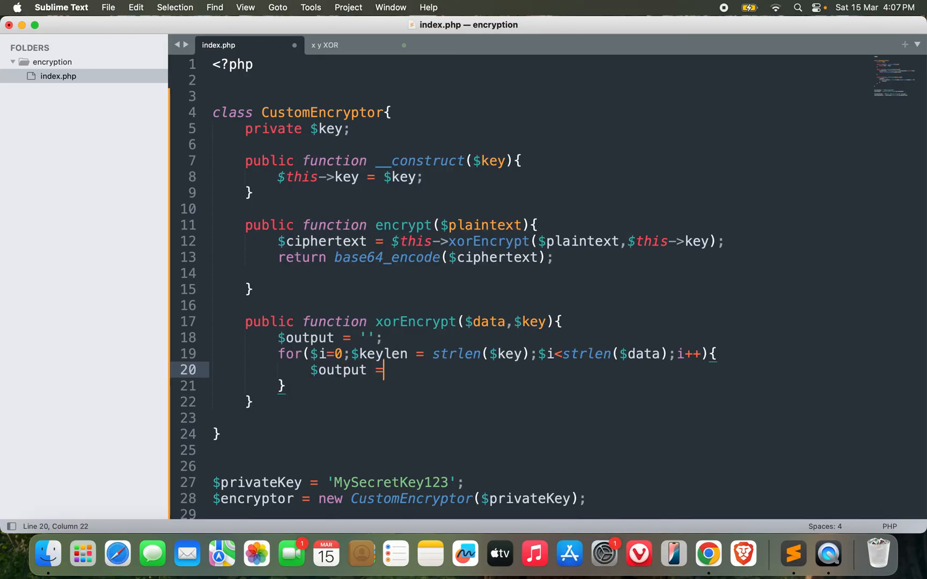
key("backspace")
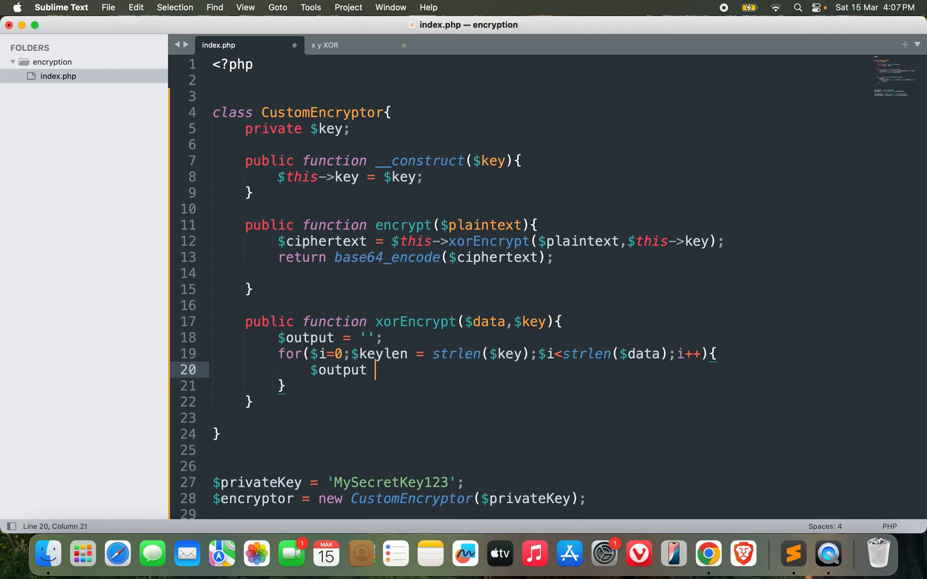
type(".=")
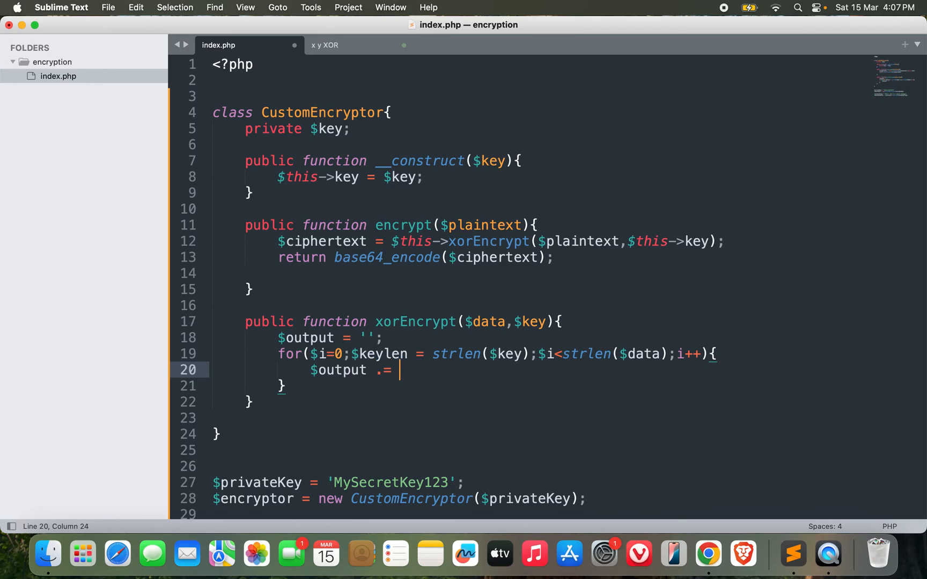
type("$data[ii]")
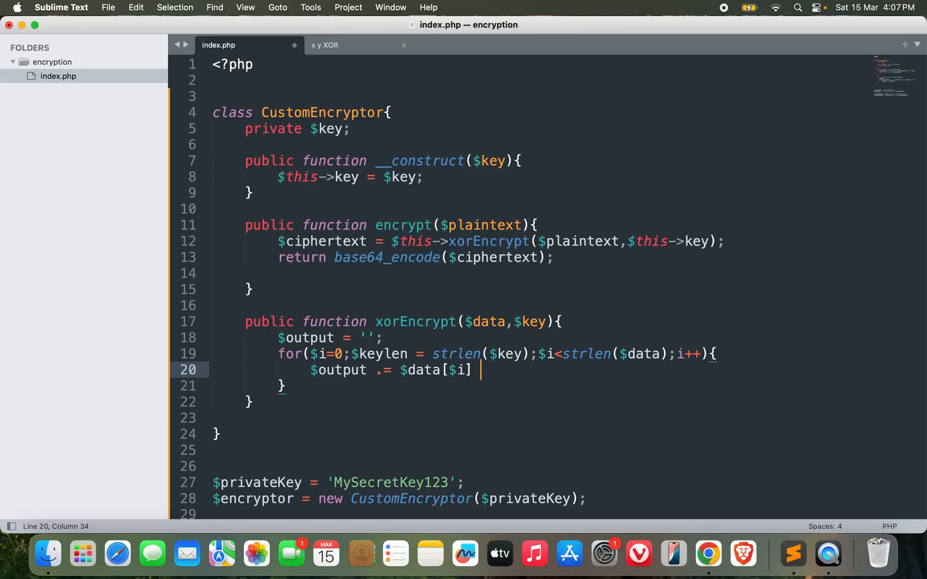
type("^ $ke")
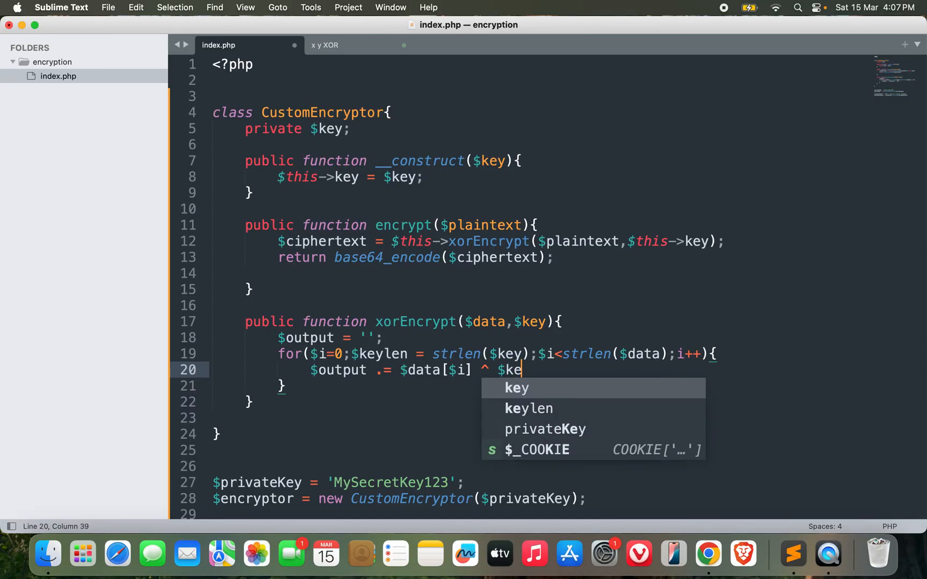
type("ey[$i]")
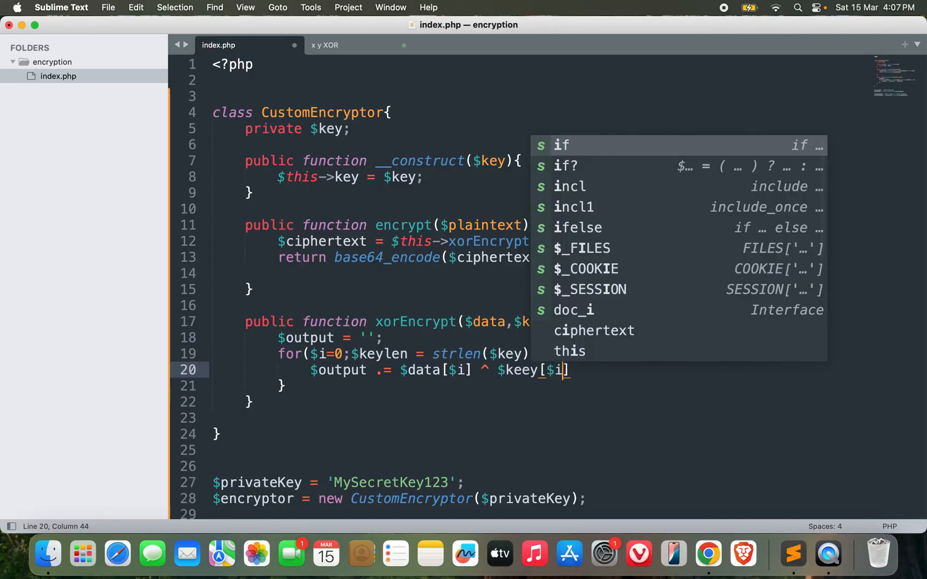
type("%$k")
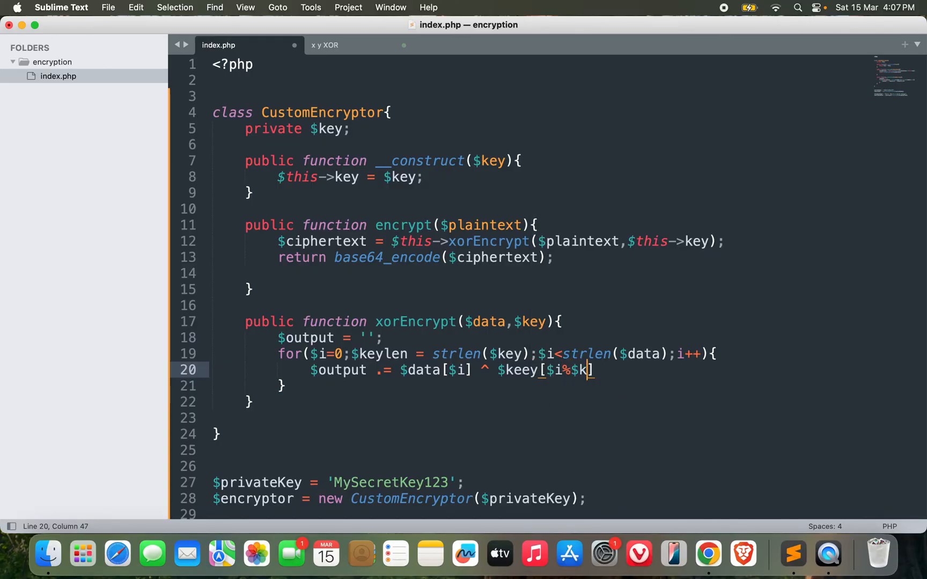
type("eylen")
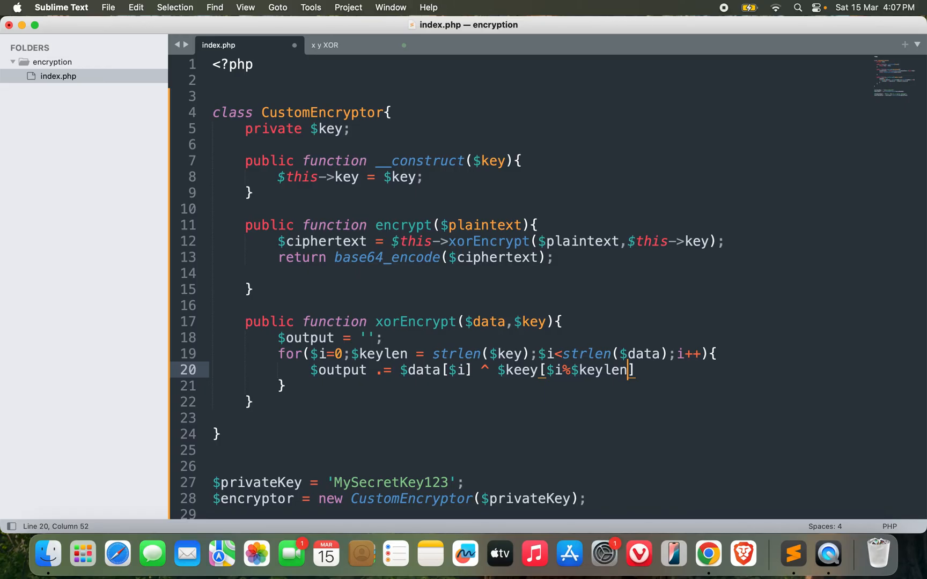
type(";")
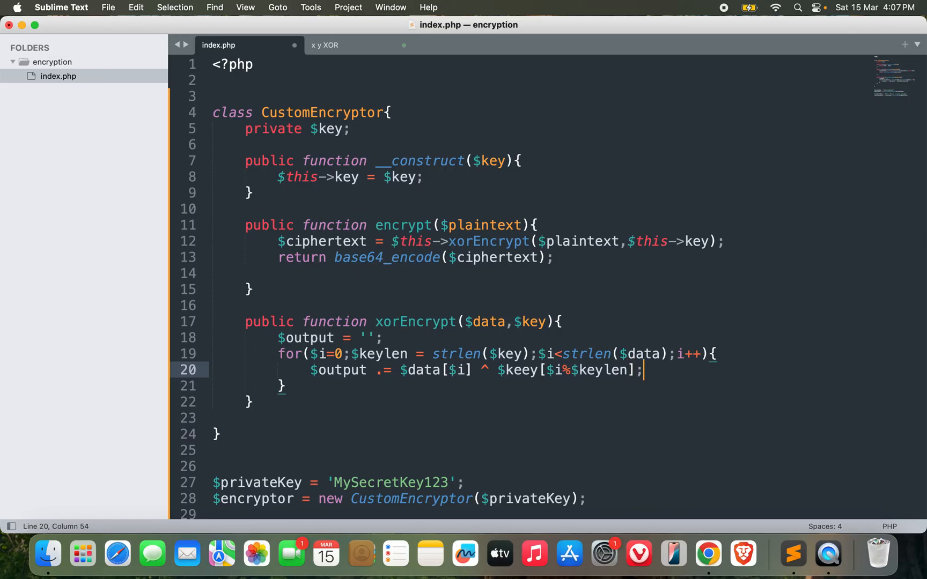
type("return $output;")
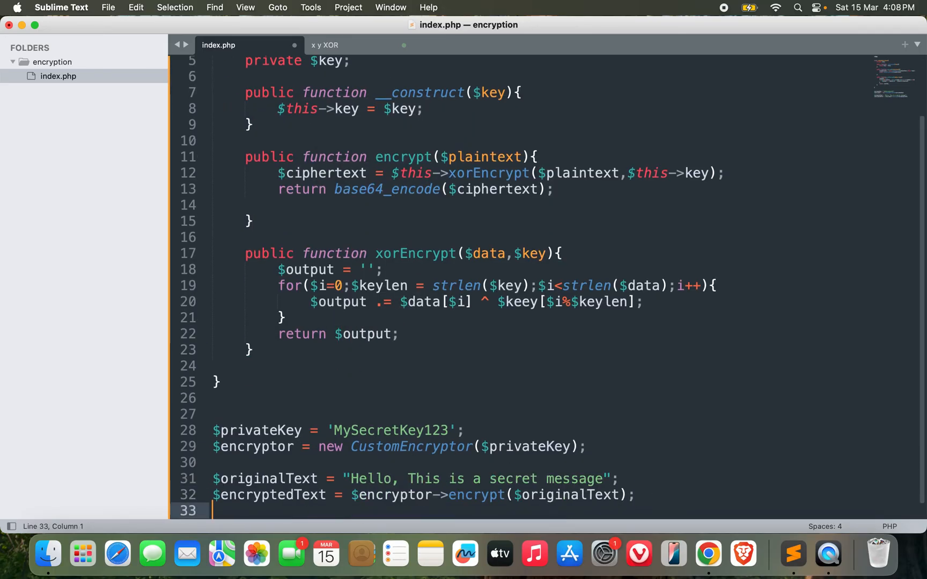
- Add 'echo $encryptedText;die;' below the encrypt call
type("echo $cnp")
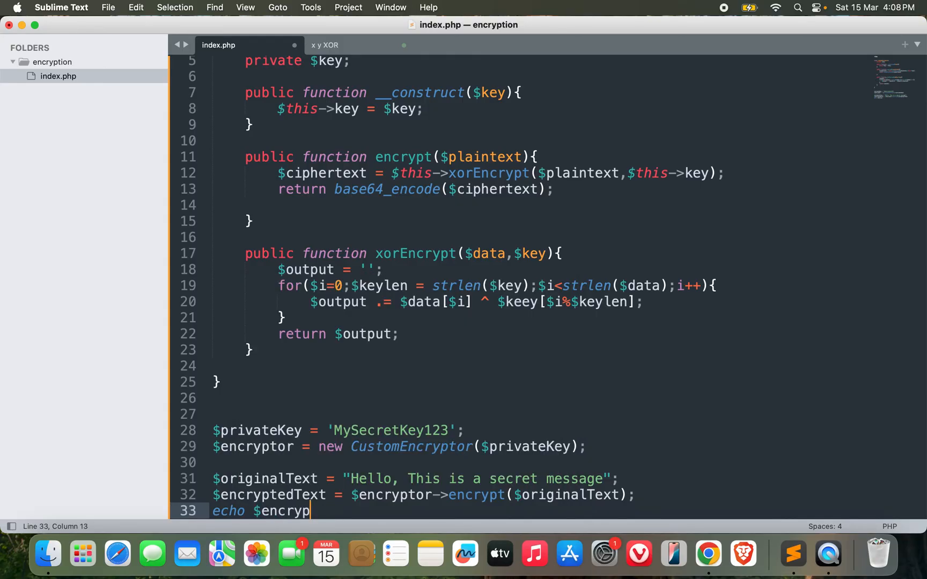
type("tedText;die;")
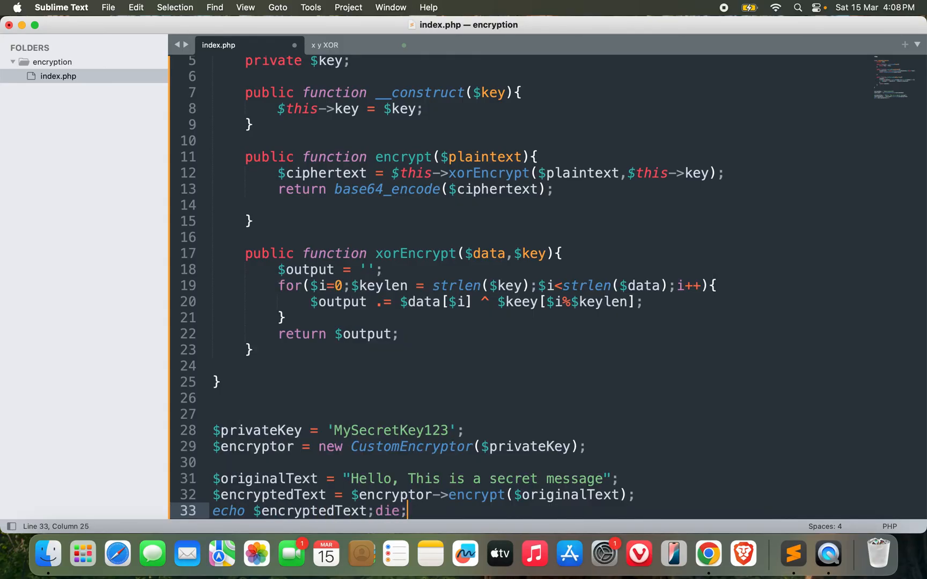
left_click(707, 555)
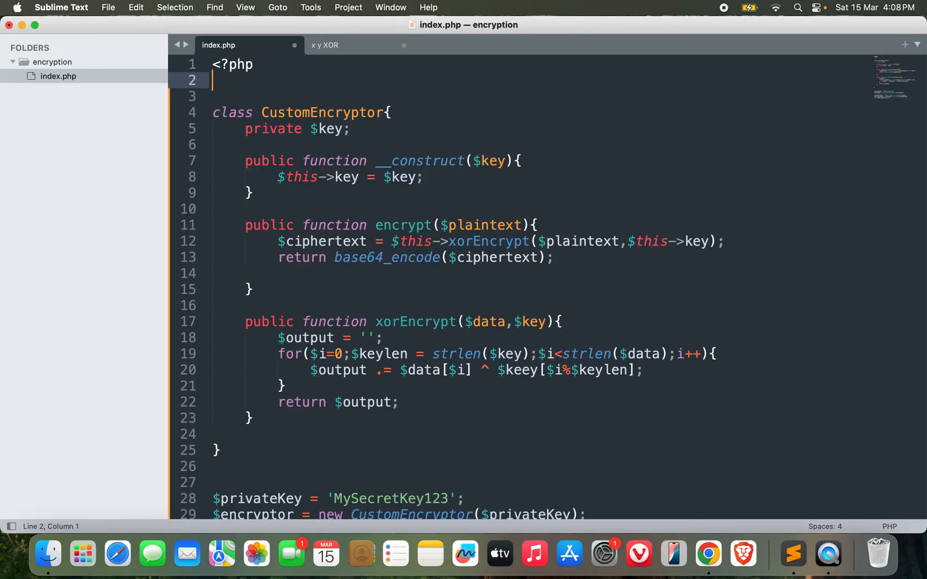
- Add error_reporting(E_ALL) and ini_set('error_reporting', 1) on line 2, then save index.php
type("error_reporting()")
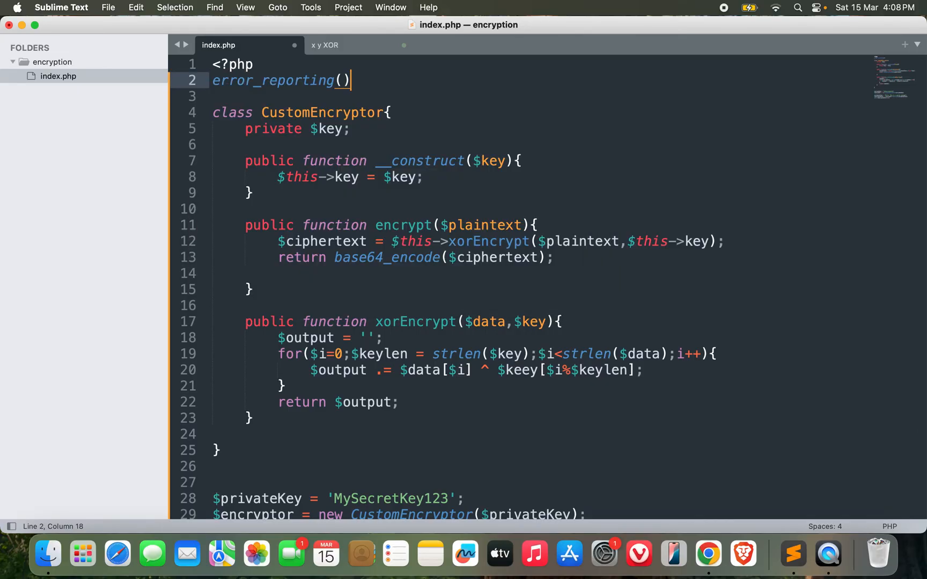
type("E_L")
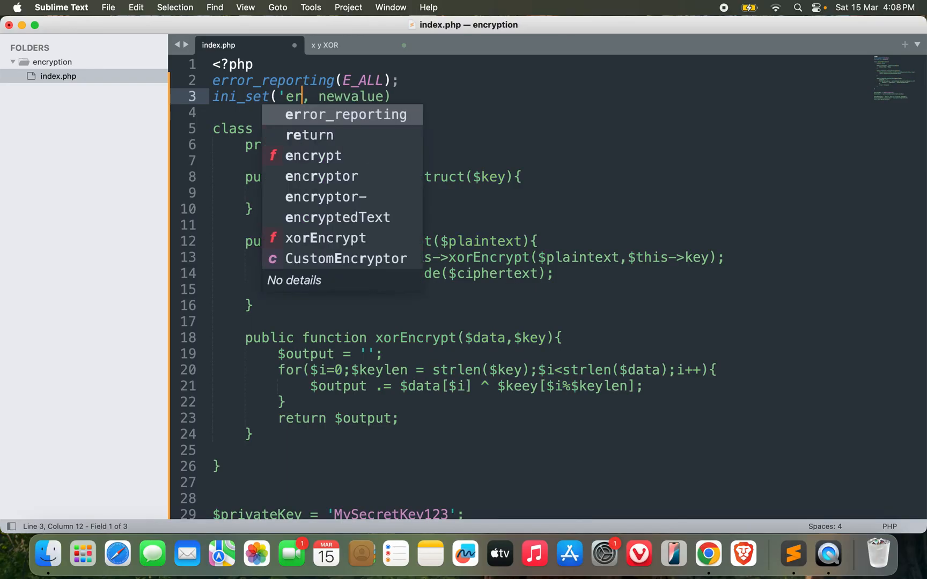
key("tab")
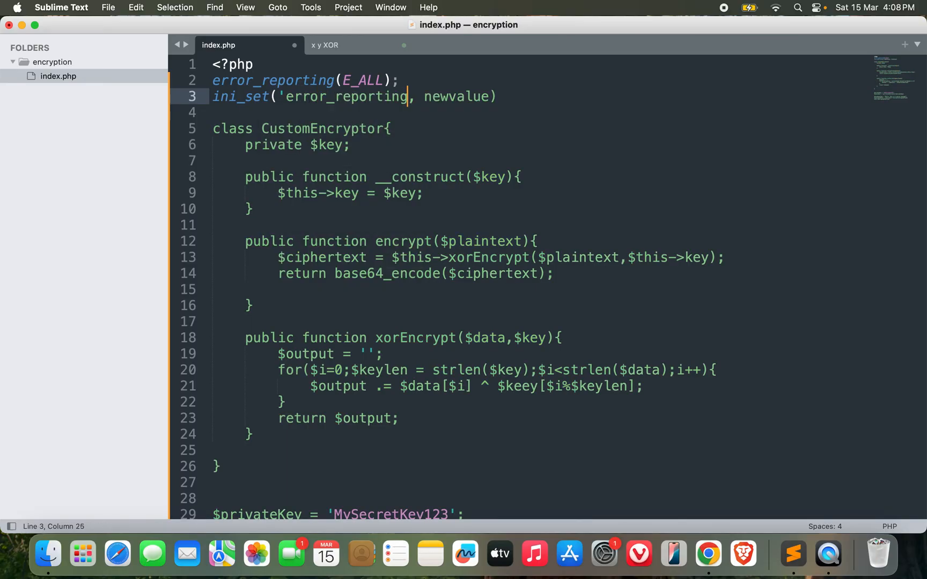
type("1")
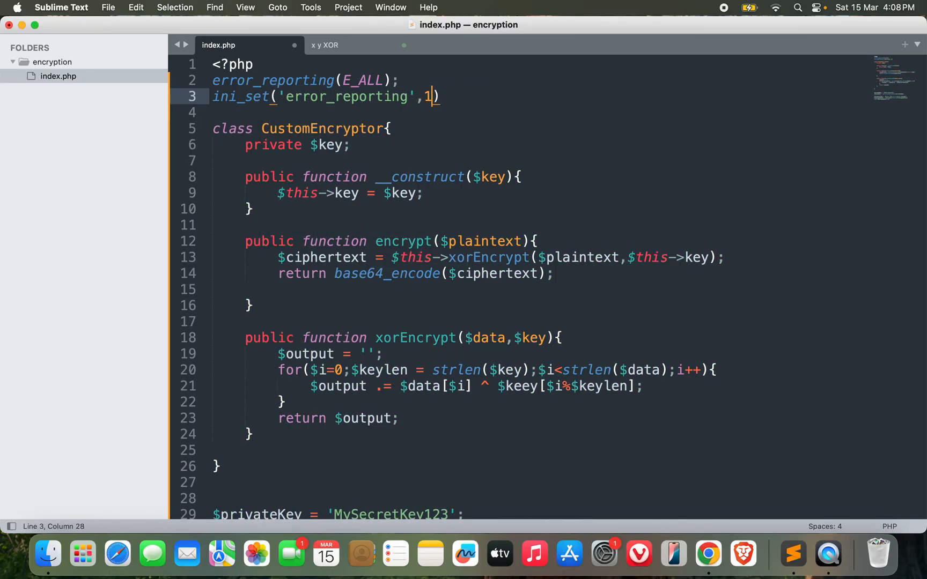
key("cmd+s")
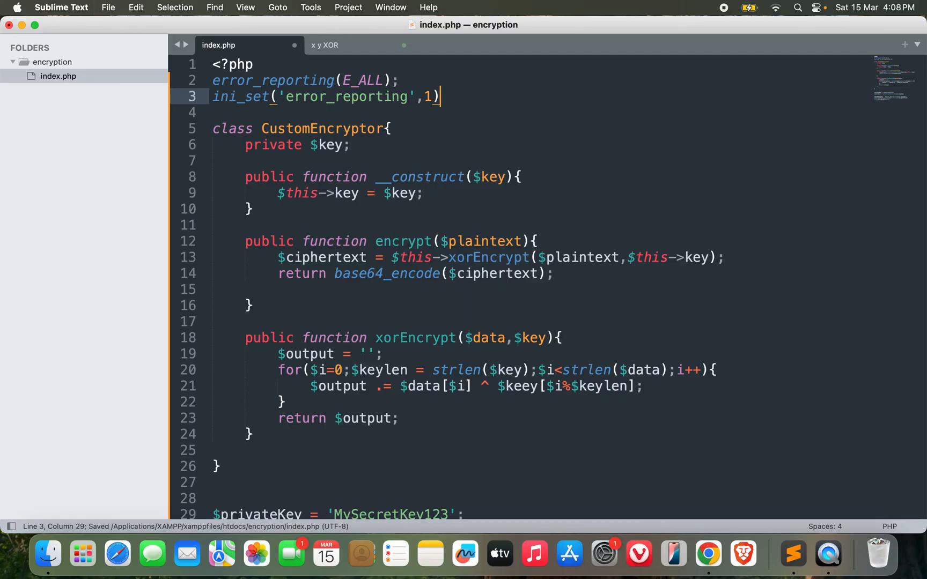
type(";")
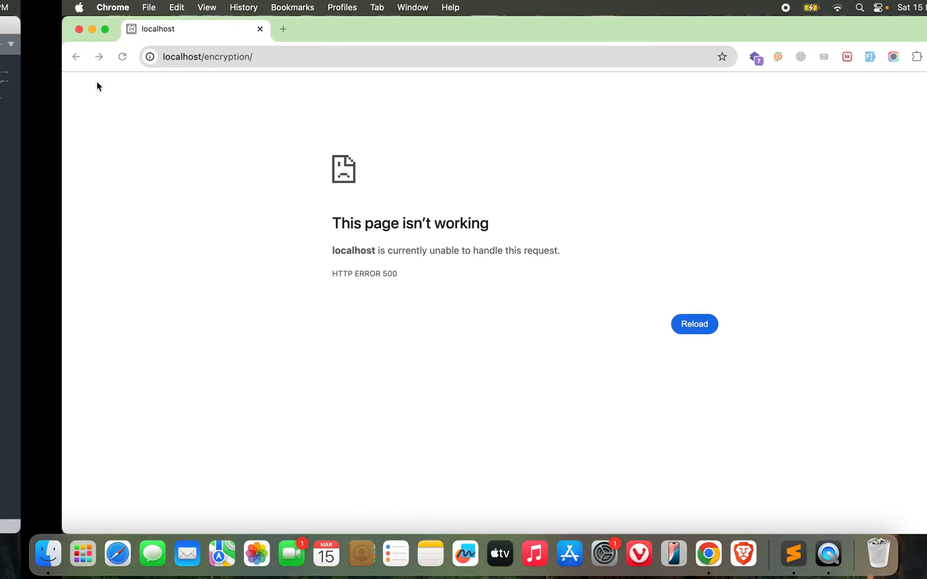
- Correct the $keey typo to $key in xorEncrypt and inspect the loop's concatenation line
left_click(793, 554)
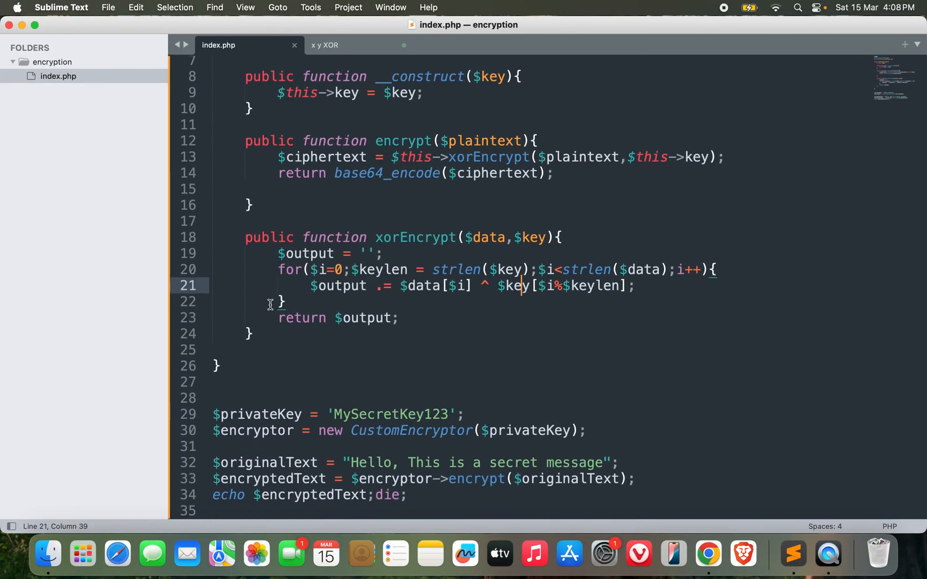
left_click_drag(278, 253, 399, 317)
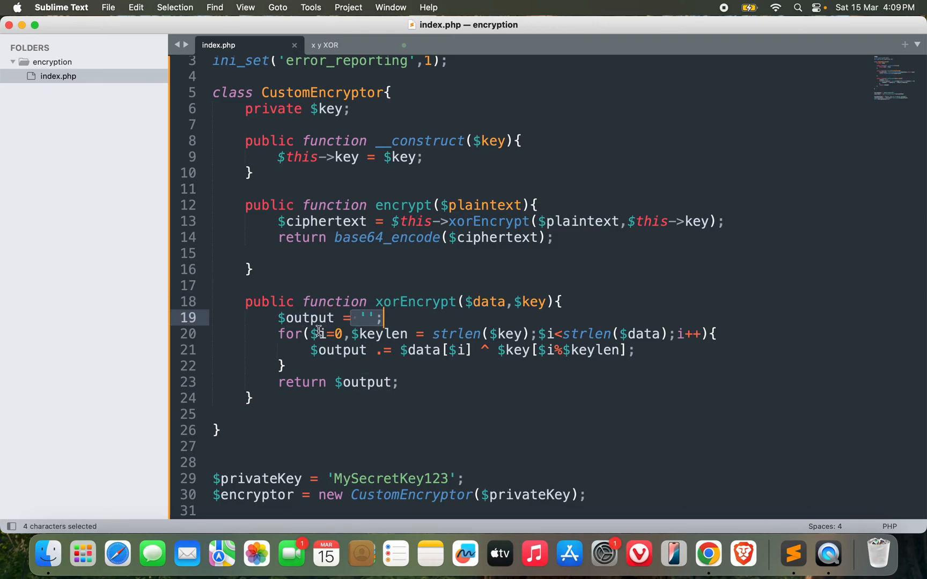
left_click(348, 334)
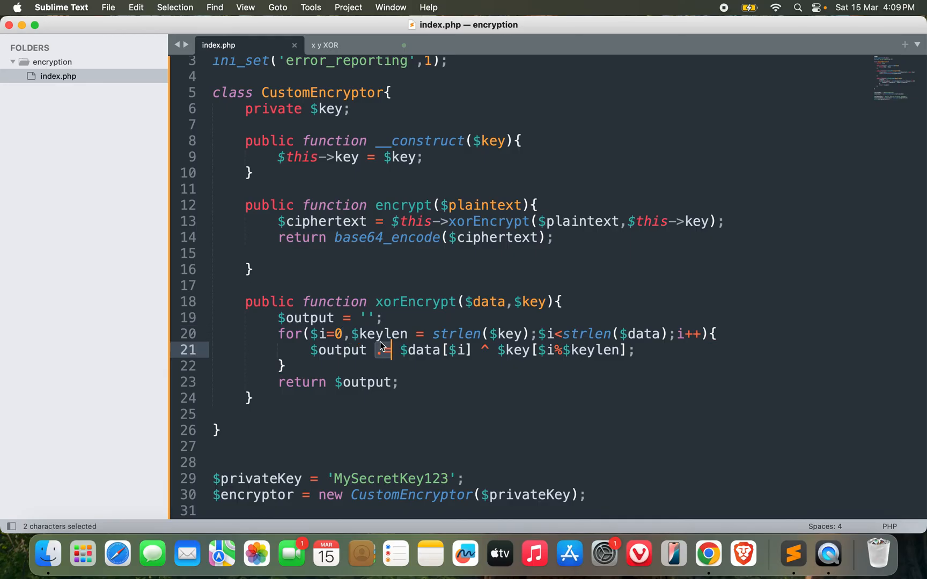
double_click(383, 335)
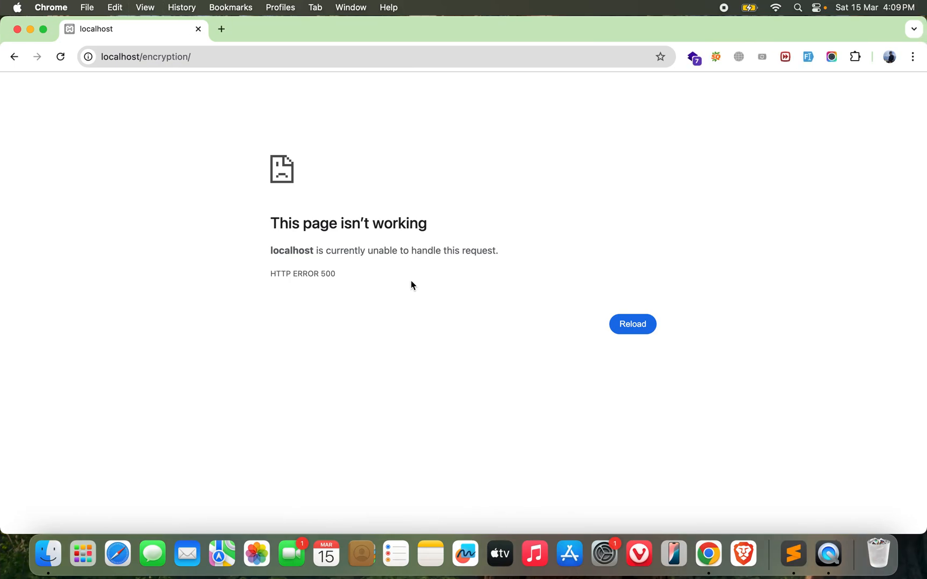
- Reload localhost/encryption (still HTTP 500), change i++ to $i++, and select the echo line
left_click(60, 56)
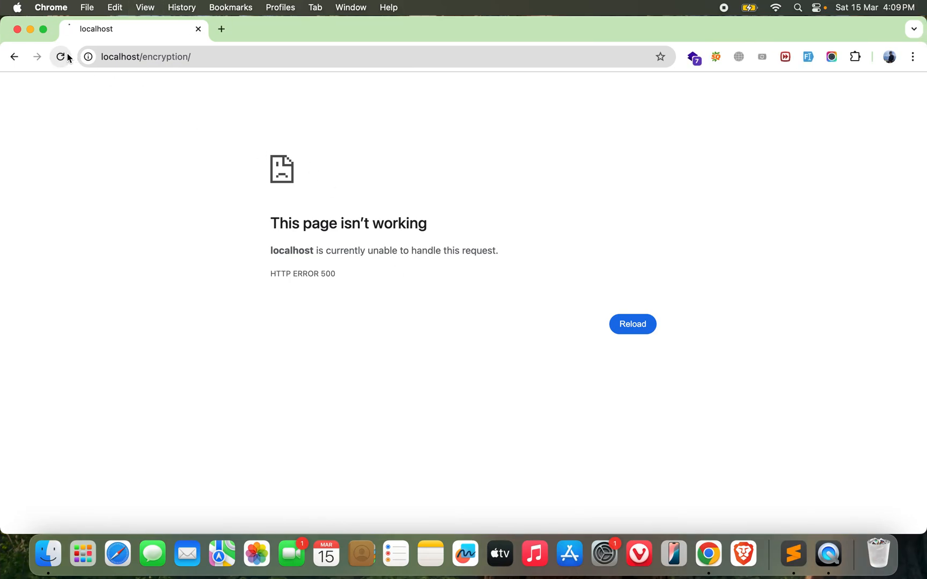
left_click(793, 555)
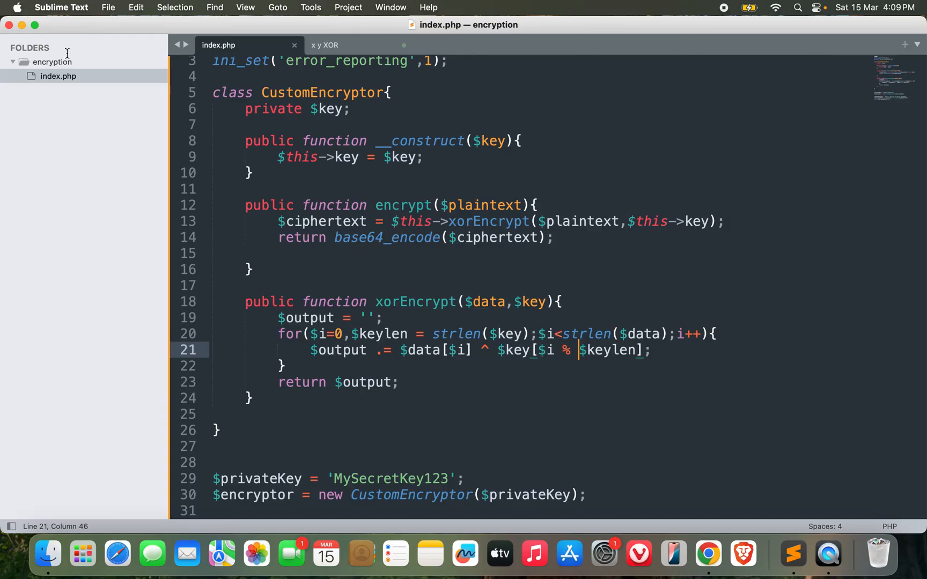
left_click(678, 334)
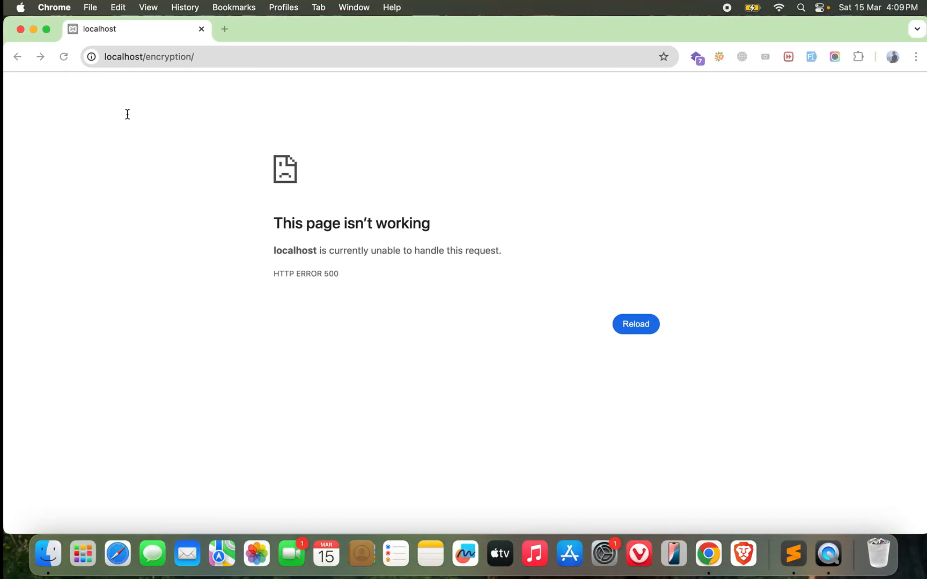
left_click(635, 324)
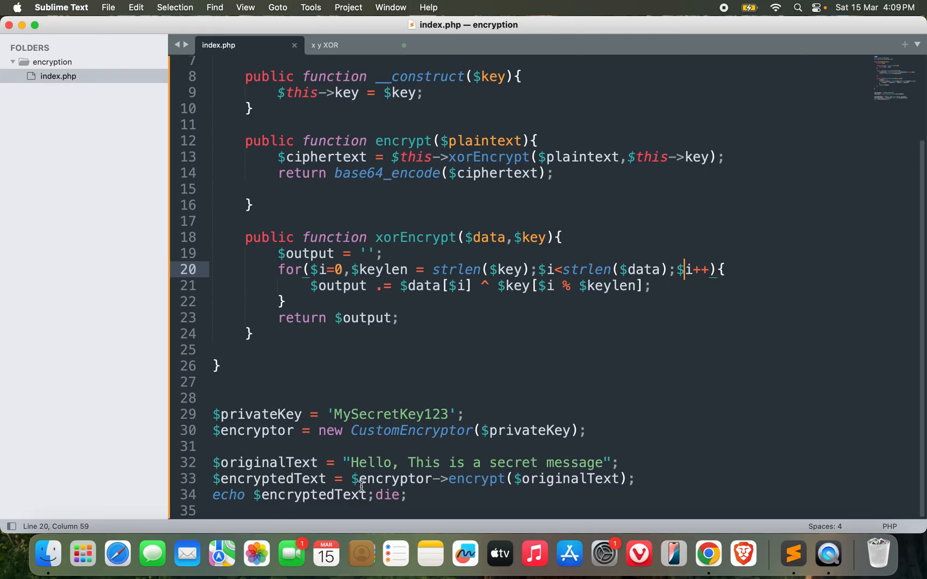
left_click_drag(355, 463, 578, 479)
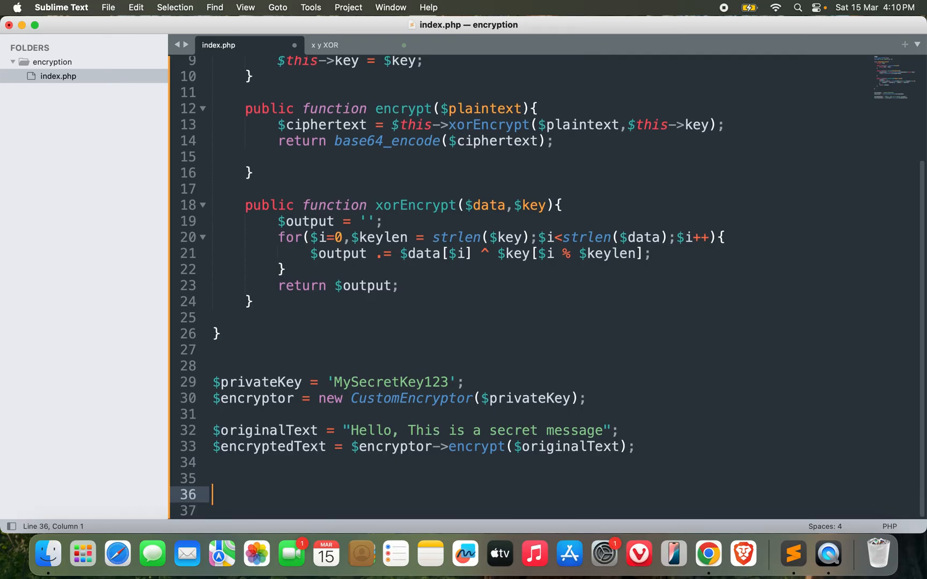
- Write $decryptedText = $encryptor->decrypt($encryptedText); followed by echo $decryptedText;die;
type("$dec")
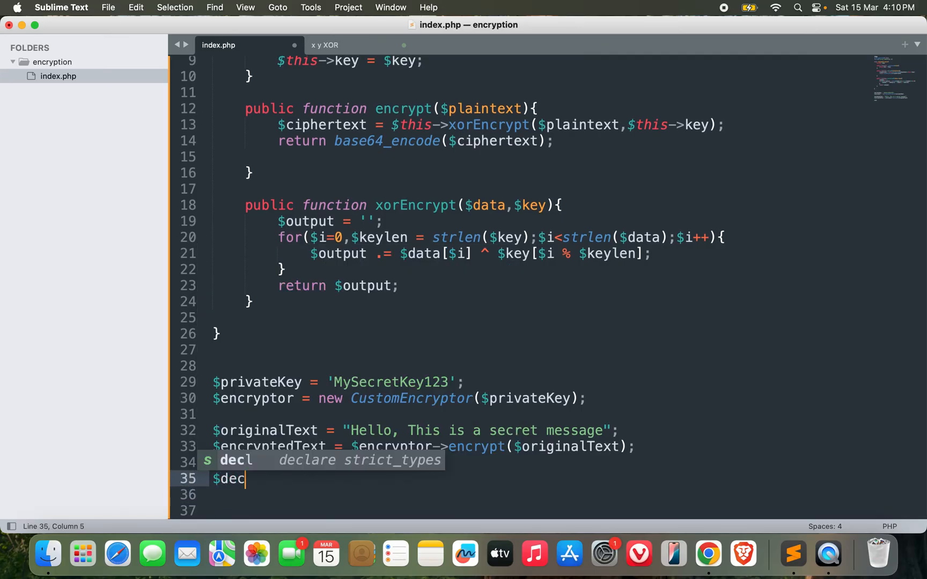
type("ryptedTe")
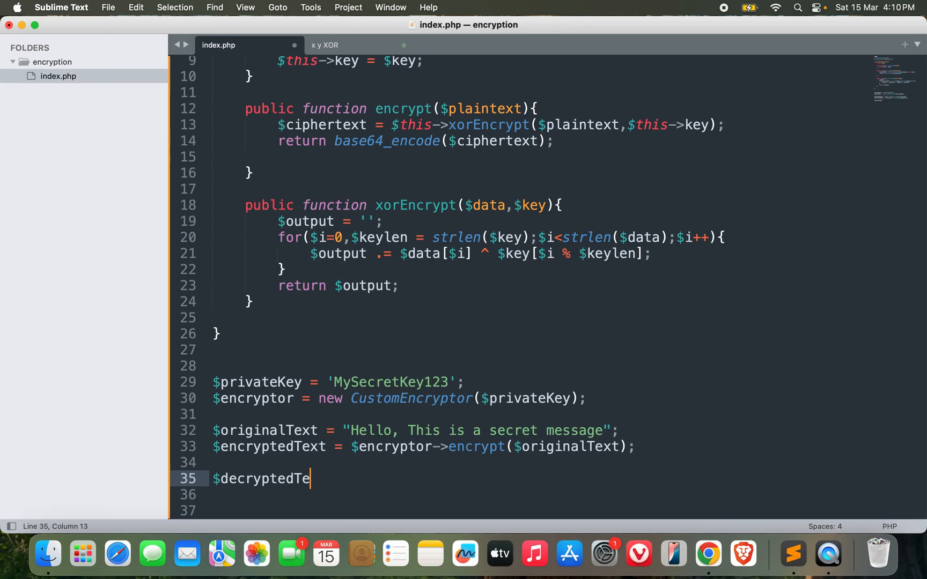
type("xt =")
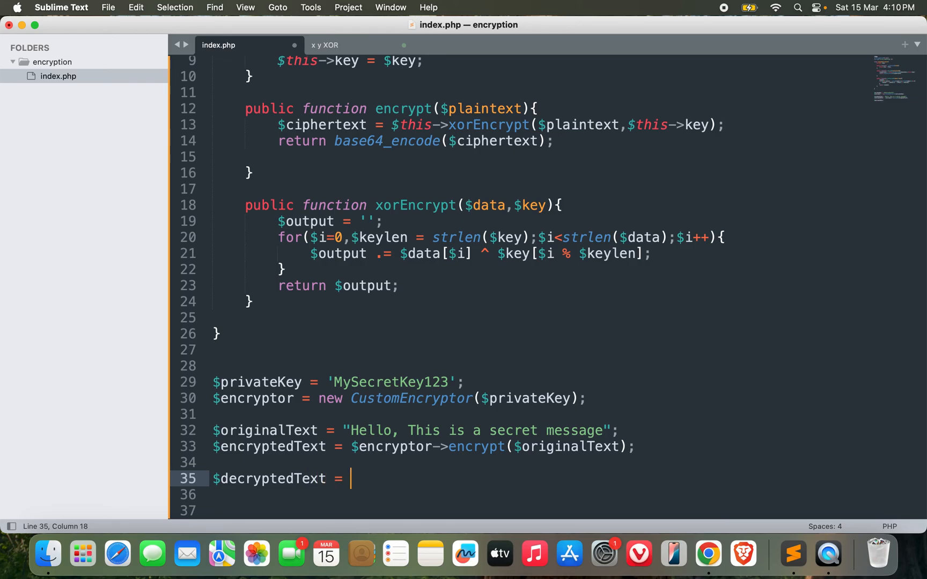
double_click(394, 446)
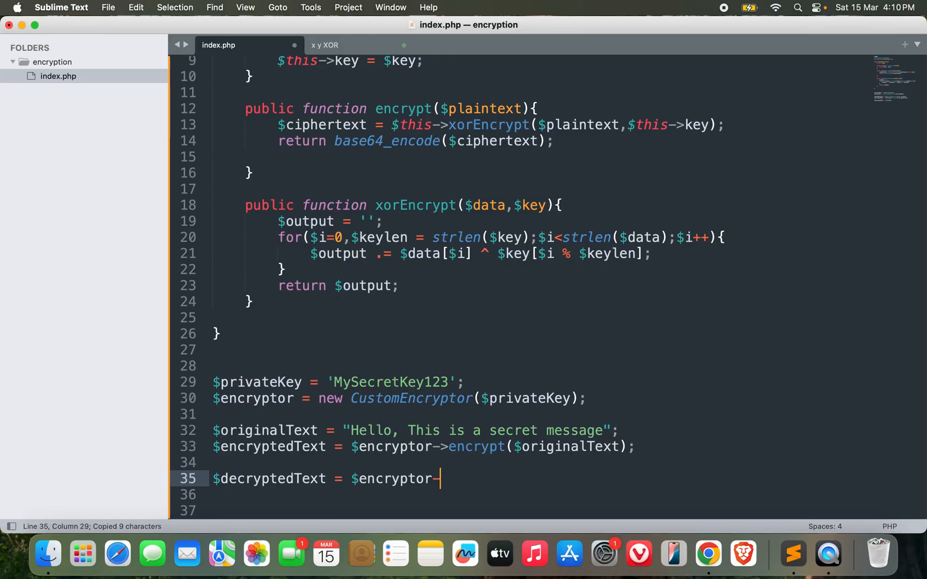
type("decrypt();")
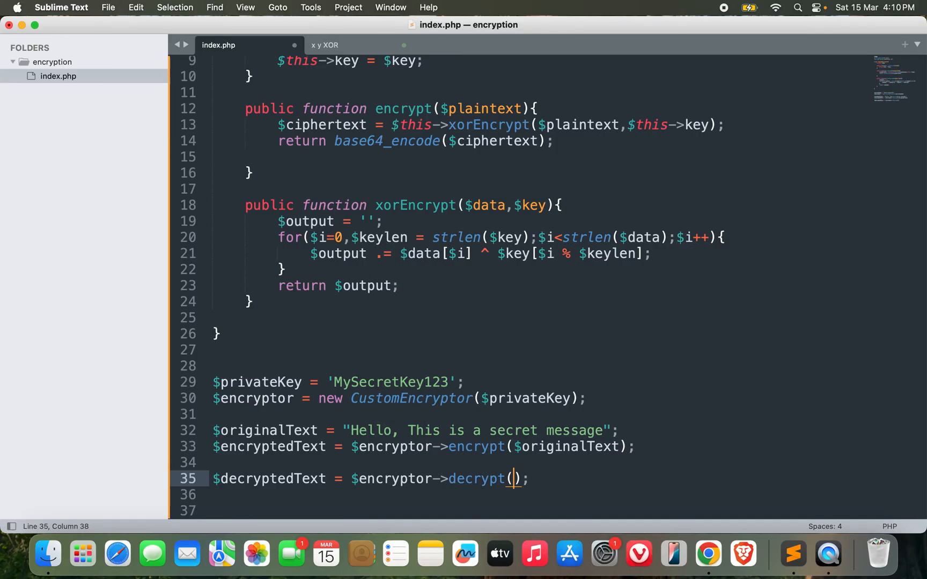
type("$encryptedText")
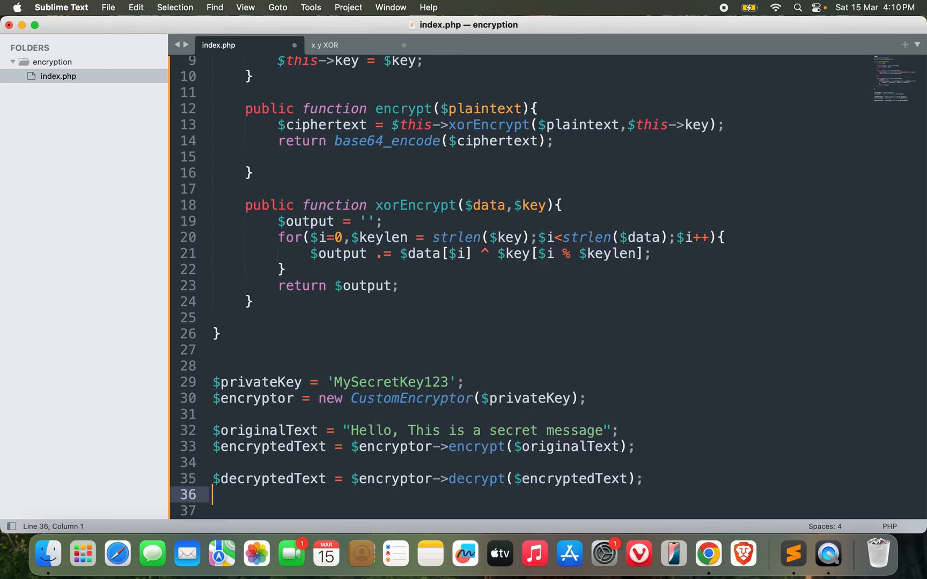
type("echo $decryptedText.")
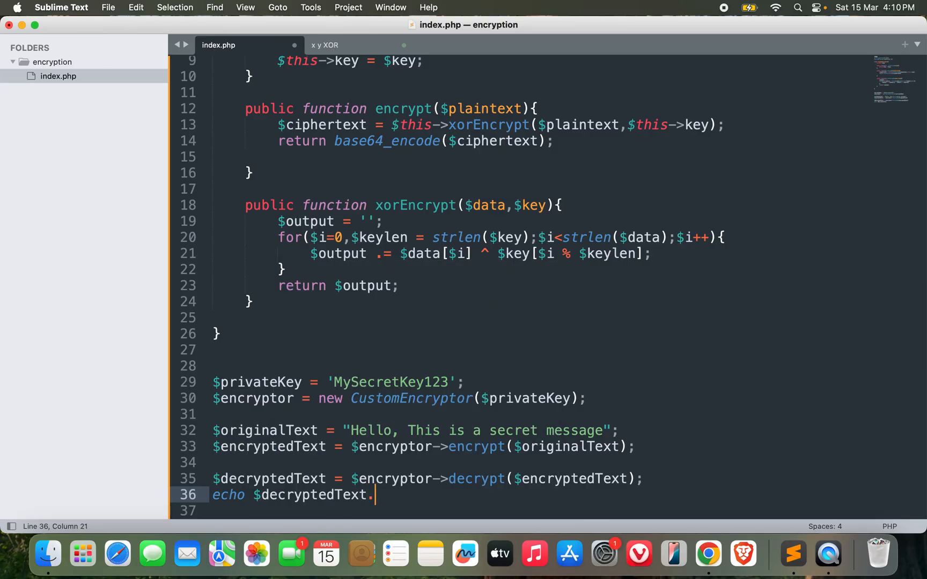
type("die;")
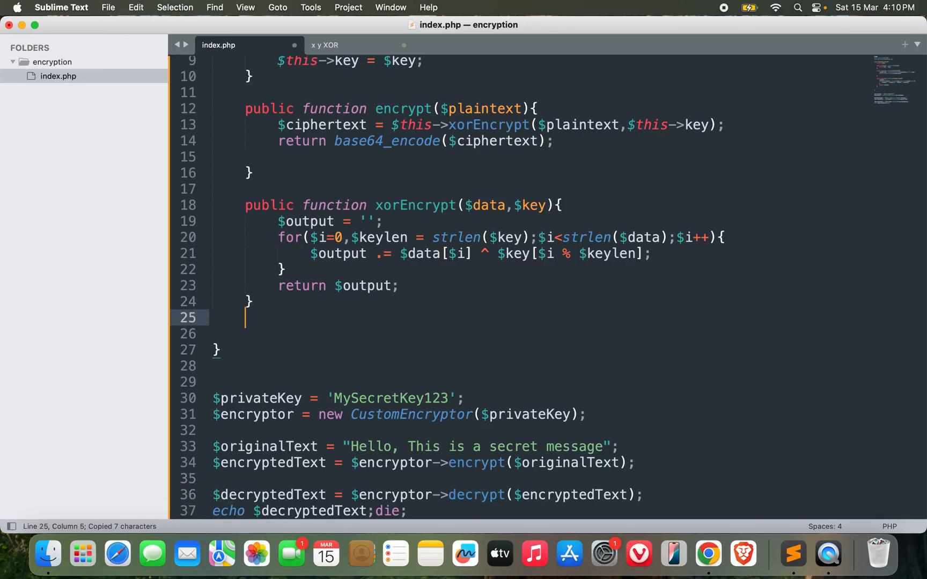
- Add public function decrypt($ciphertext) that base64-decodes it and returns the xorEncrypt call with the key
type("public function decrypt(){")
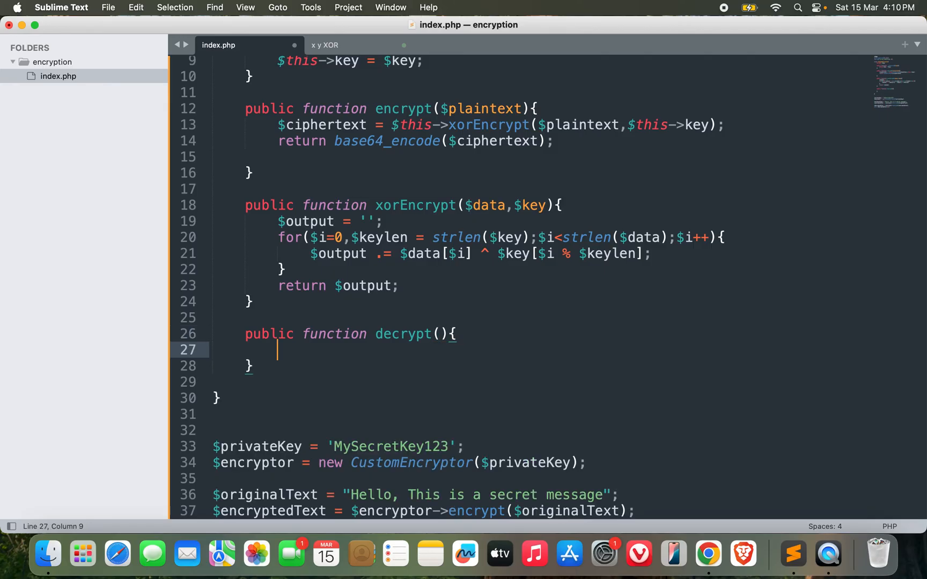
left_click(439, 334)
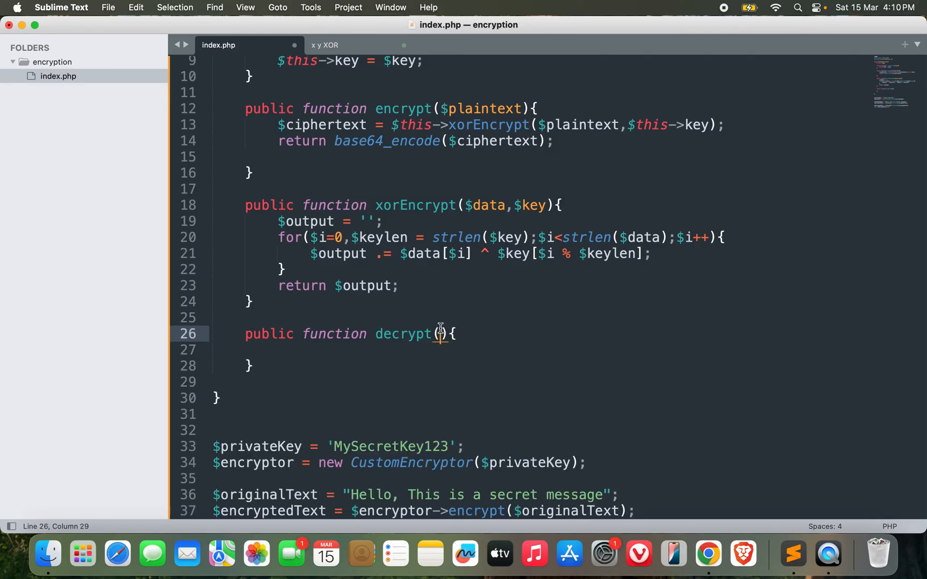
type("$ciphertext")
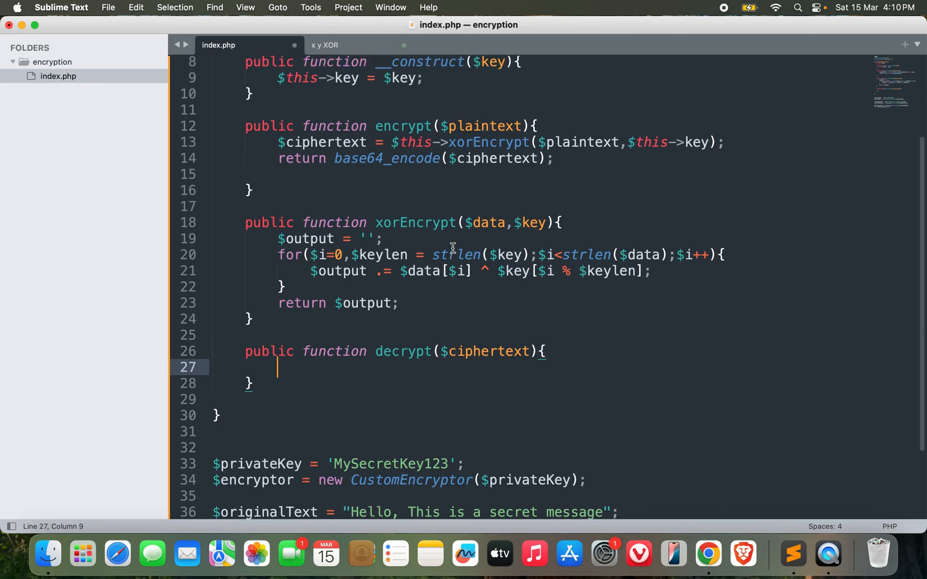
mouse_move(446, 231)
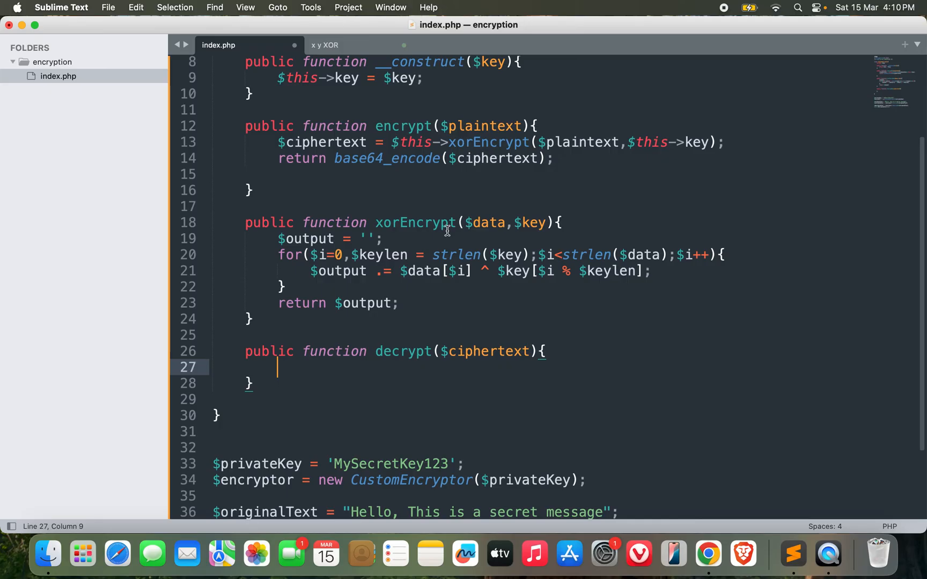
mouse_move(419, 145)
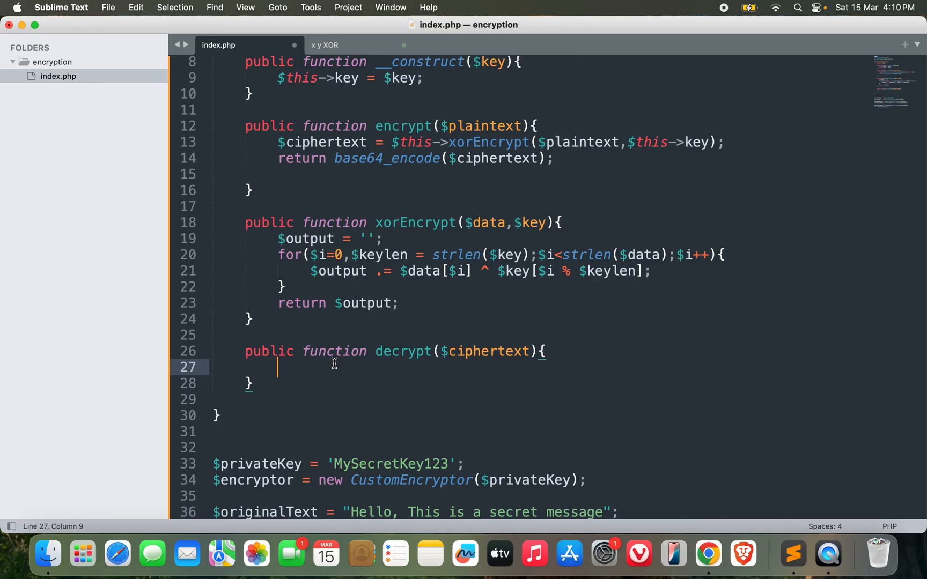
type("$ciphertext = base64_decode($ciphertext);")
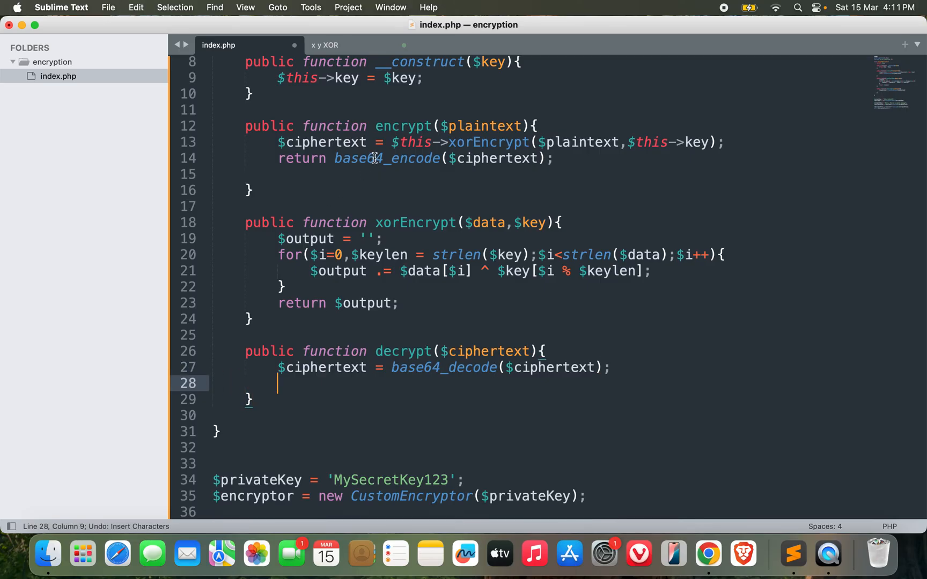
double_click(386, 158)
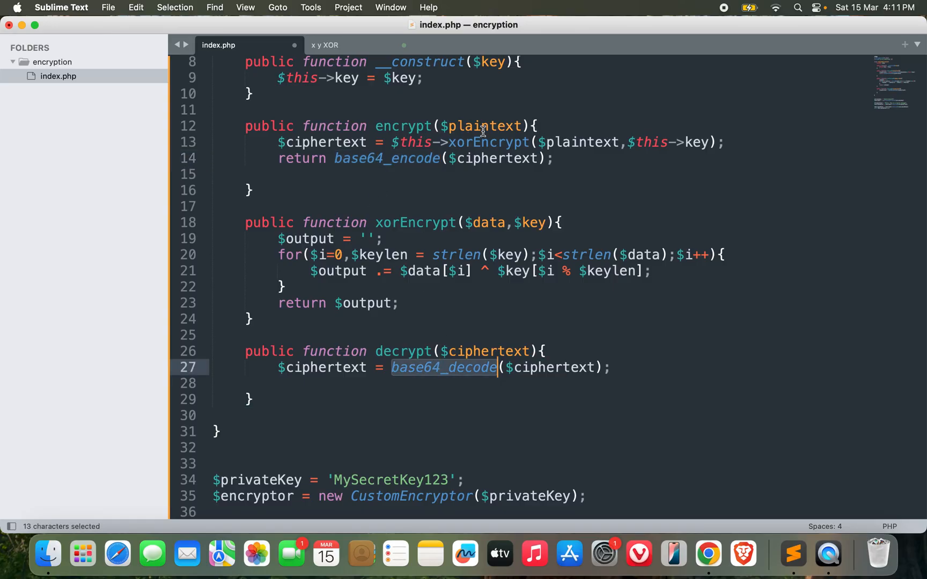
double_click(489, 142)
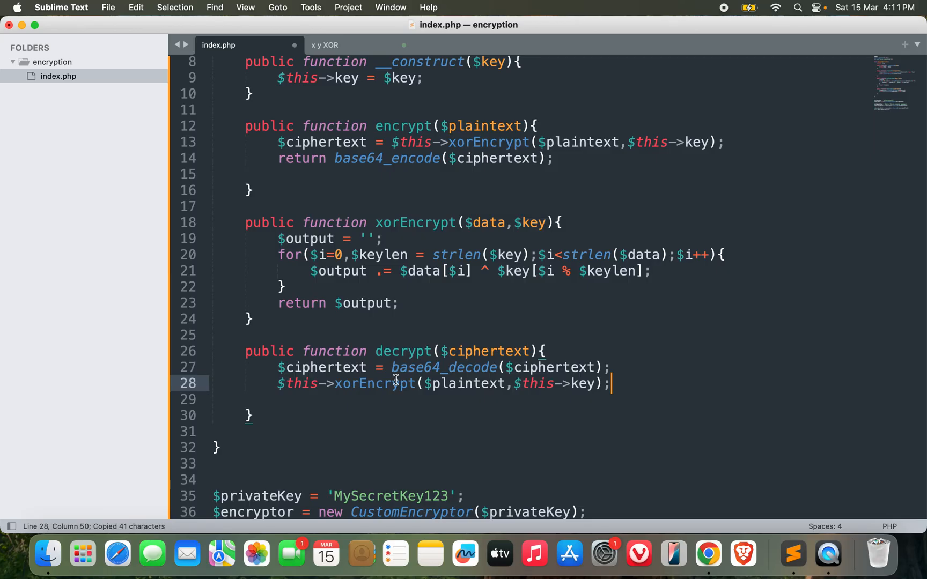
type("return")
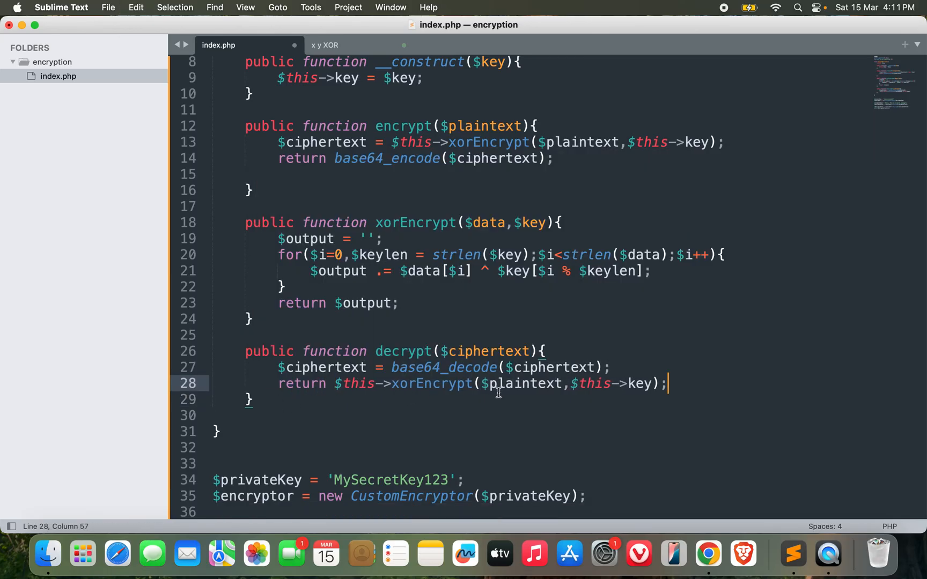
mouse_move(518, 388)
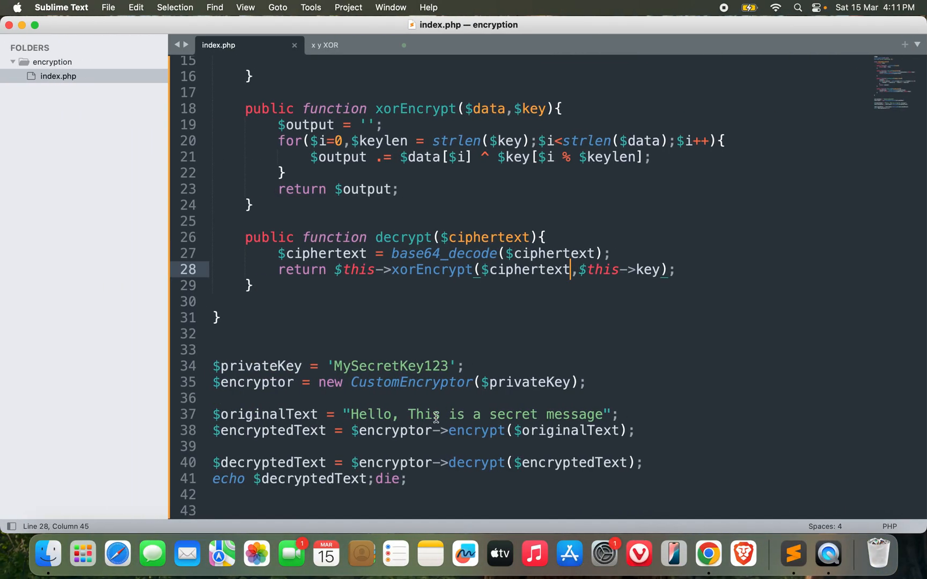
- Change the original message text to "Hello, new secret mesage"
left_click_drag(407, 415, 600, 415)
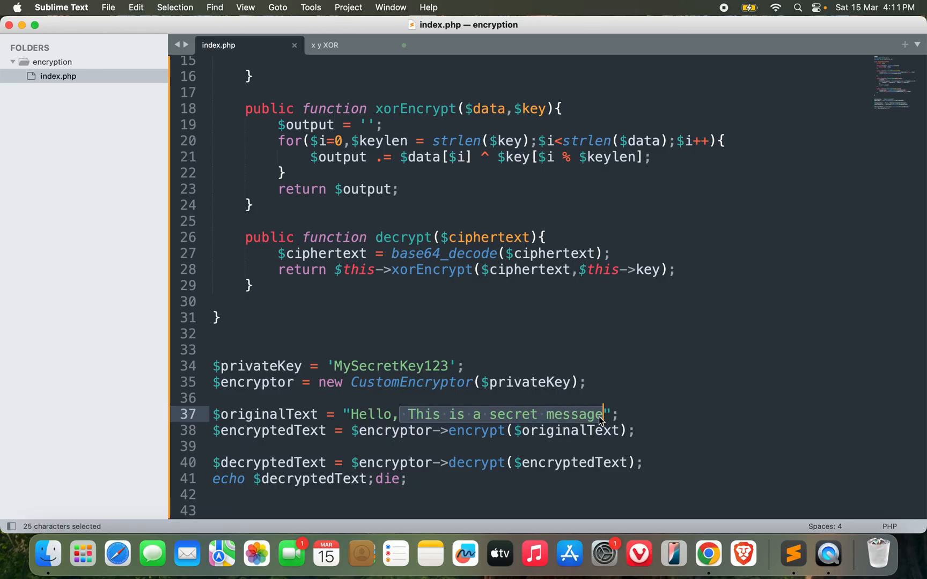
type("new scre")
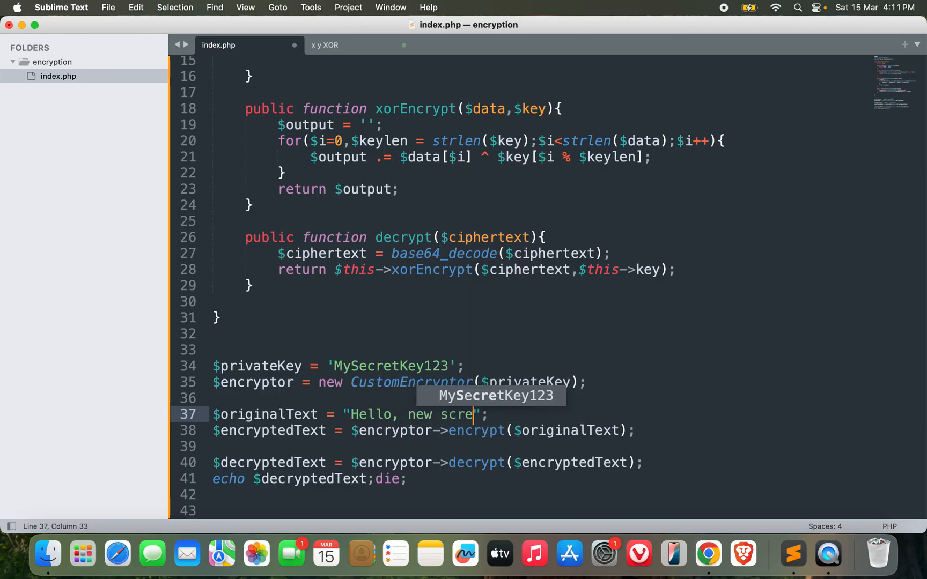
type("t m")
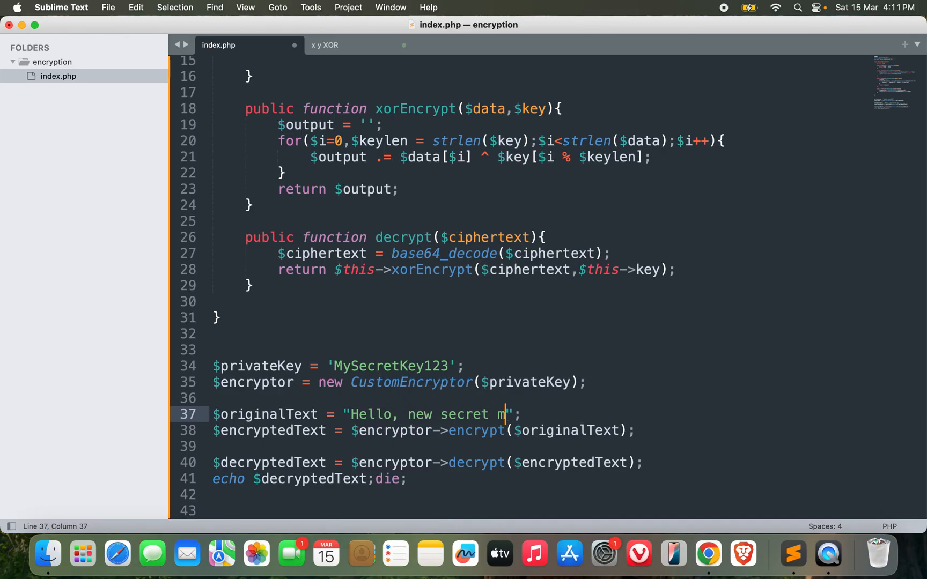
type("essage")
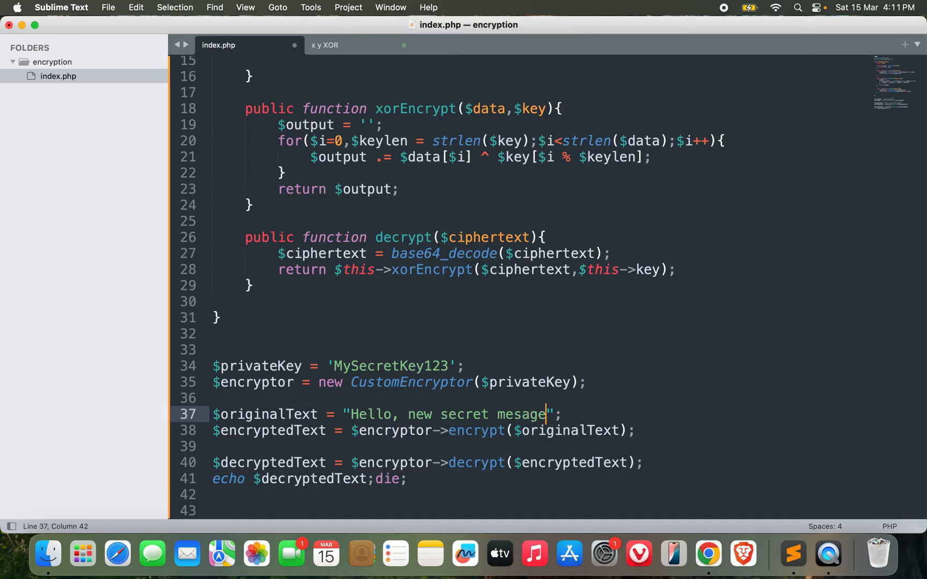
- Echo <p>Original Text : <strong>$originalText</strong></p> after the message
type("echo")
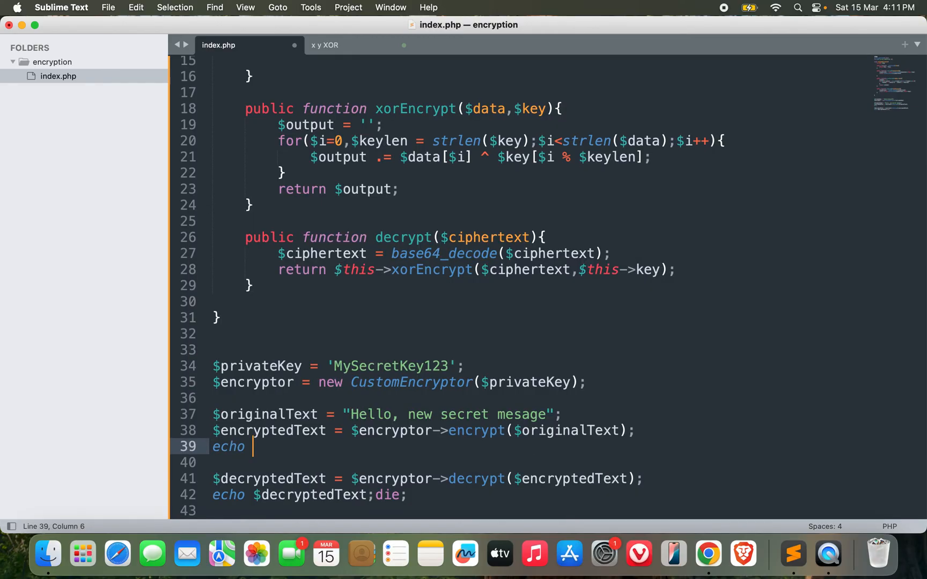
type("'<p>'.")
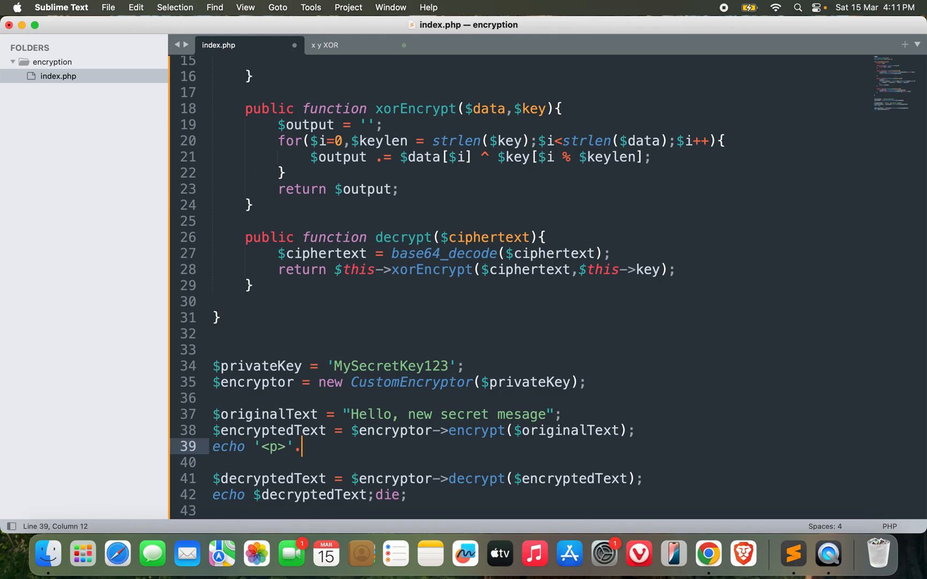
type("$enc")
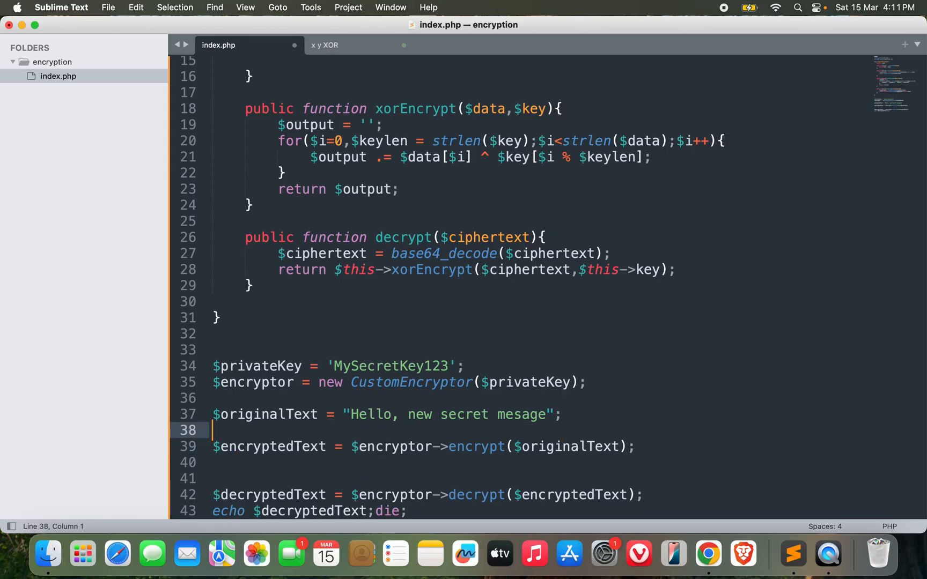
type("echo")
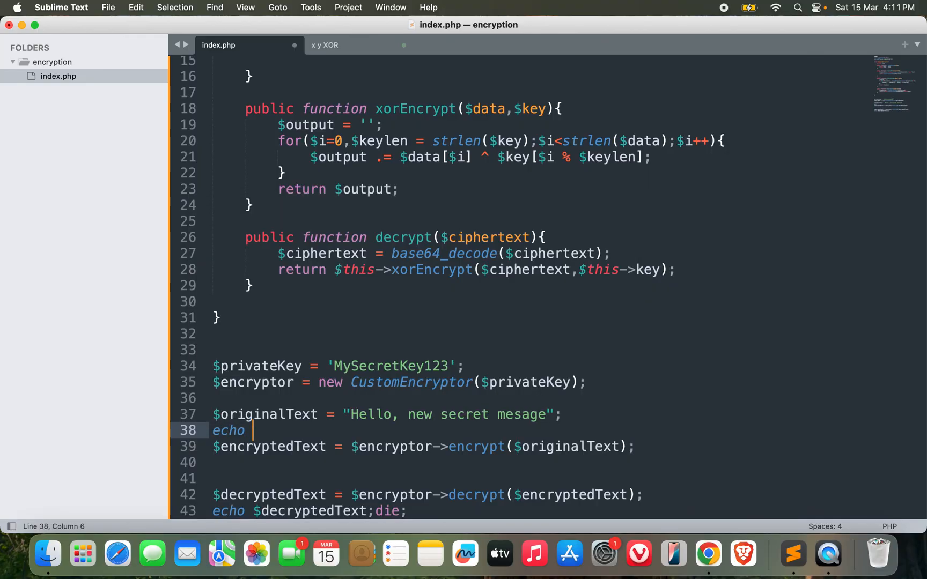
type("'Original Text")
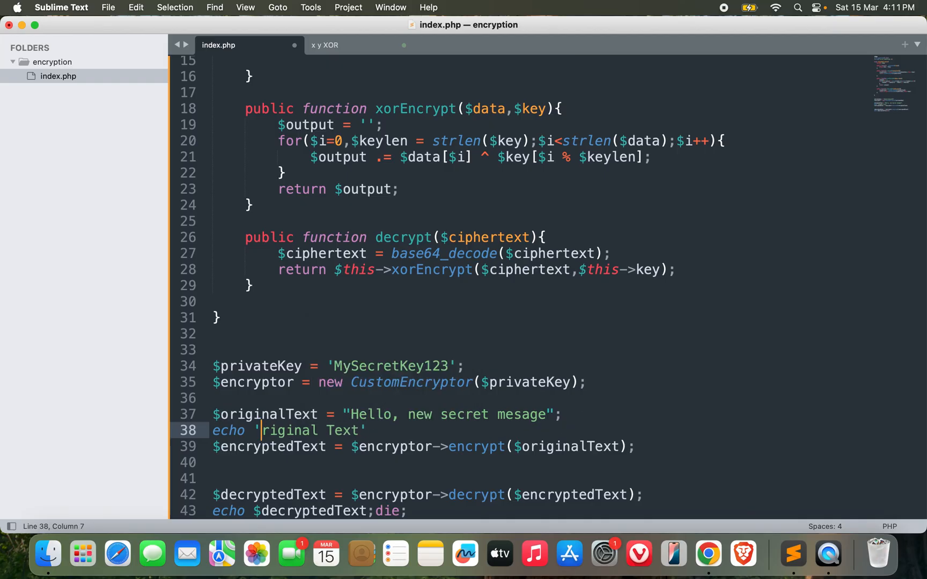
type("Original Text :L")
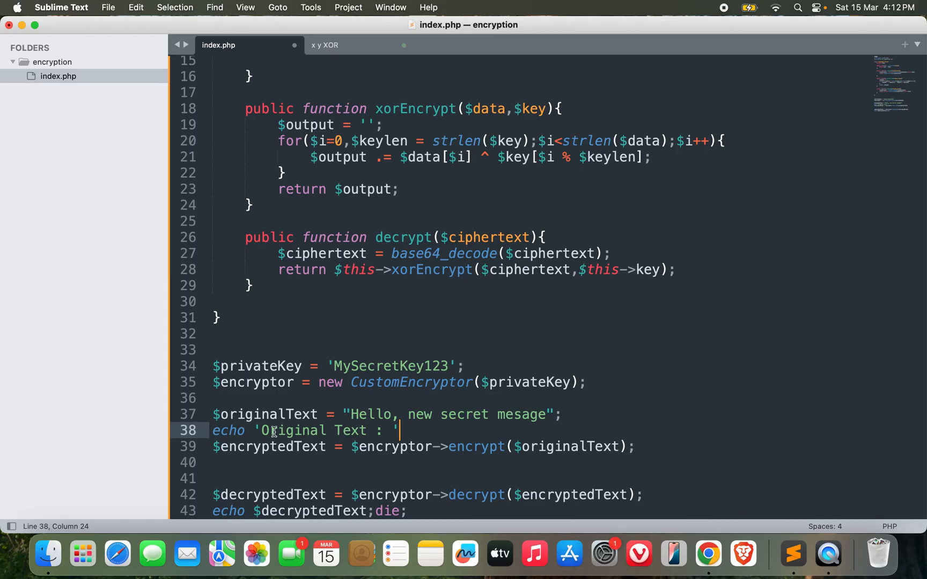
type("<p>")
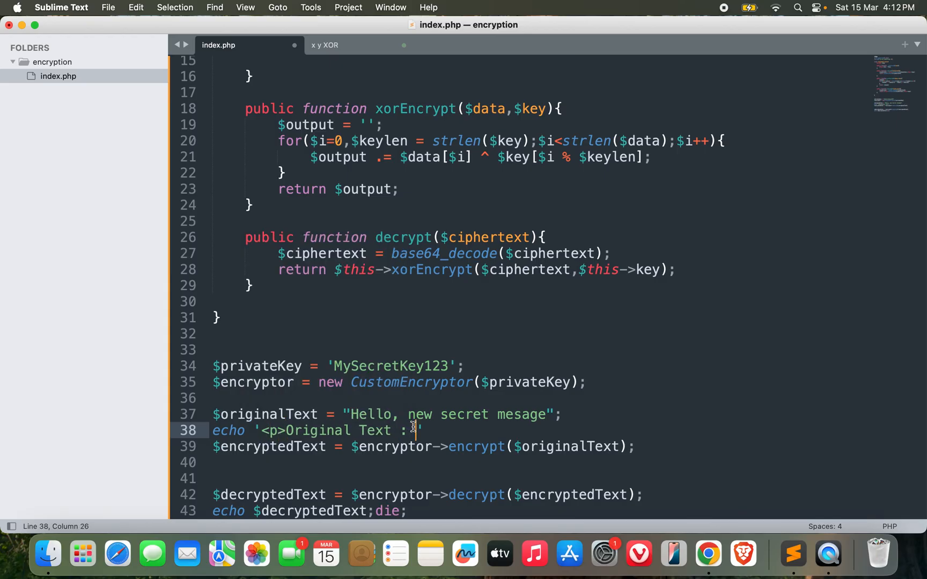
type("</p>")
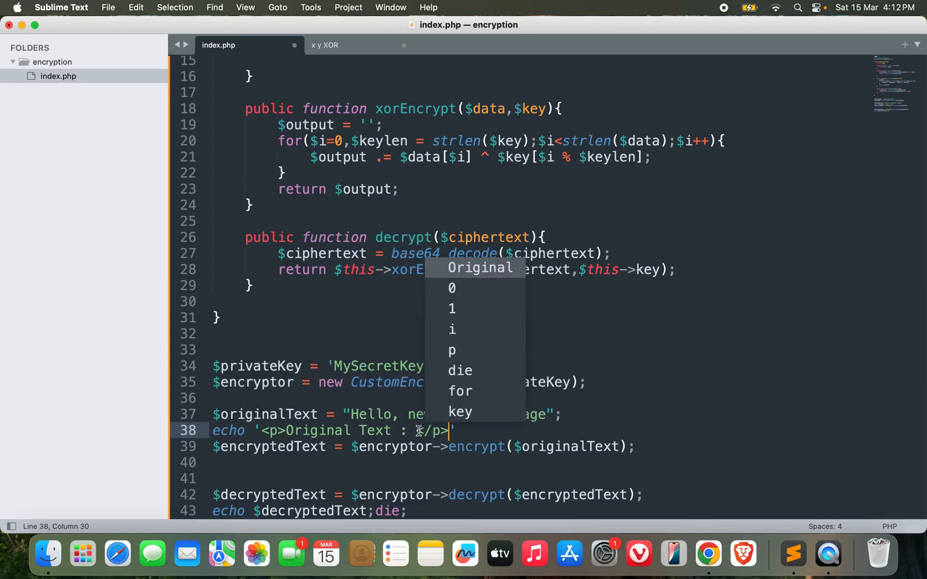
type("<strong>'..'</strong><")
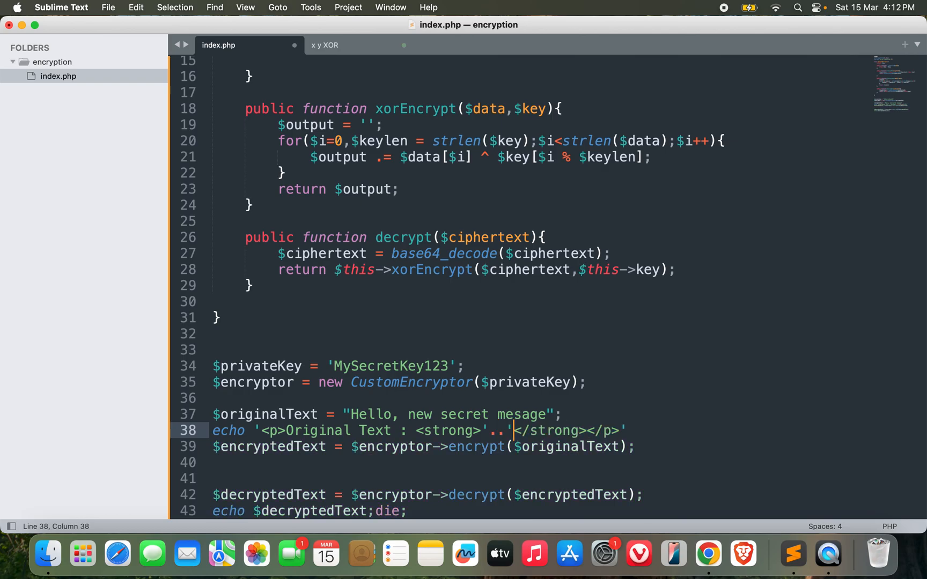
type("$originalText")
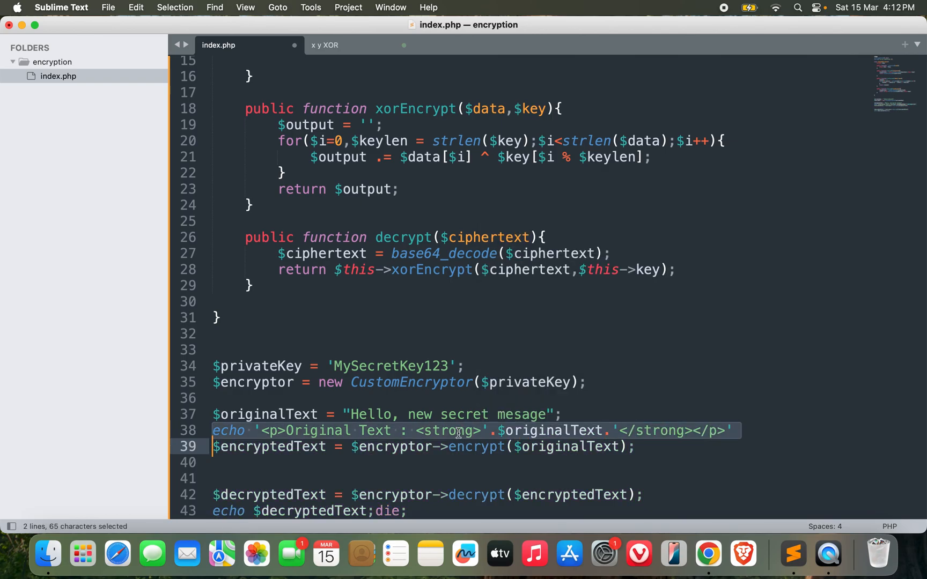
- Paste copies of the Original Text output line, adapting them to EncryptedText and decrypted text
left_click(734, 430)
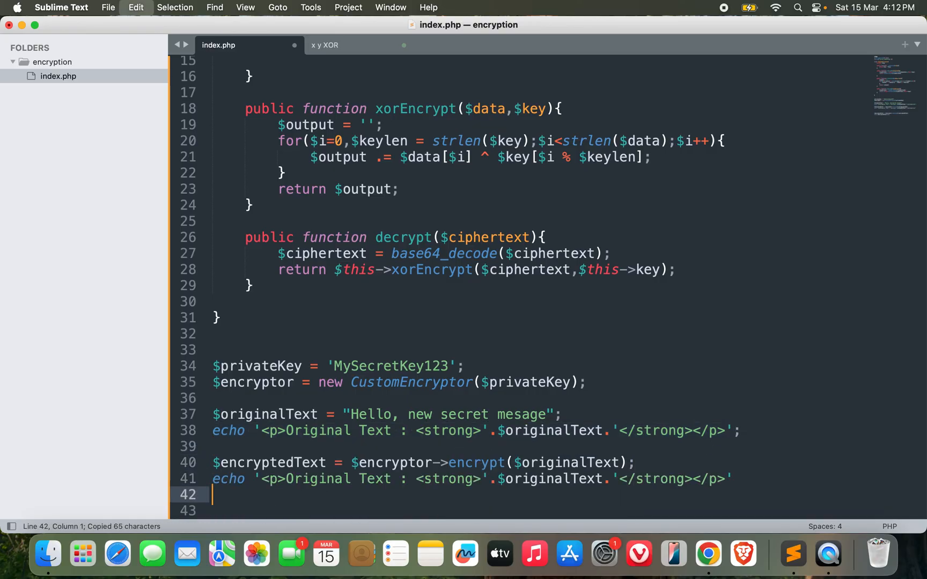
left_click(739, 479)
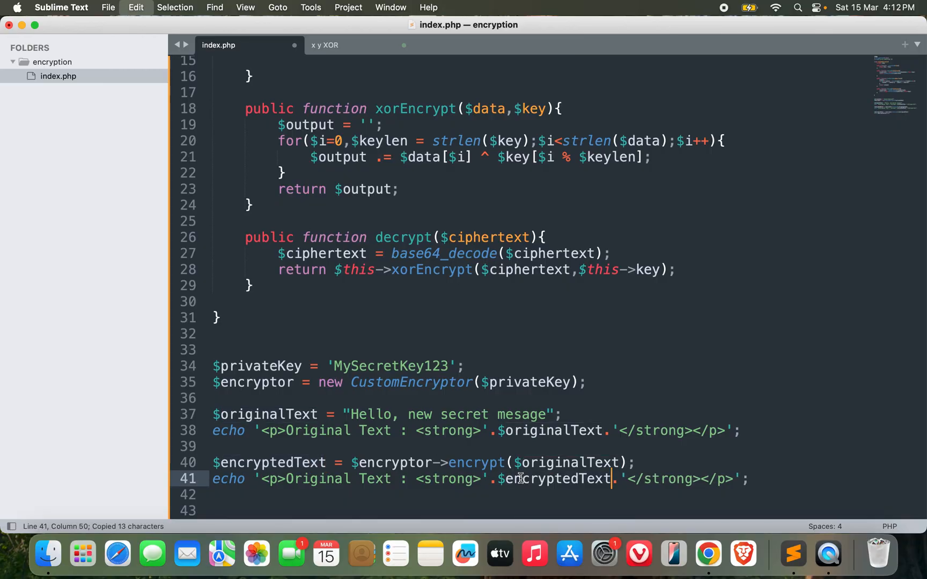
type("EncryptedText);")
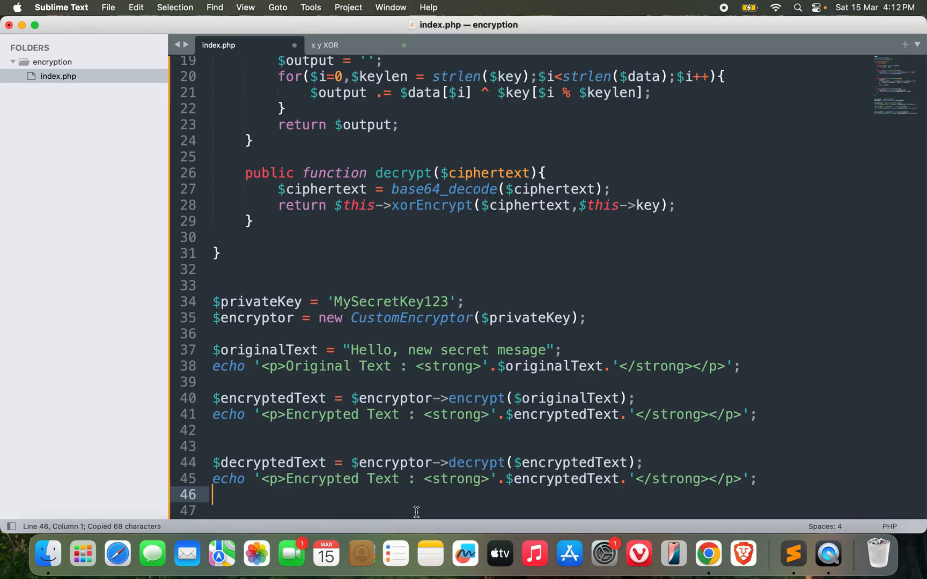
left_click(310, 479)
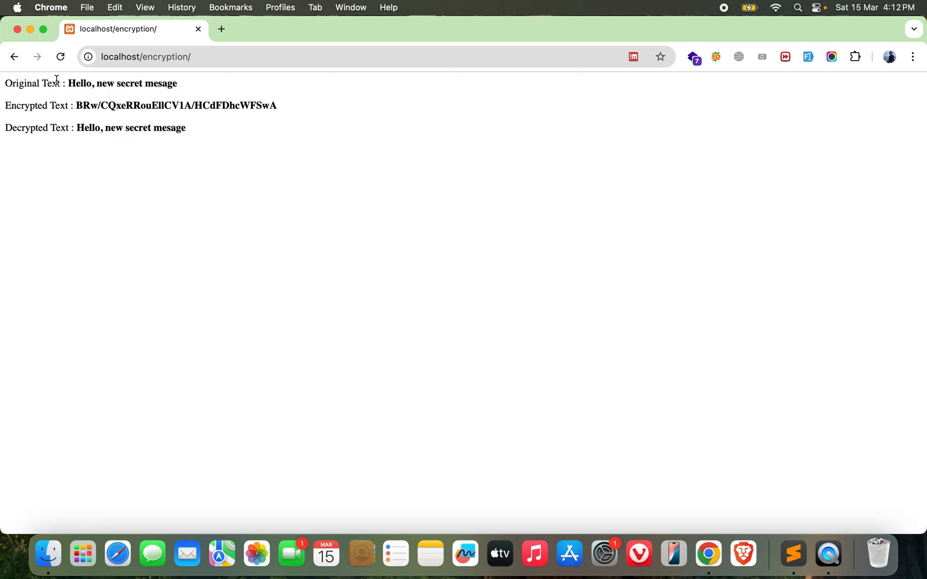
mouse_move(77, 110)
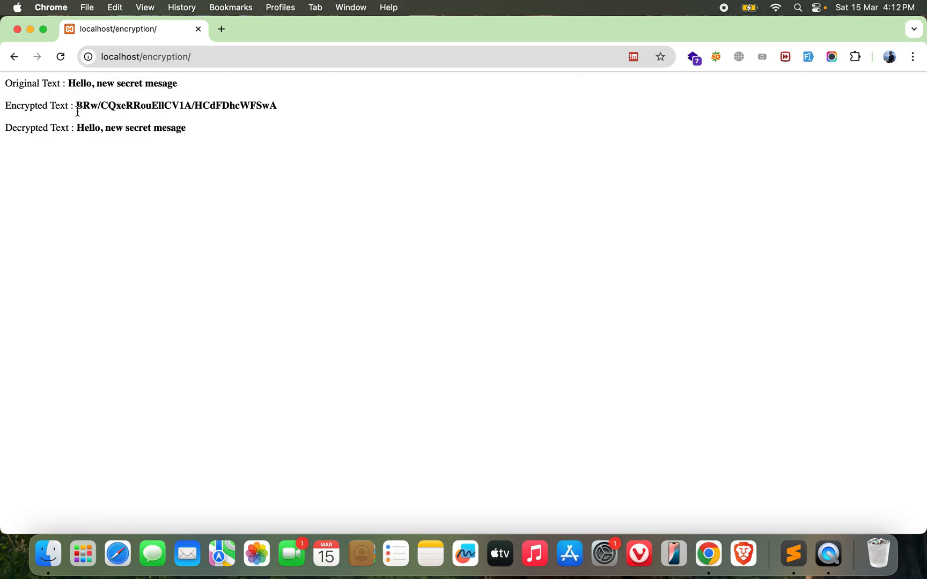
- Select the encrypted string shown on the localhost encryption page
left_click_drag(76, 105, 276, 105)
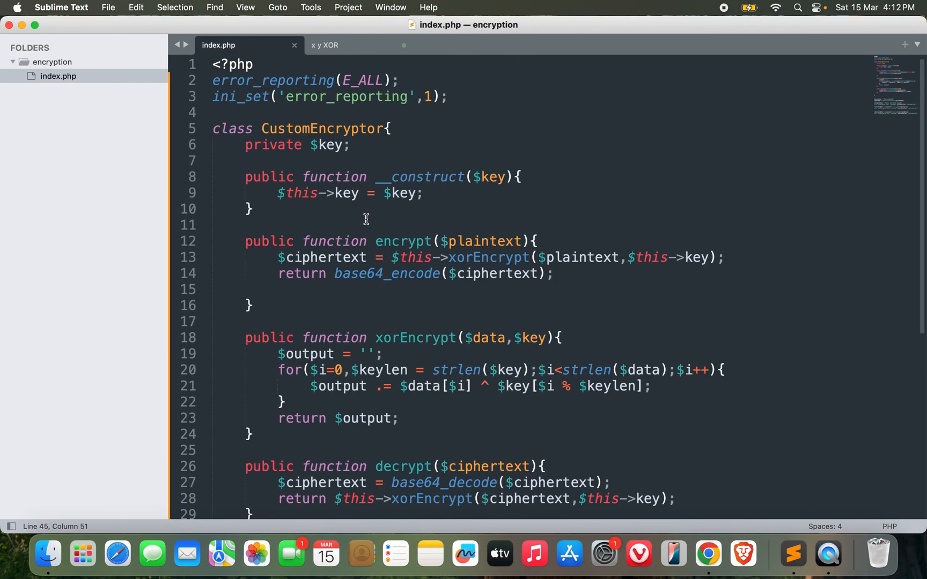
scroll("down", 3)
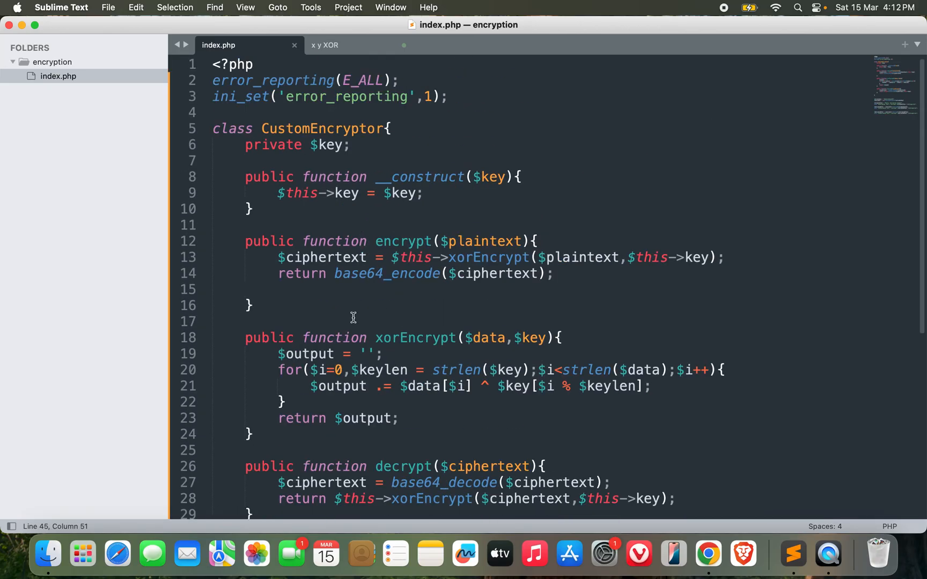
mouse_move(332, 320)
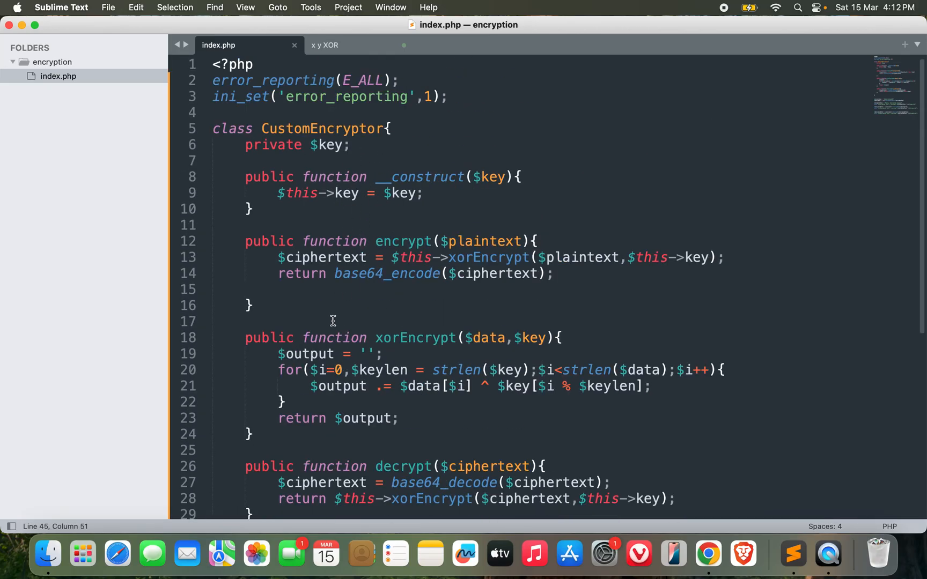
scroll("down", 3)
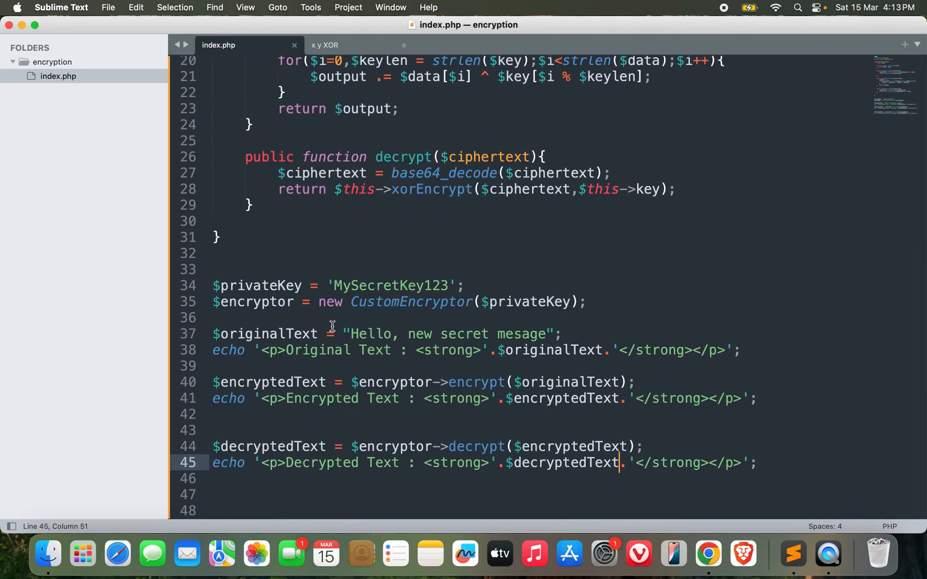